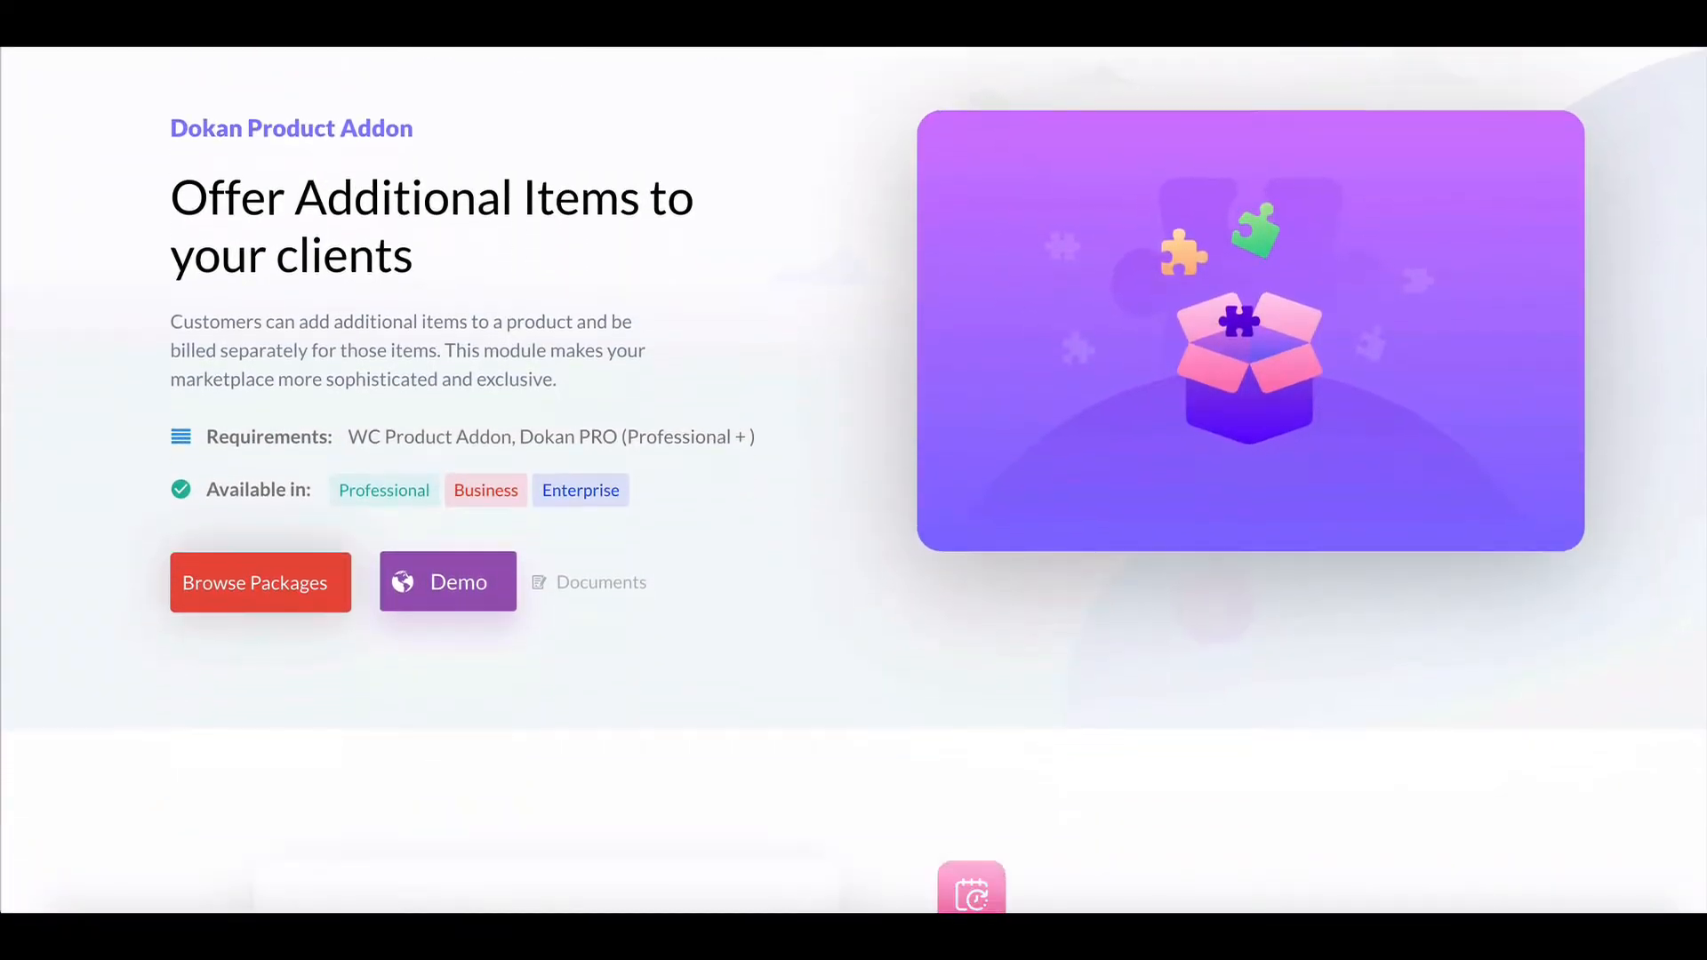
Step: Scroll down the WordPress admin dashboard until the Dokan sidebar menu shows its sub-items
scroll(down, 3)
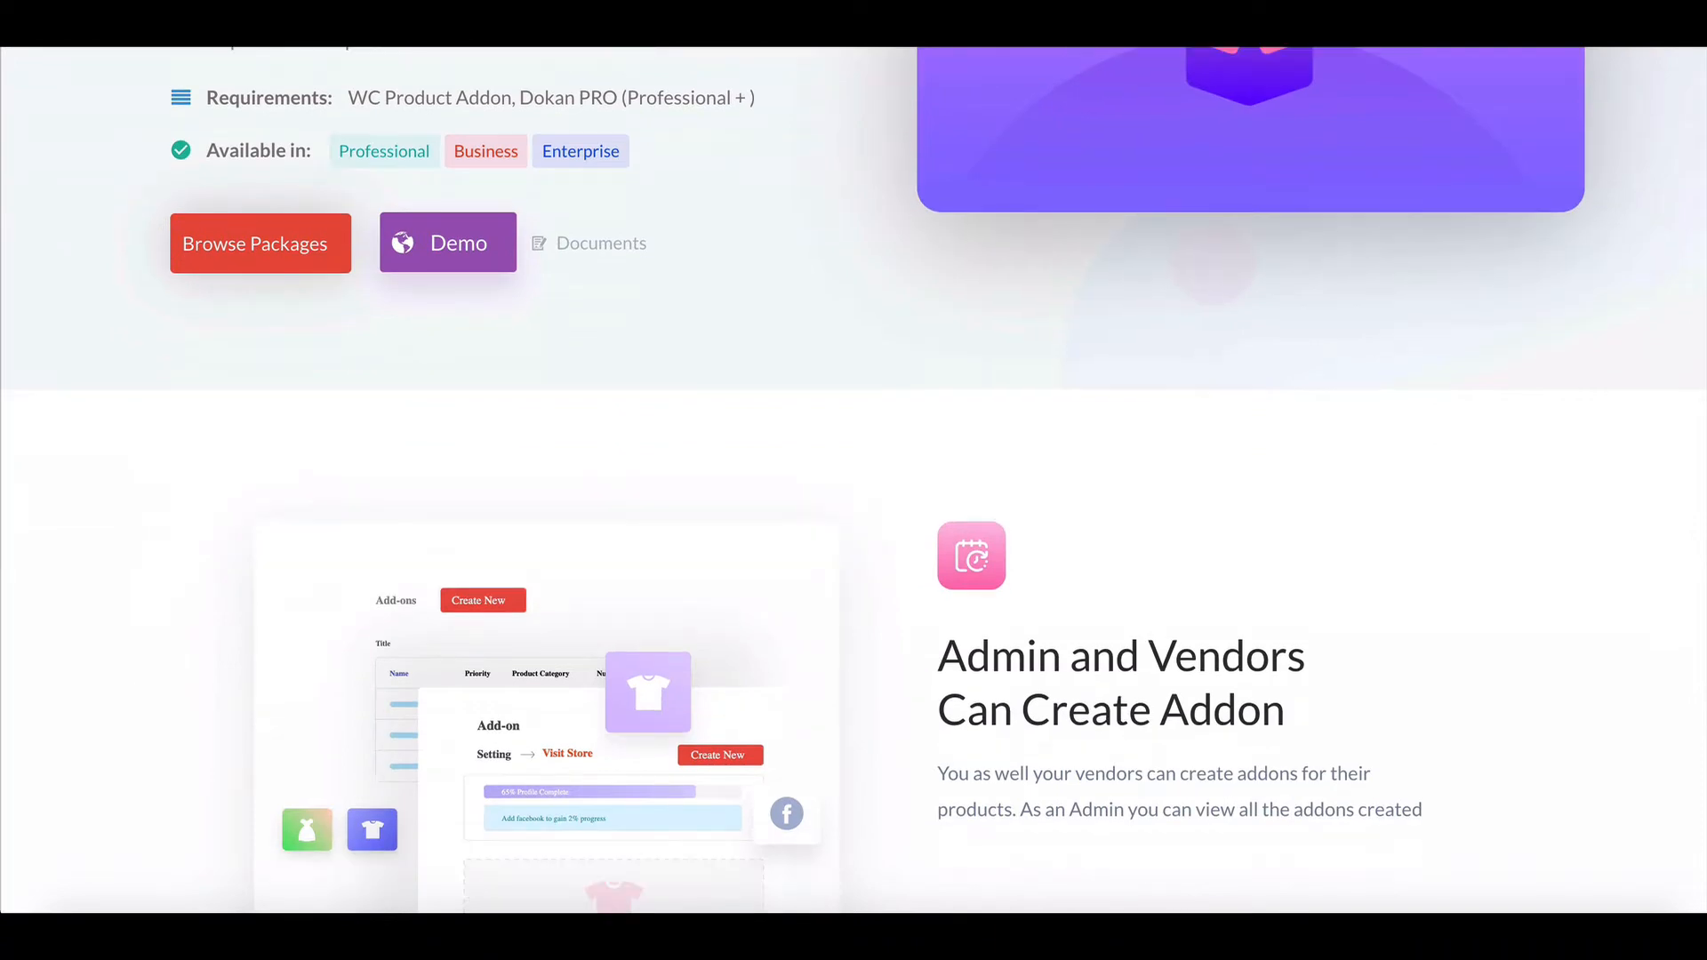
scroll(down, 3)
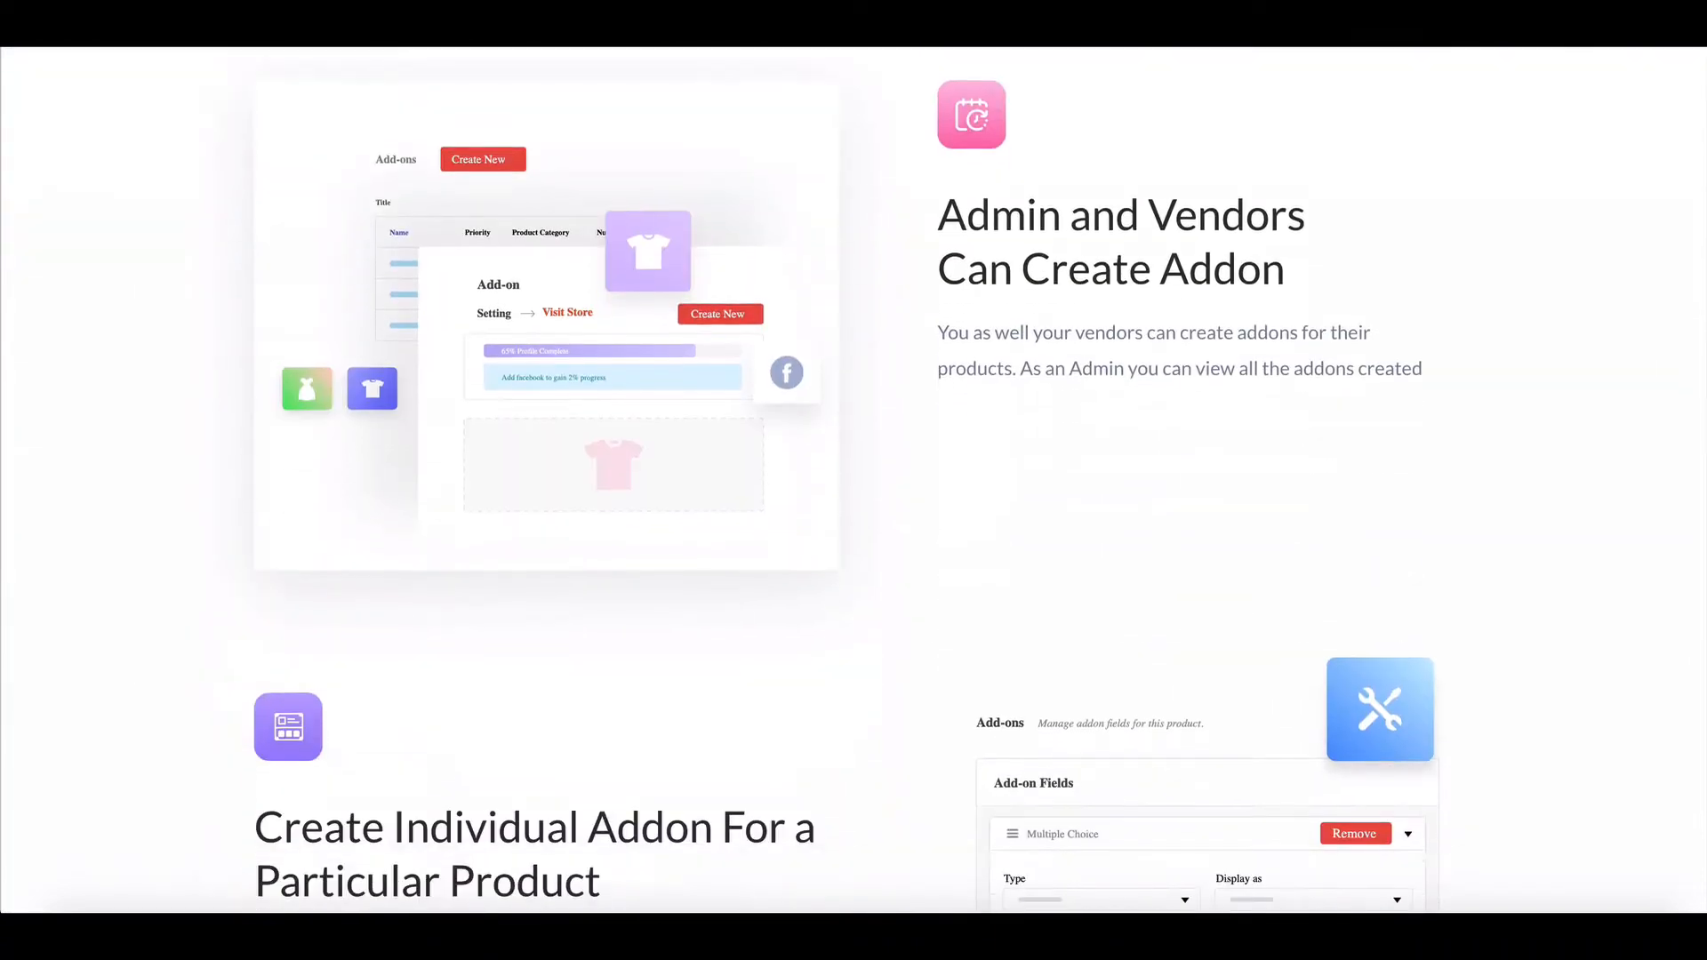
scroll(down, 3)
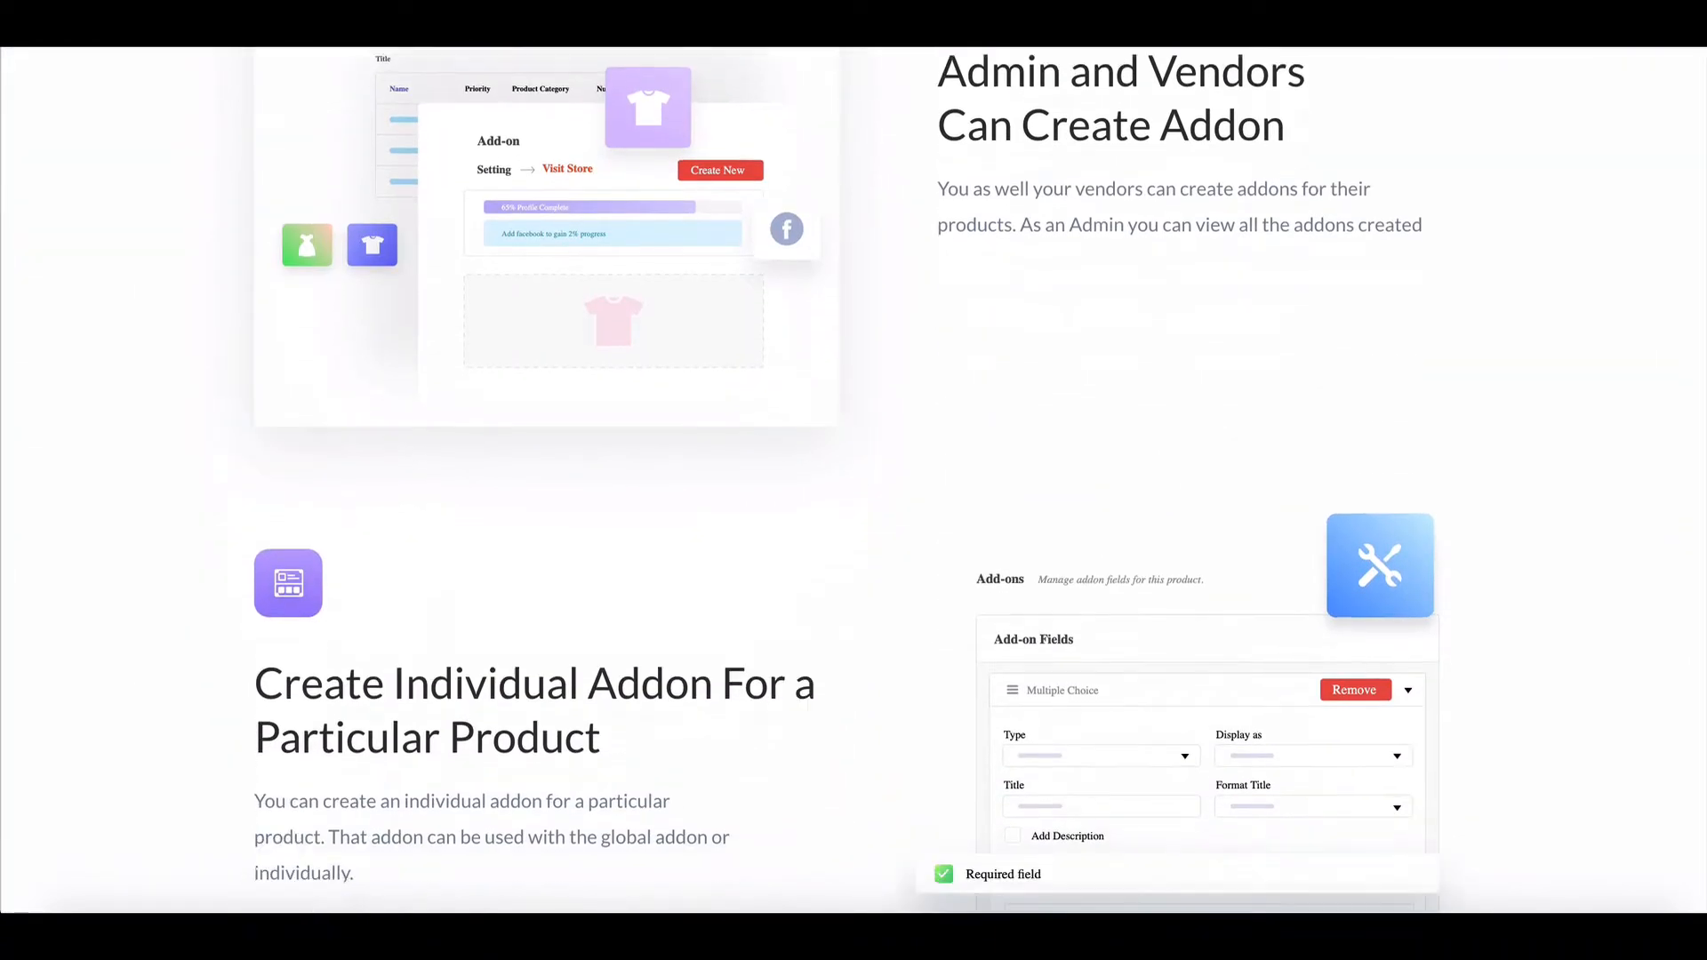
scroll(down, 3)
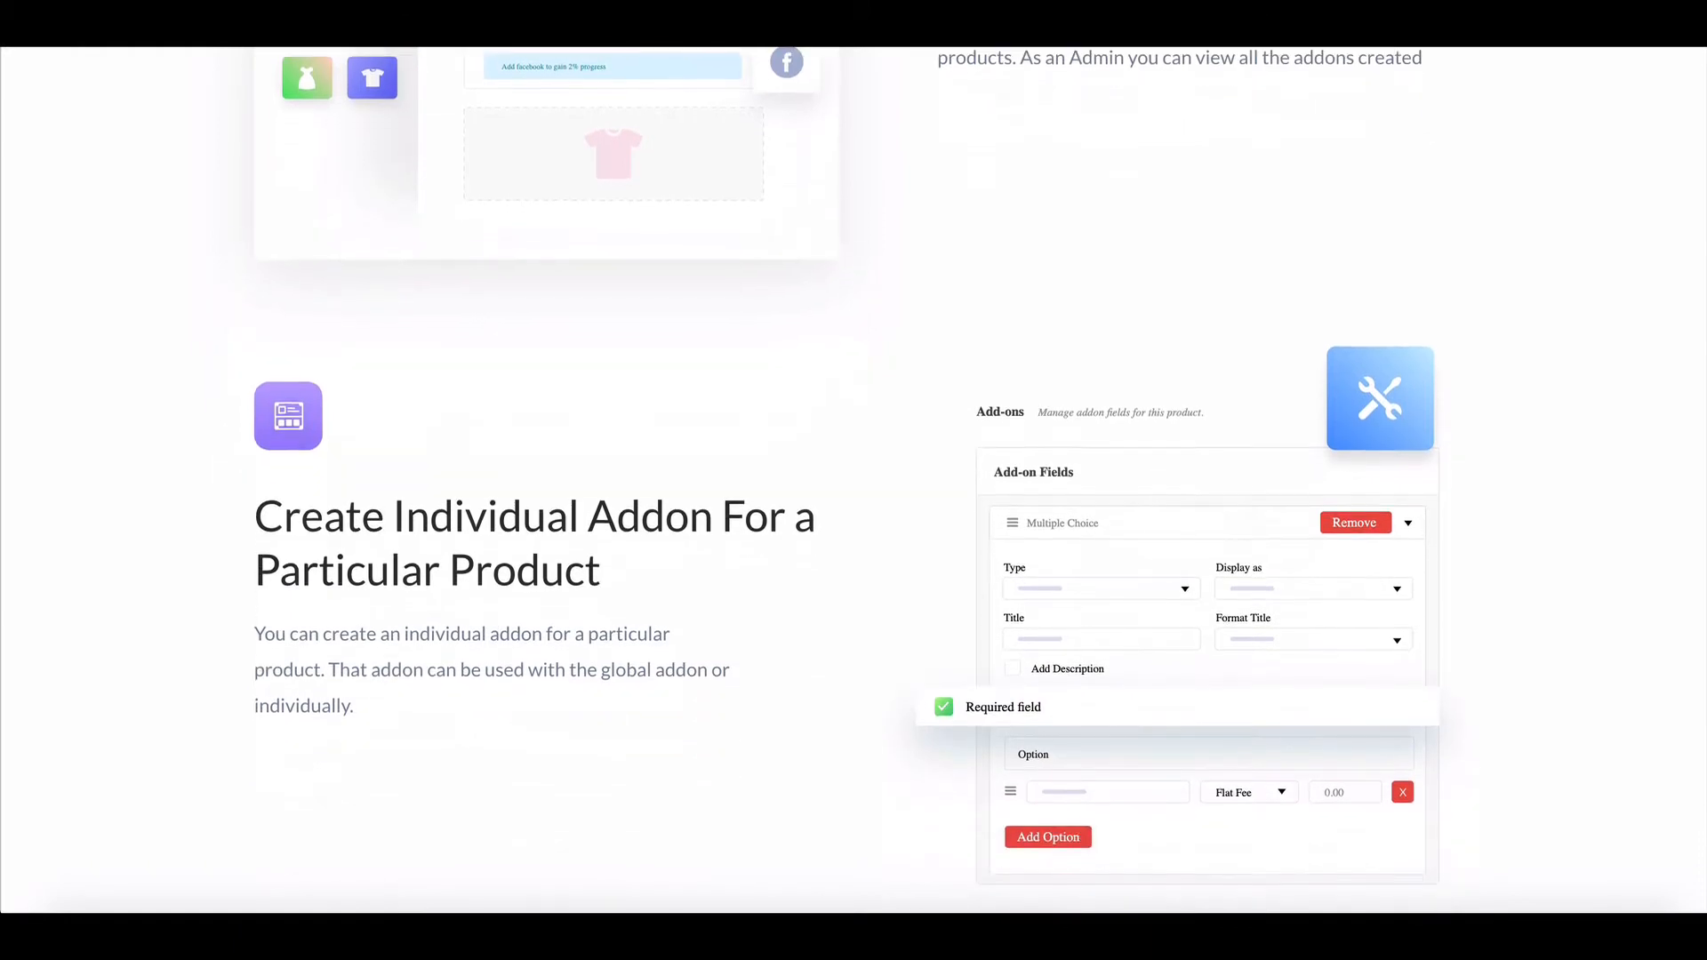
scroll(down, 3)
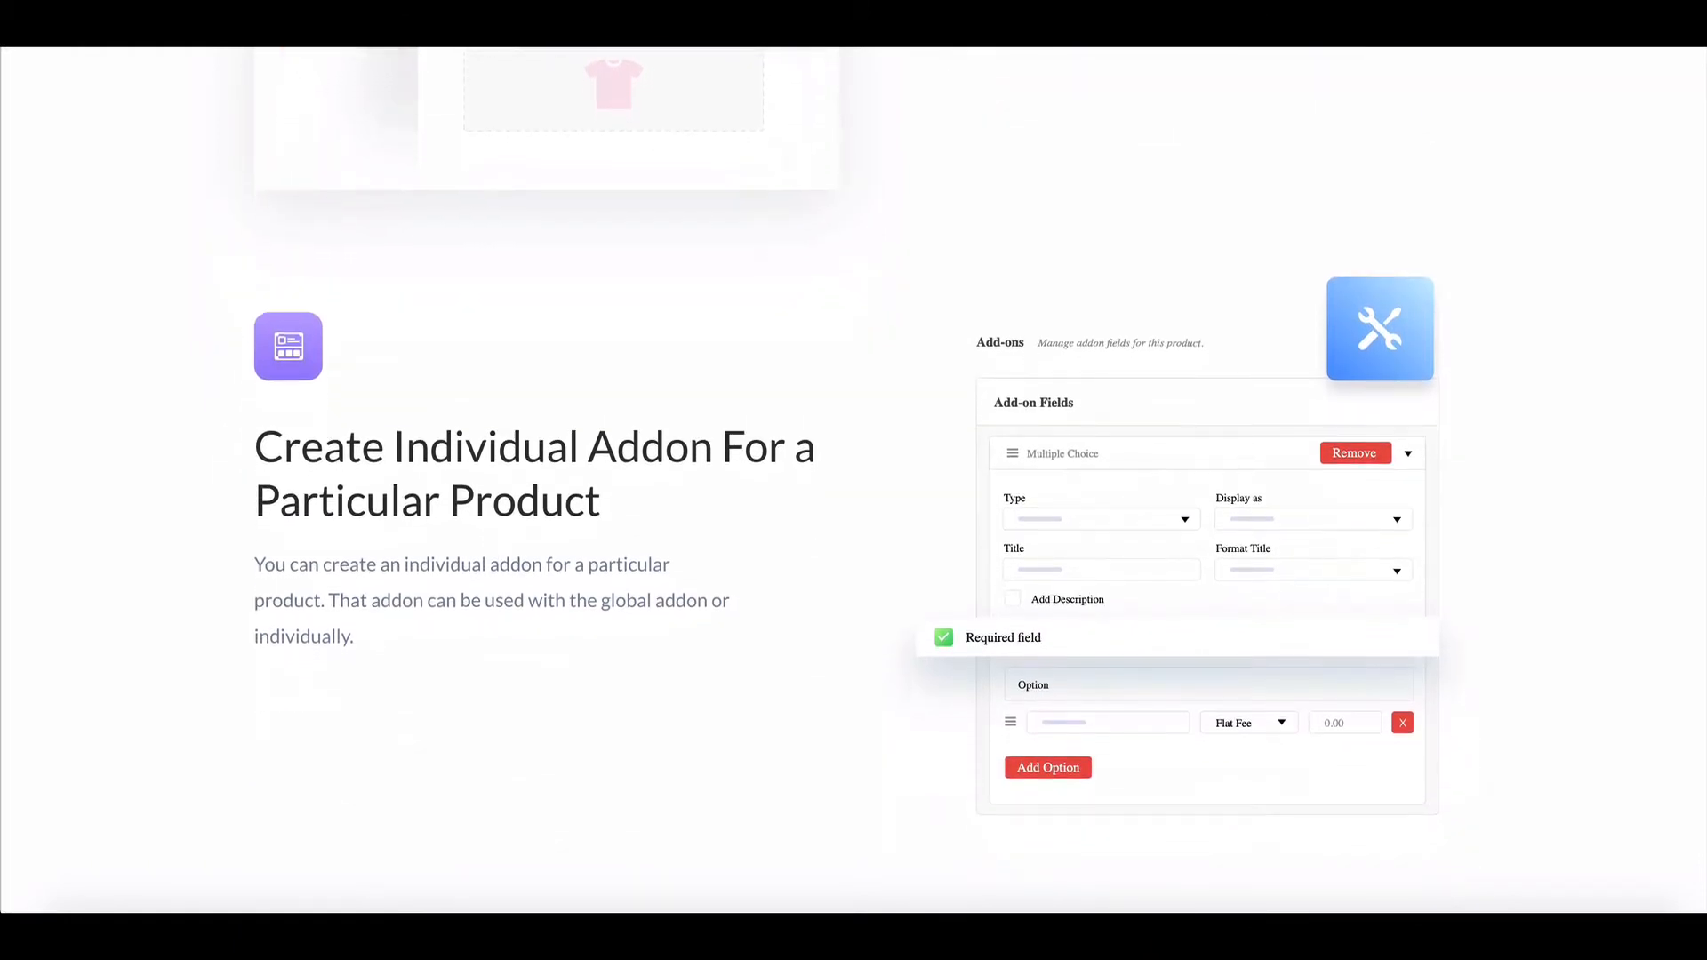
scroll(down, 3)
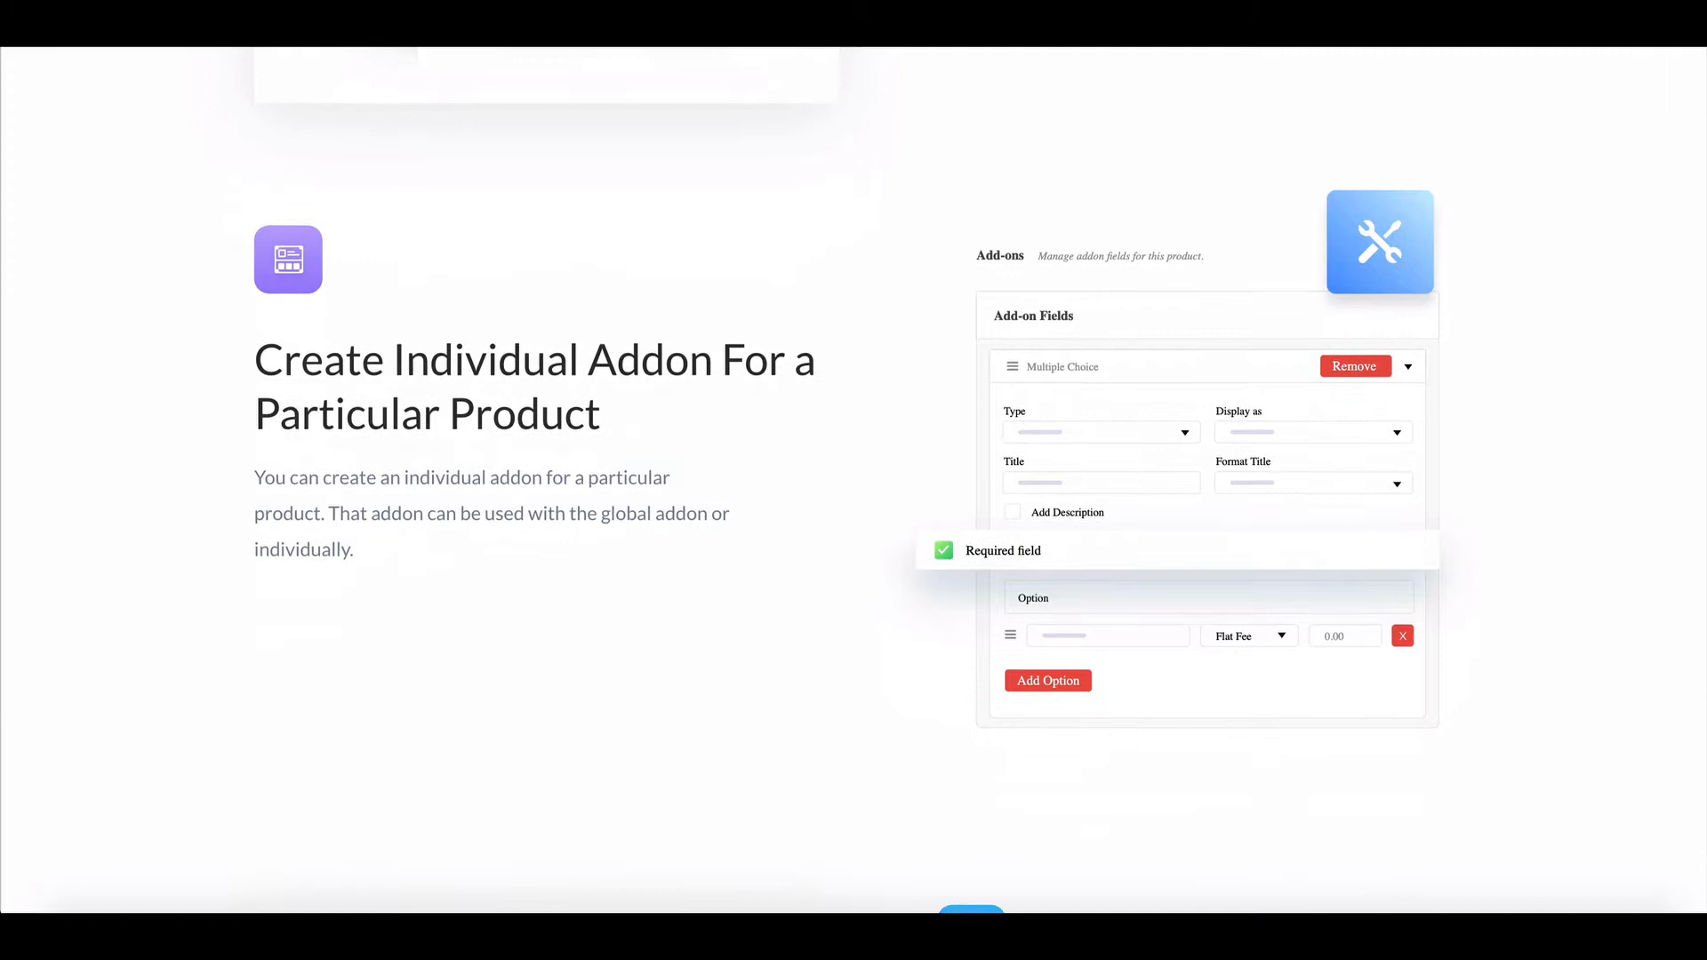
scroll(up, 3)
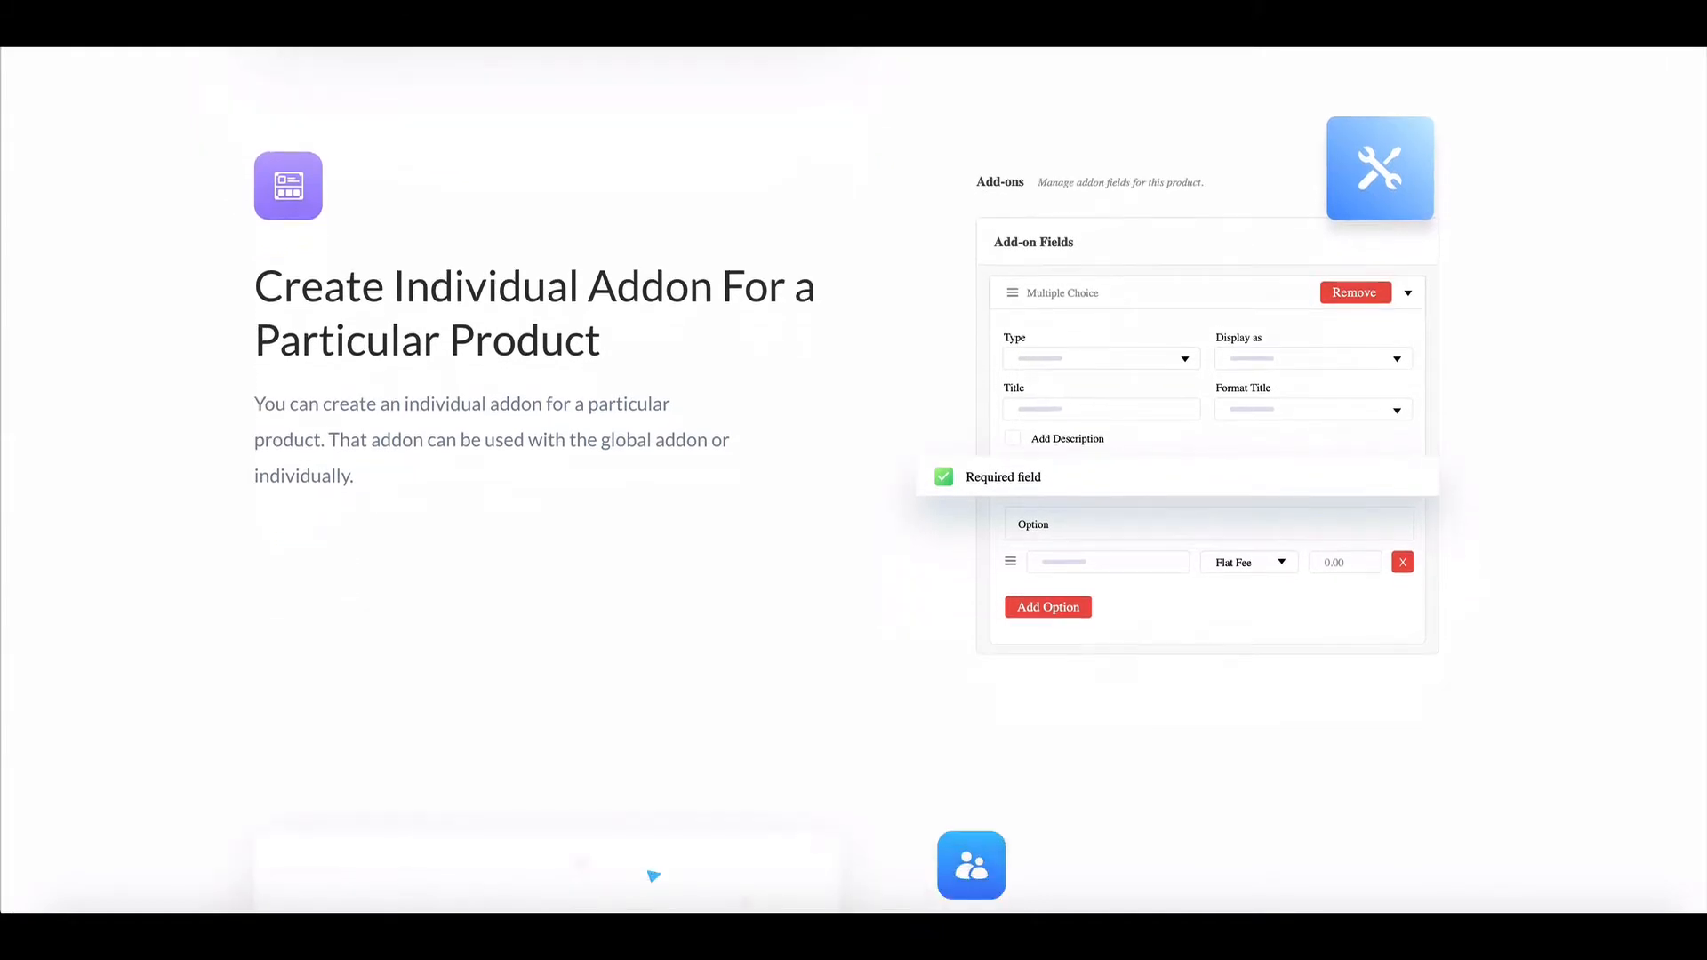
scroll(down, 3)
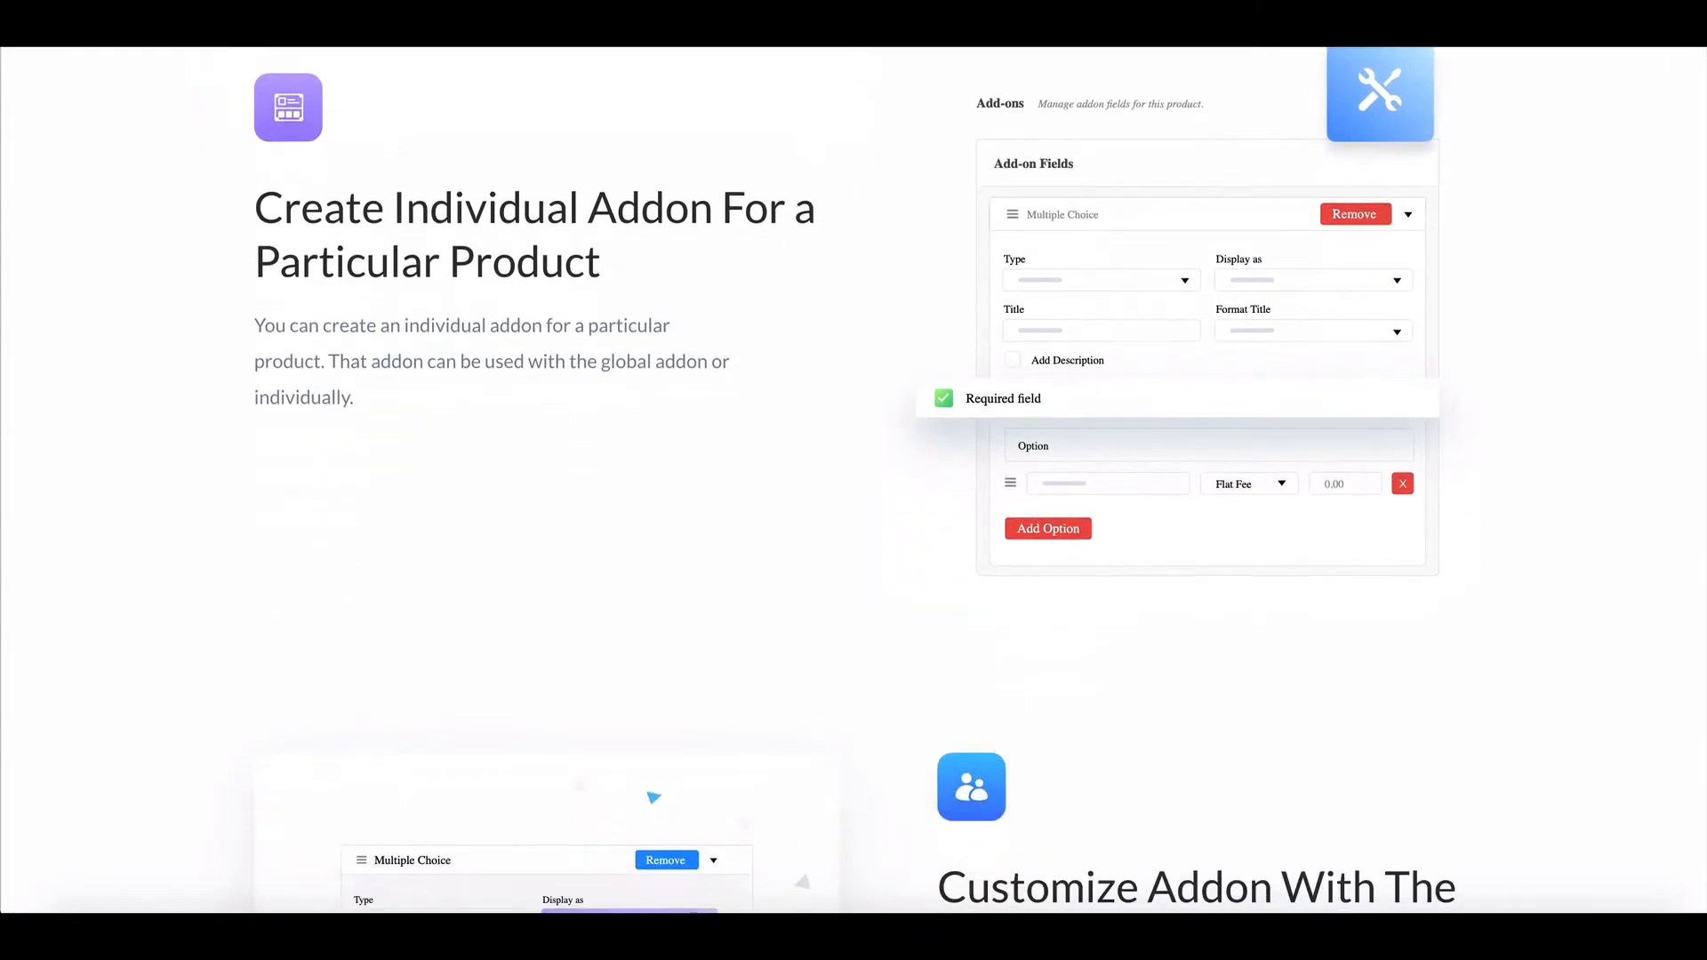
scroll(down, 3)
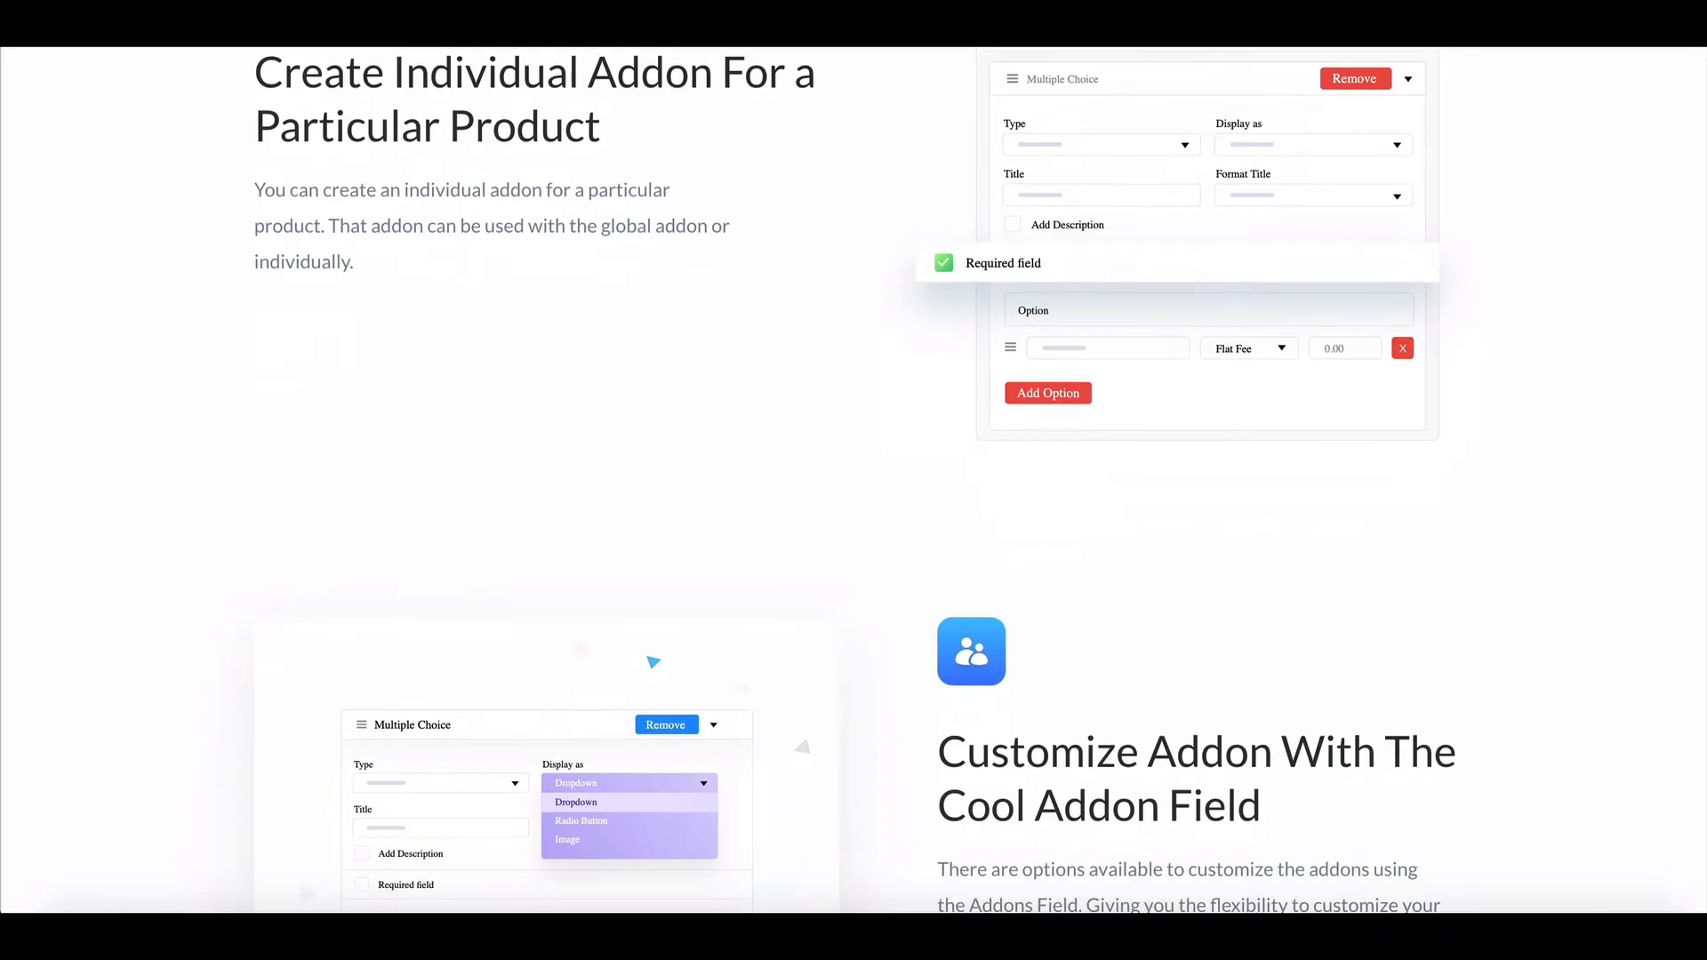
scroll(down, 3)
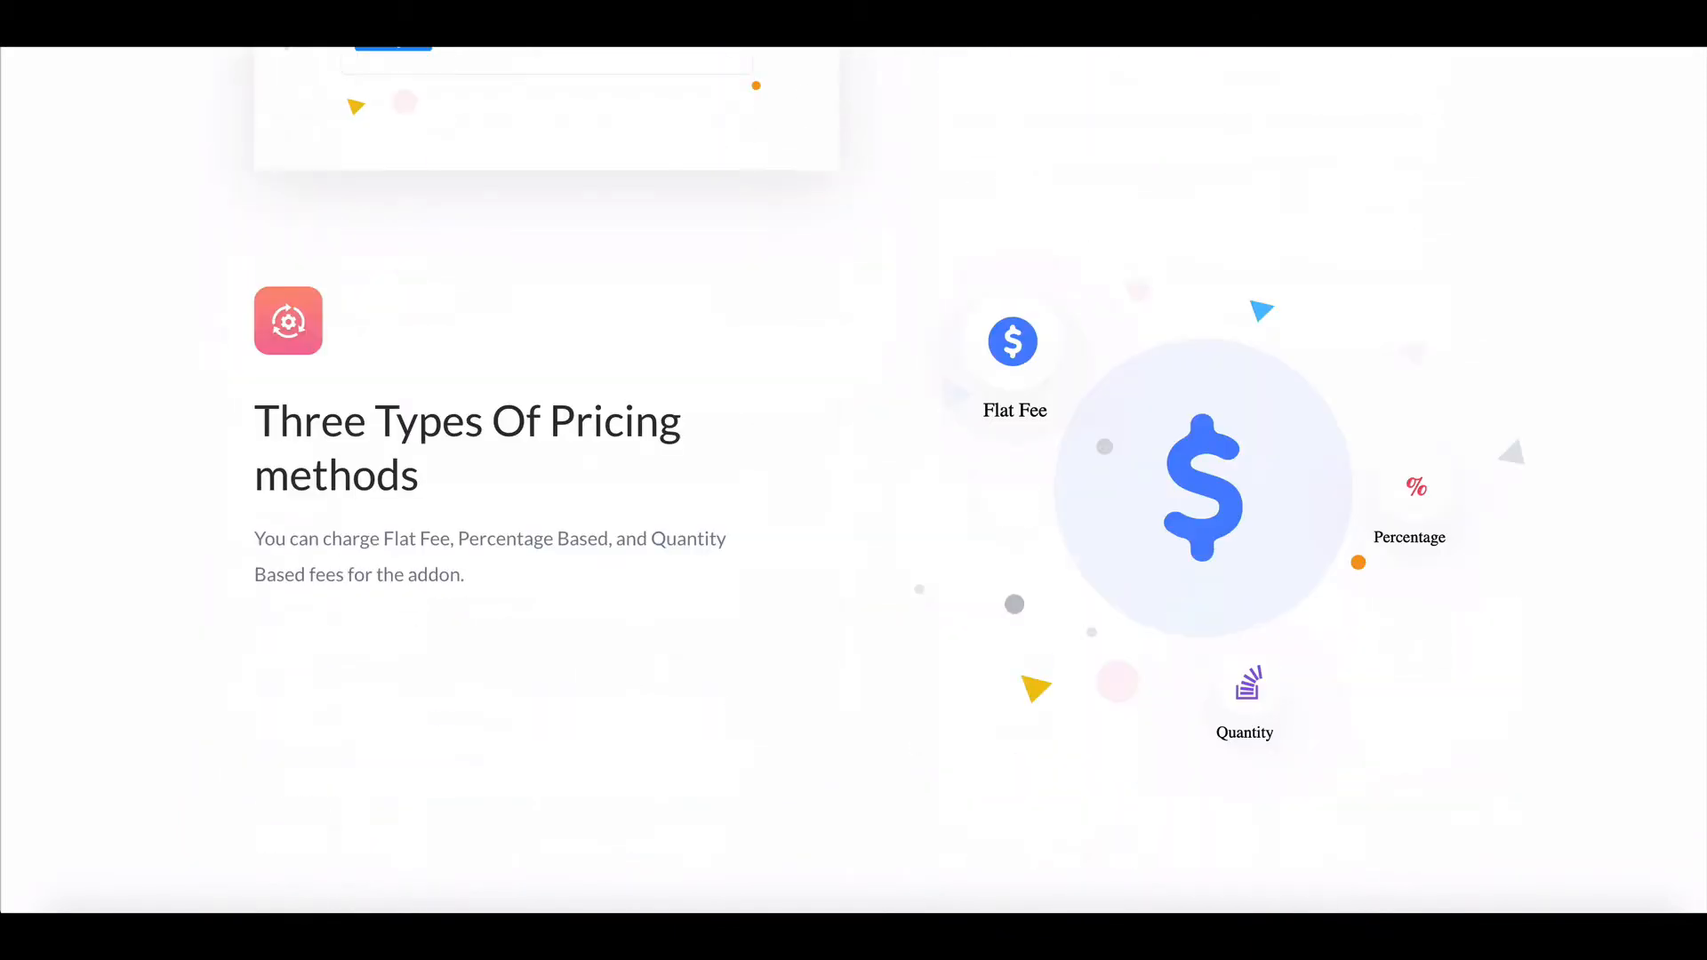
scroll(down, 3)
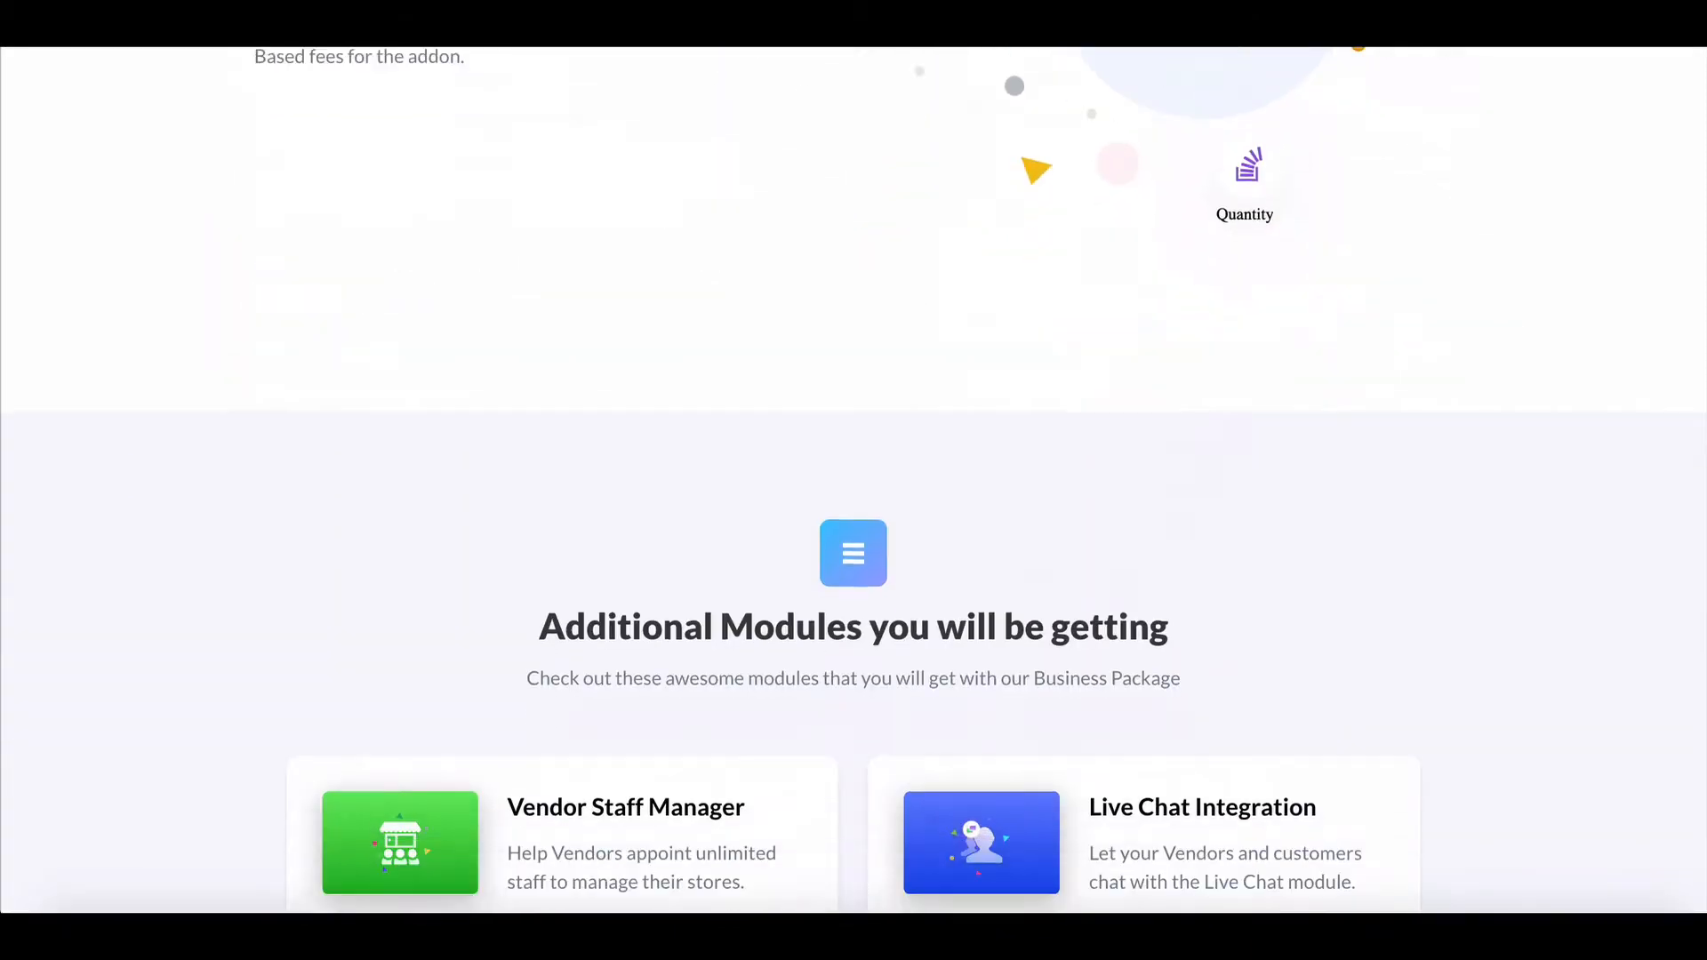
scroll(down, 3)
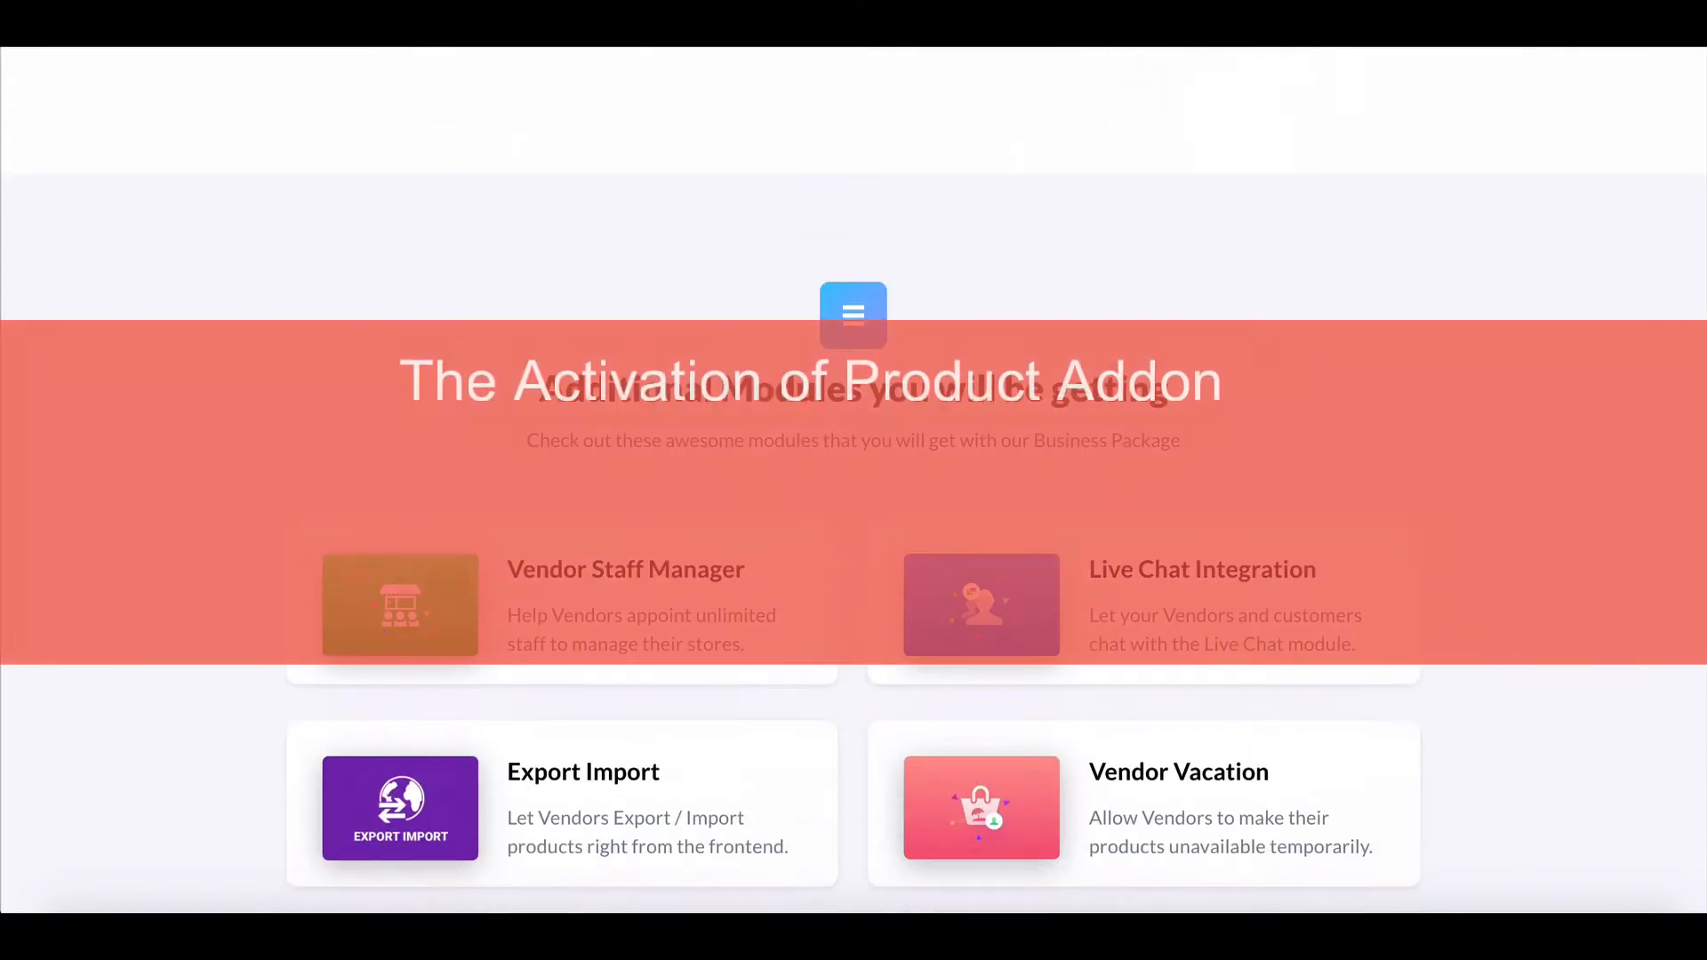
scroll(down, 3)
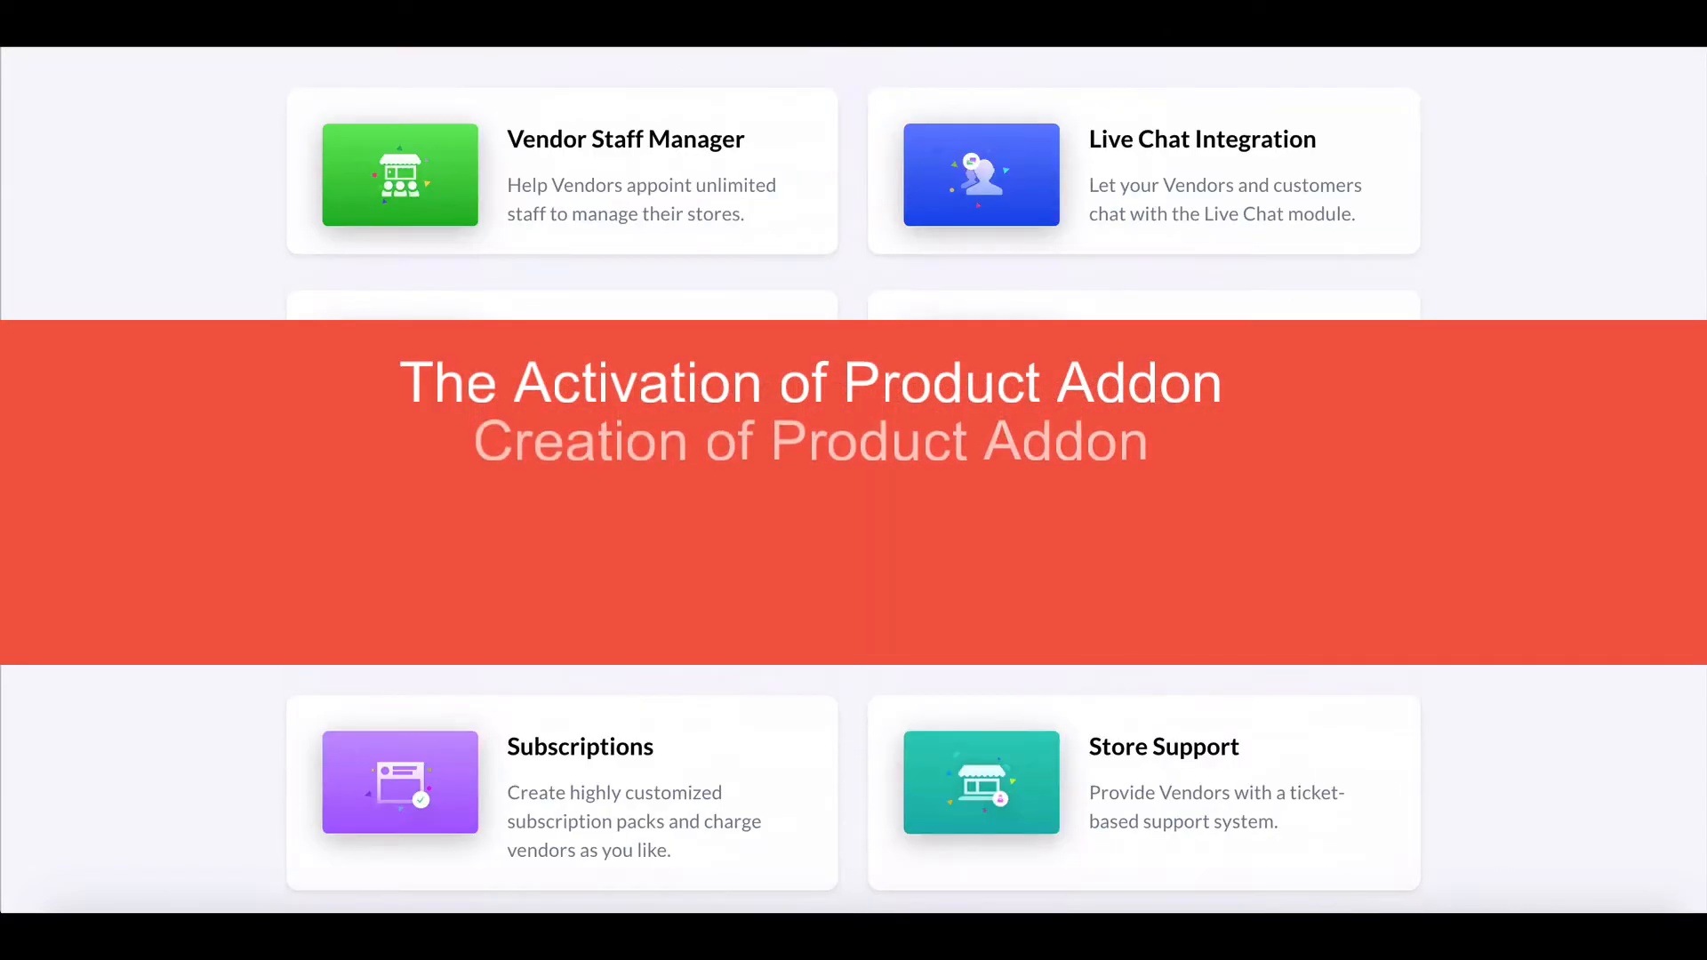
scroll(up, 3)
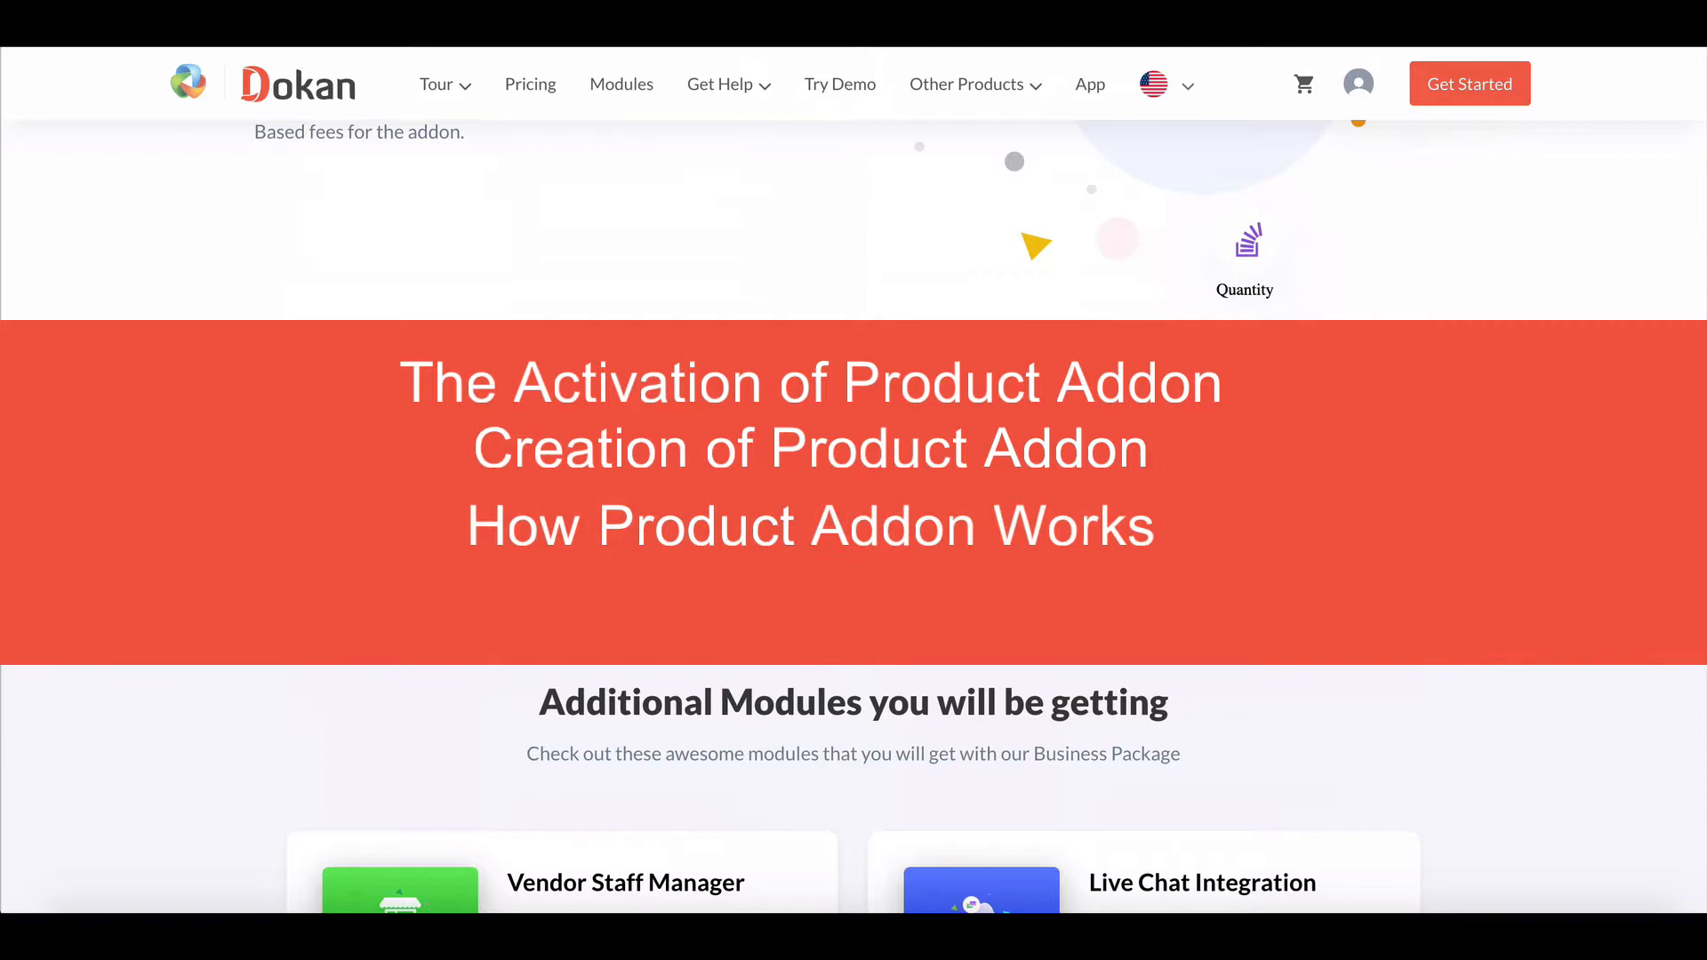
scroll(down, 3)
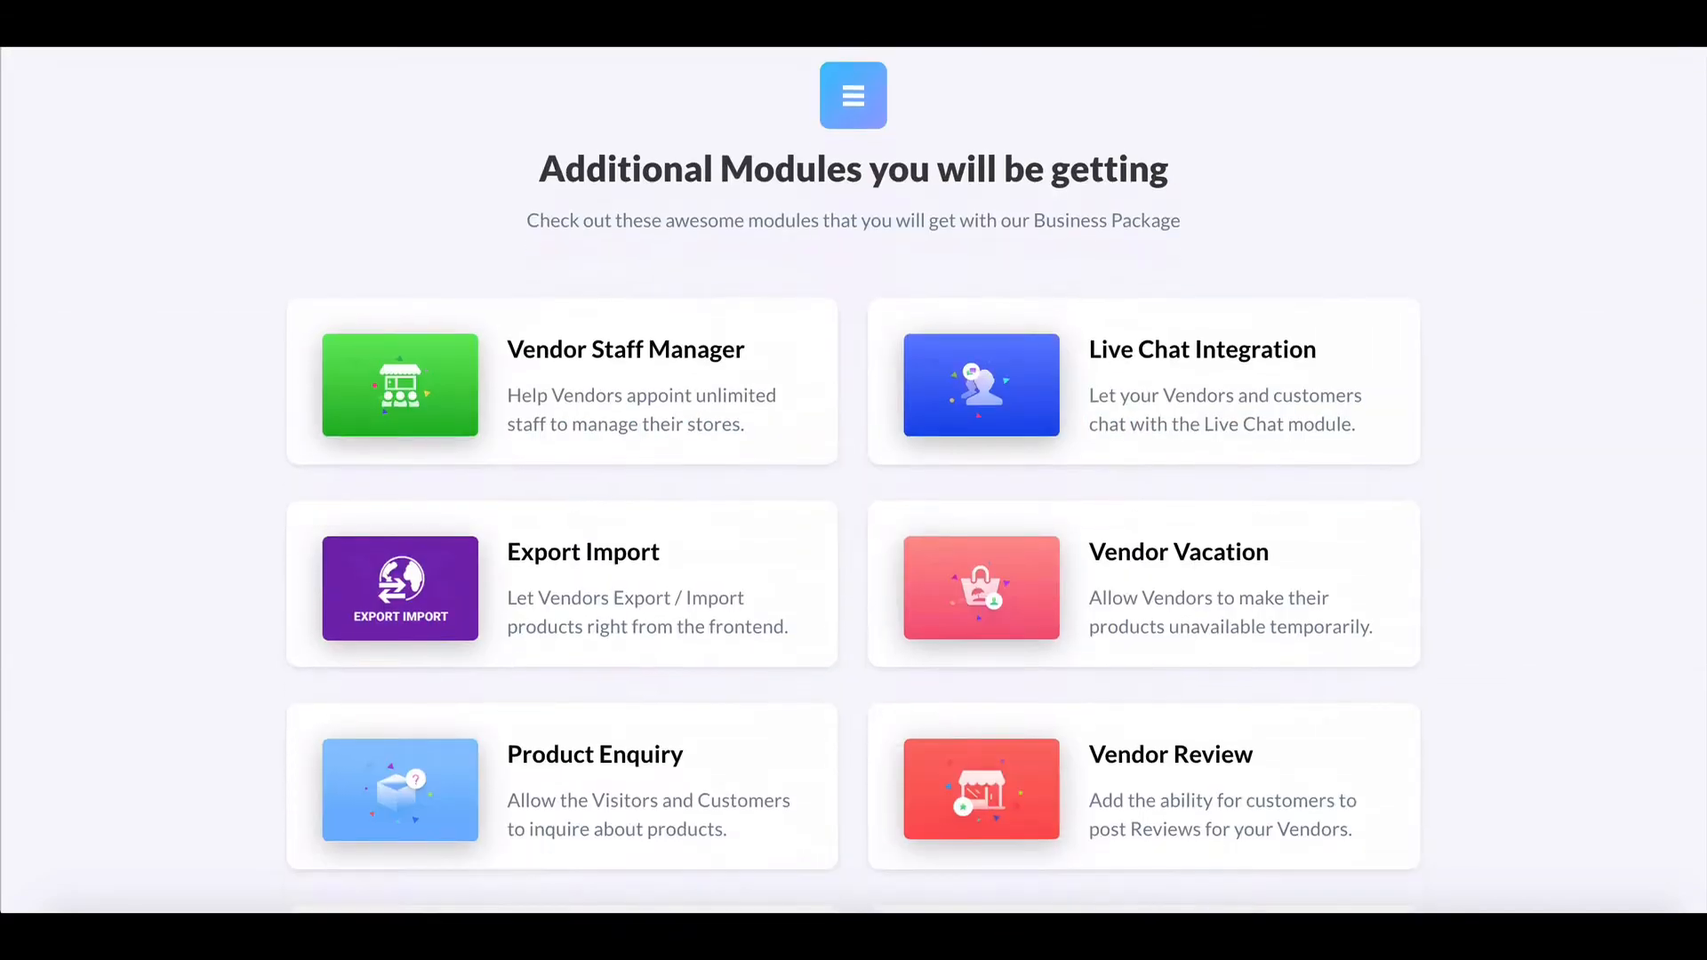
scroll(down, 3)
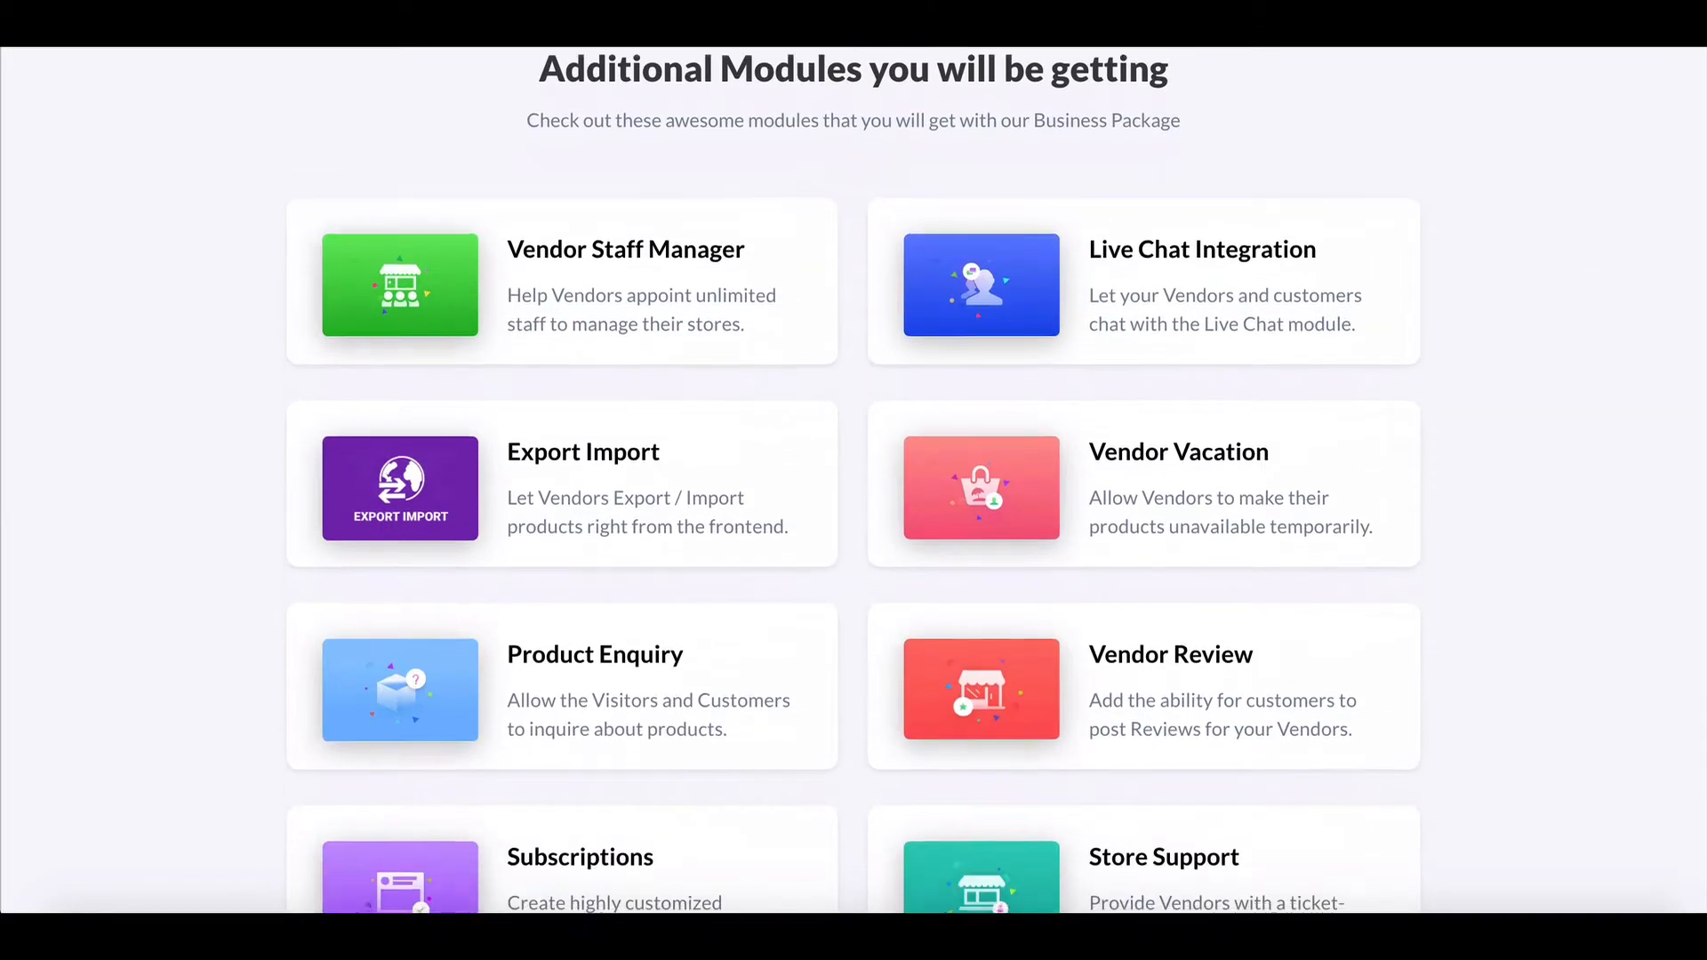
scroll(down, 3)
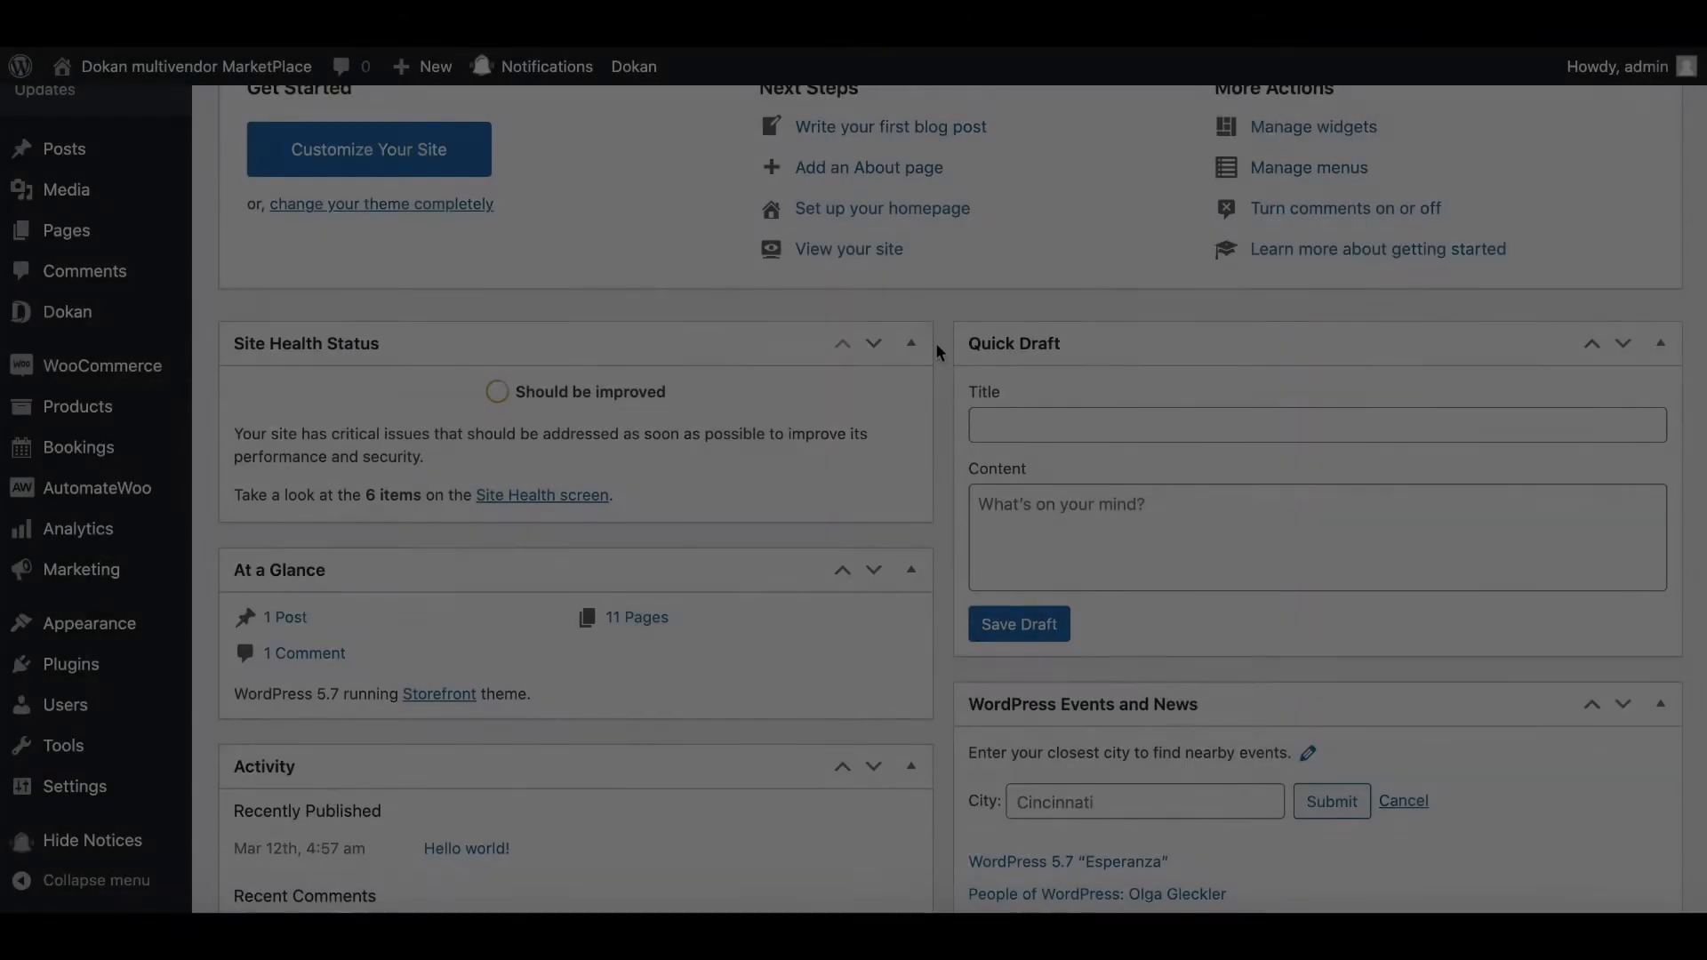
scroll(down, 3)
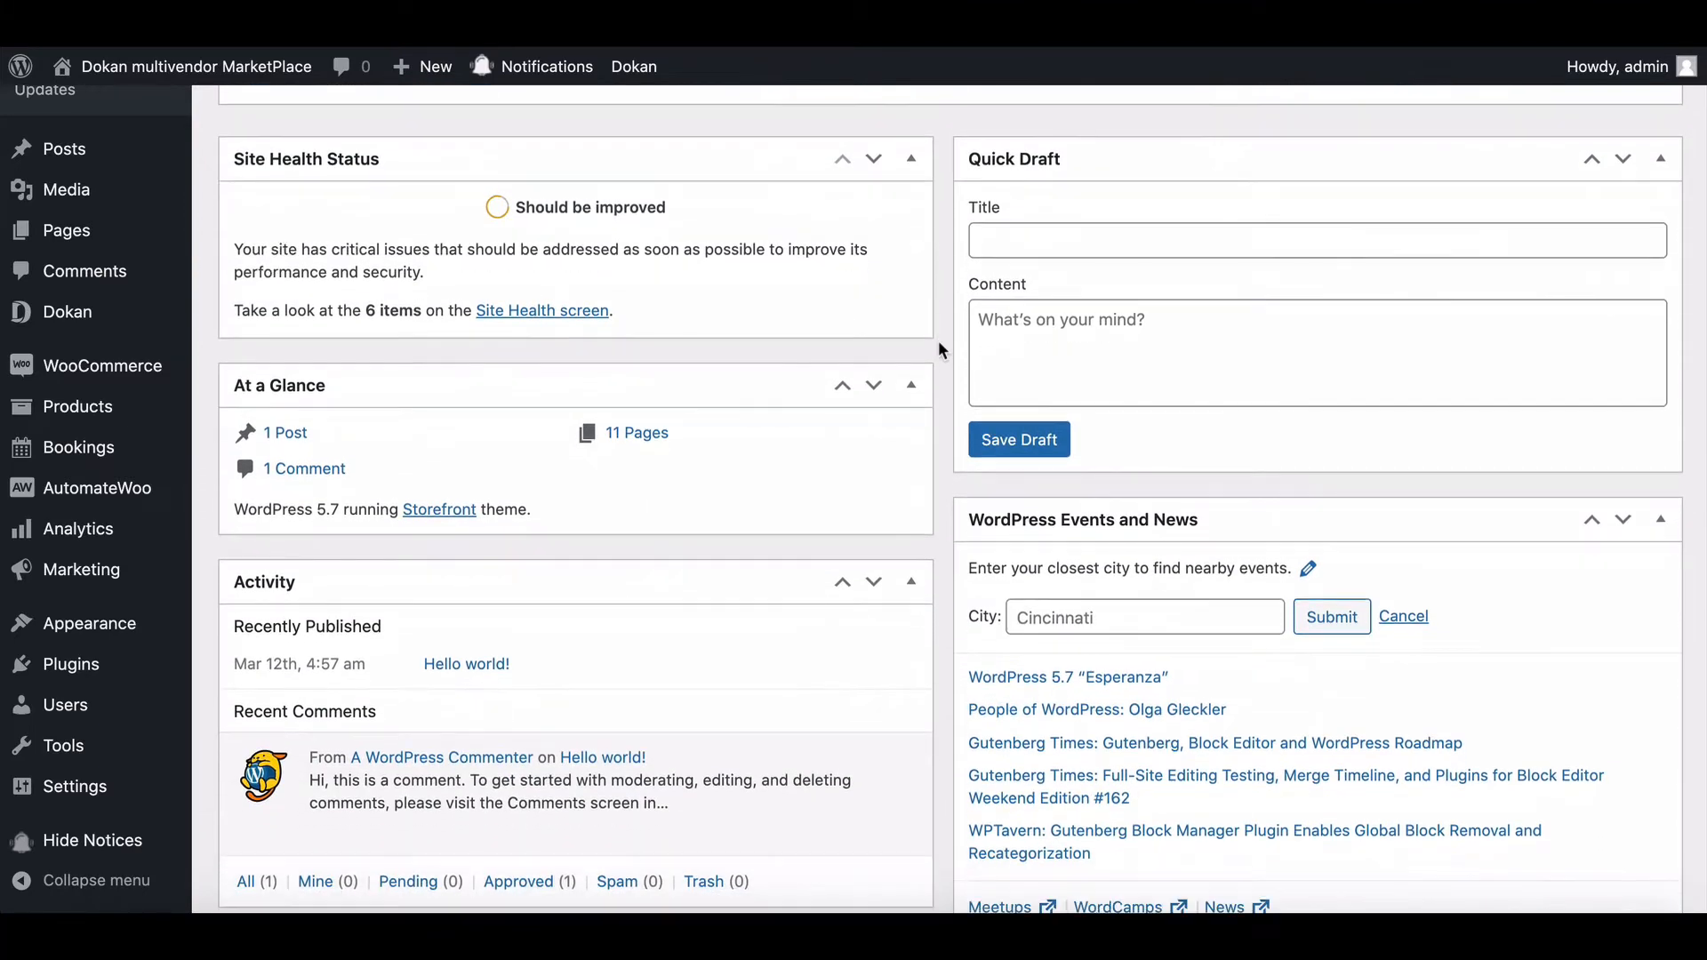
scroll(down, 3)
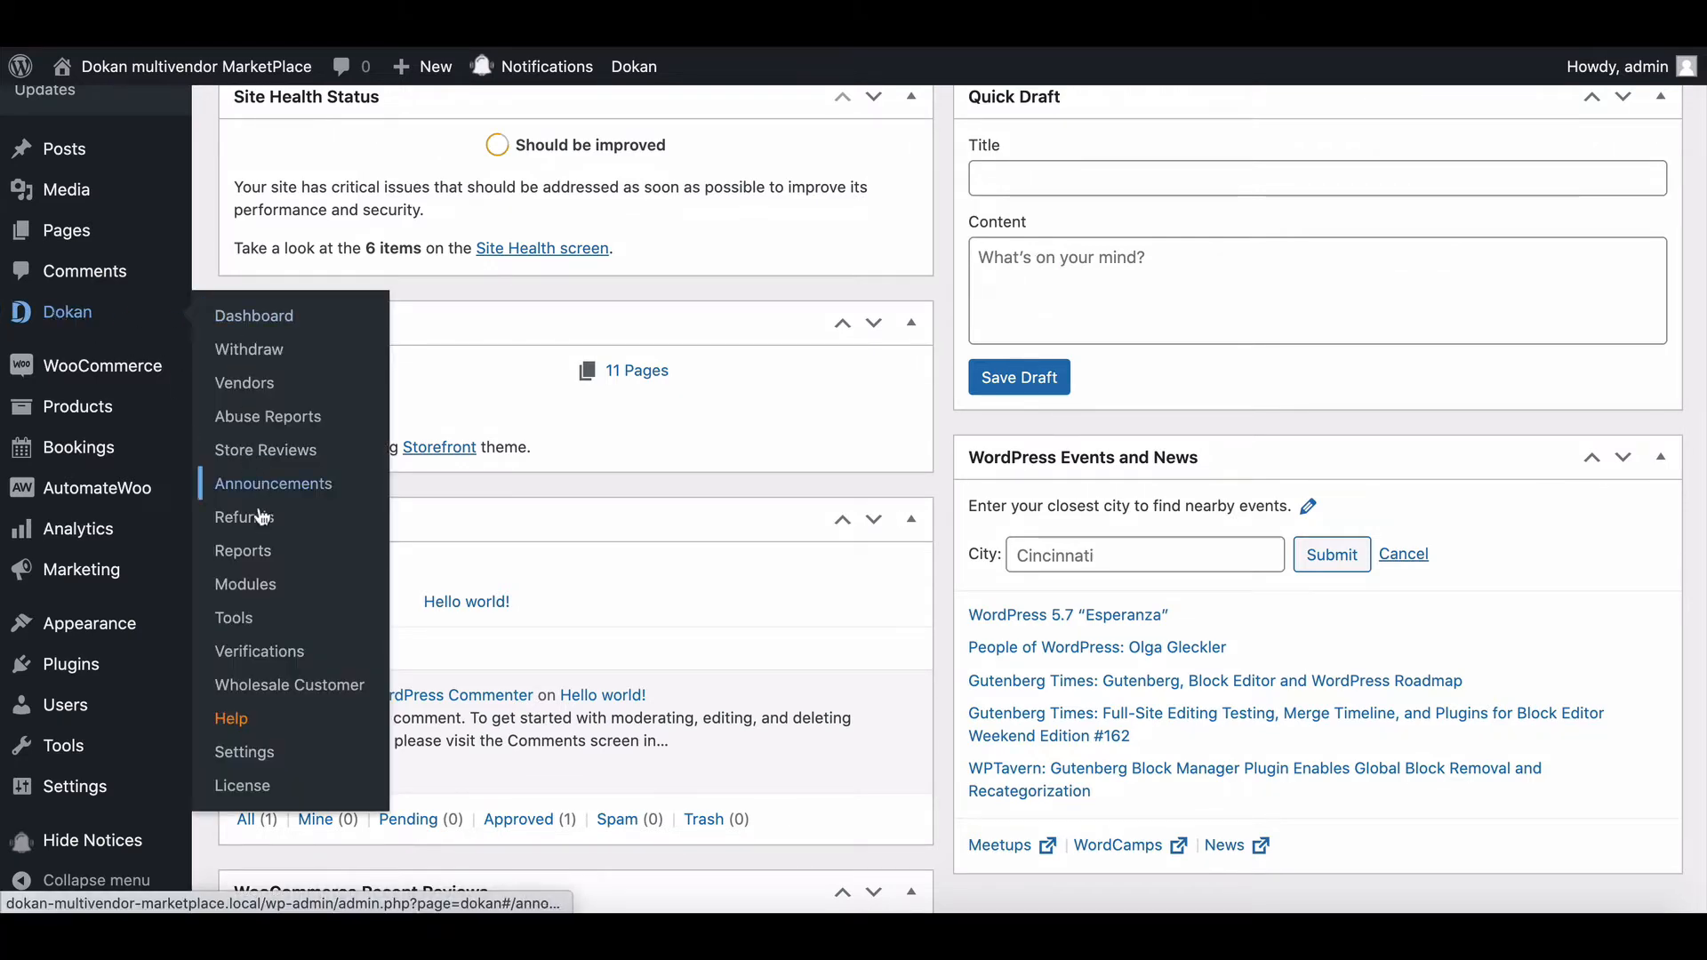
Step: Open Dokan Modules and confirm the Product Addon module is enabled
click(246, 585)
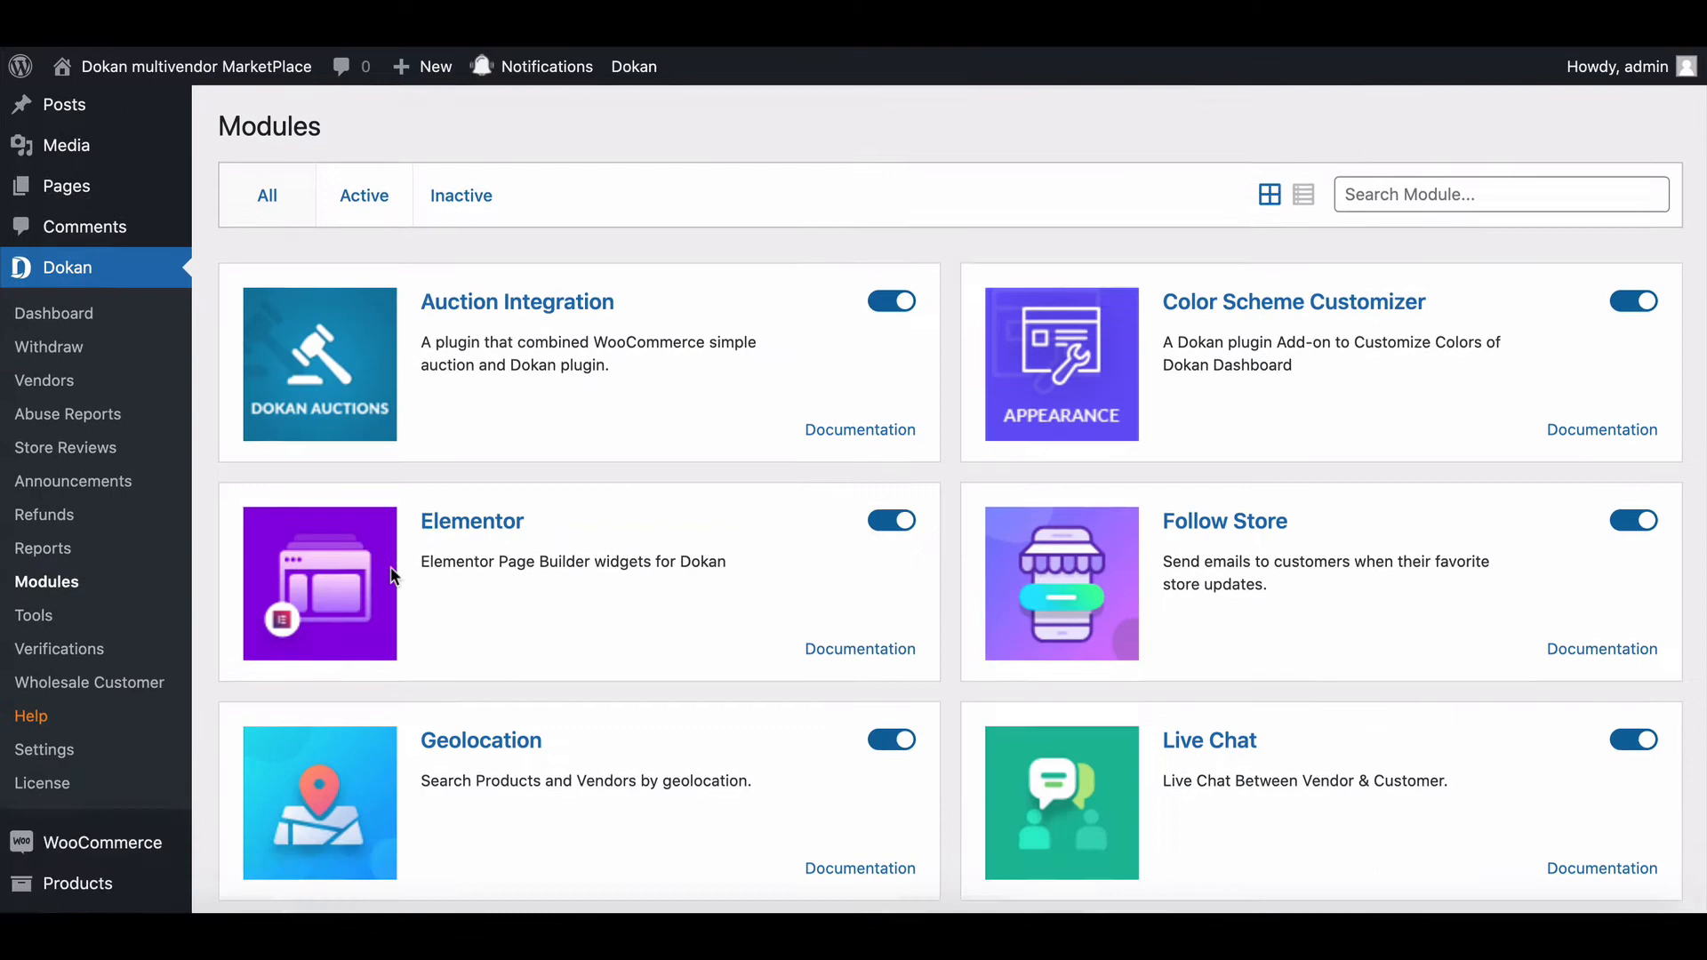
click(891, 688)
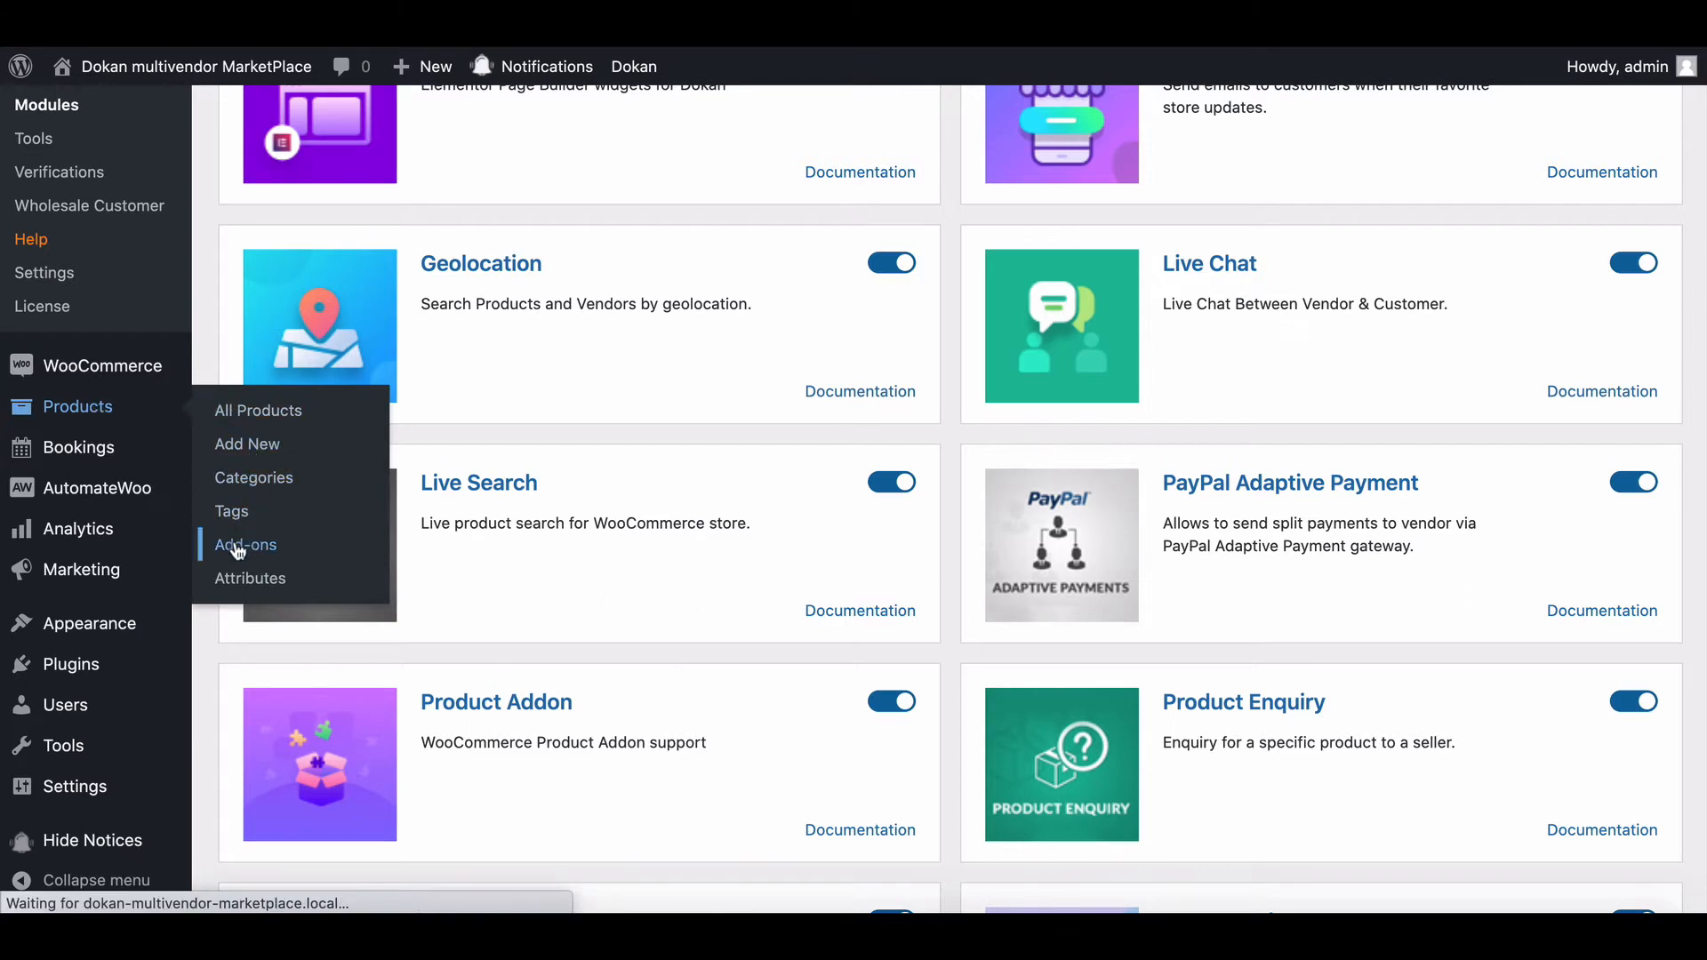
Step: Create a new global add-on group, prefilled as Add-ons Group #1, priority 10, All Products
click(245, 544)
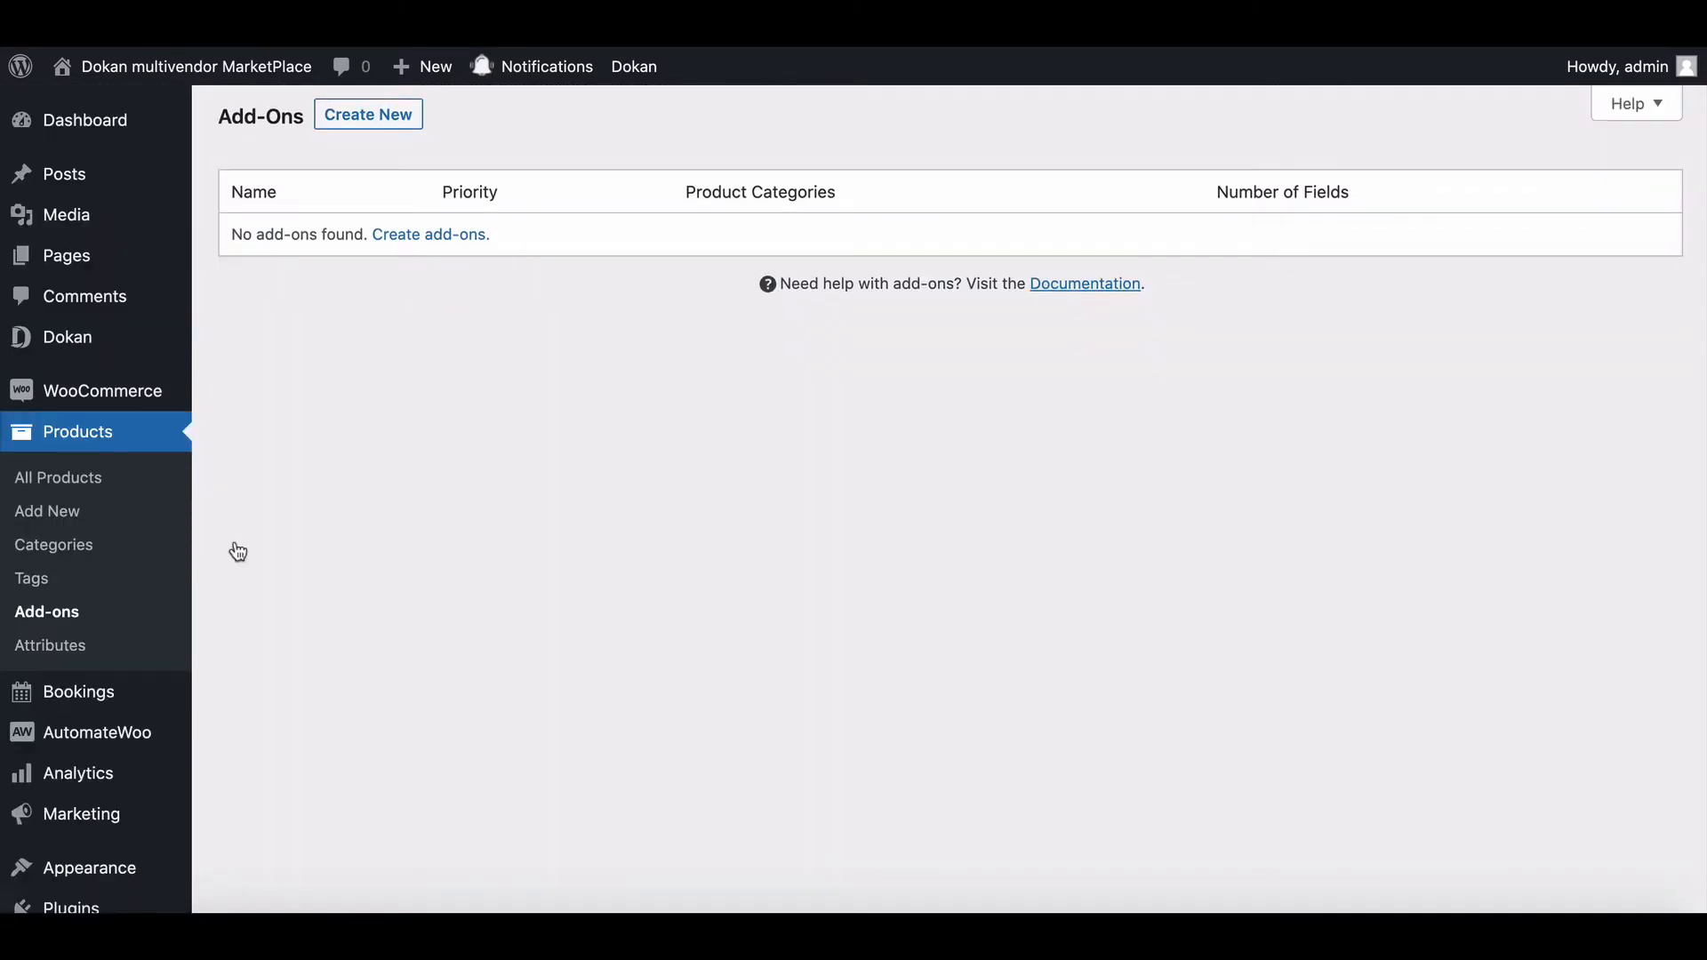
click(368, 115)
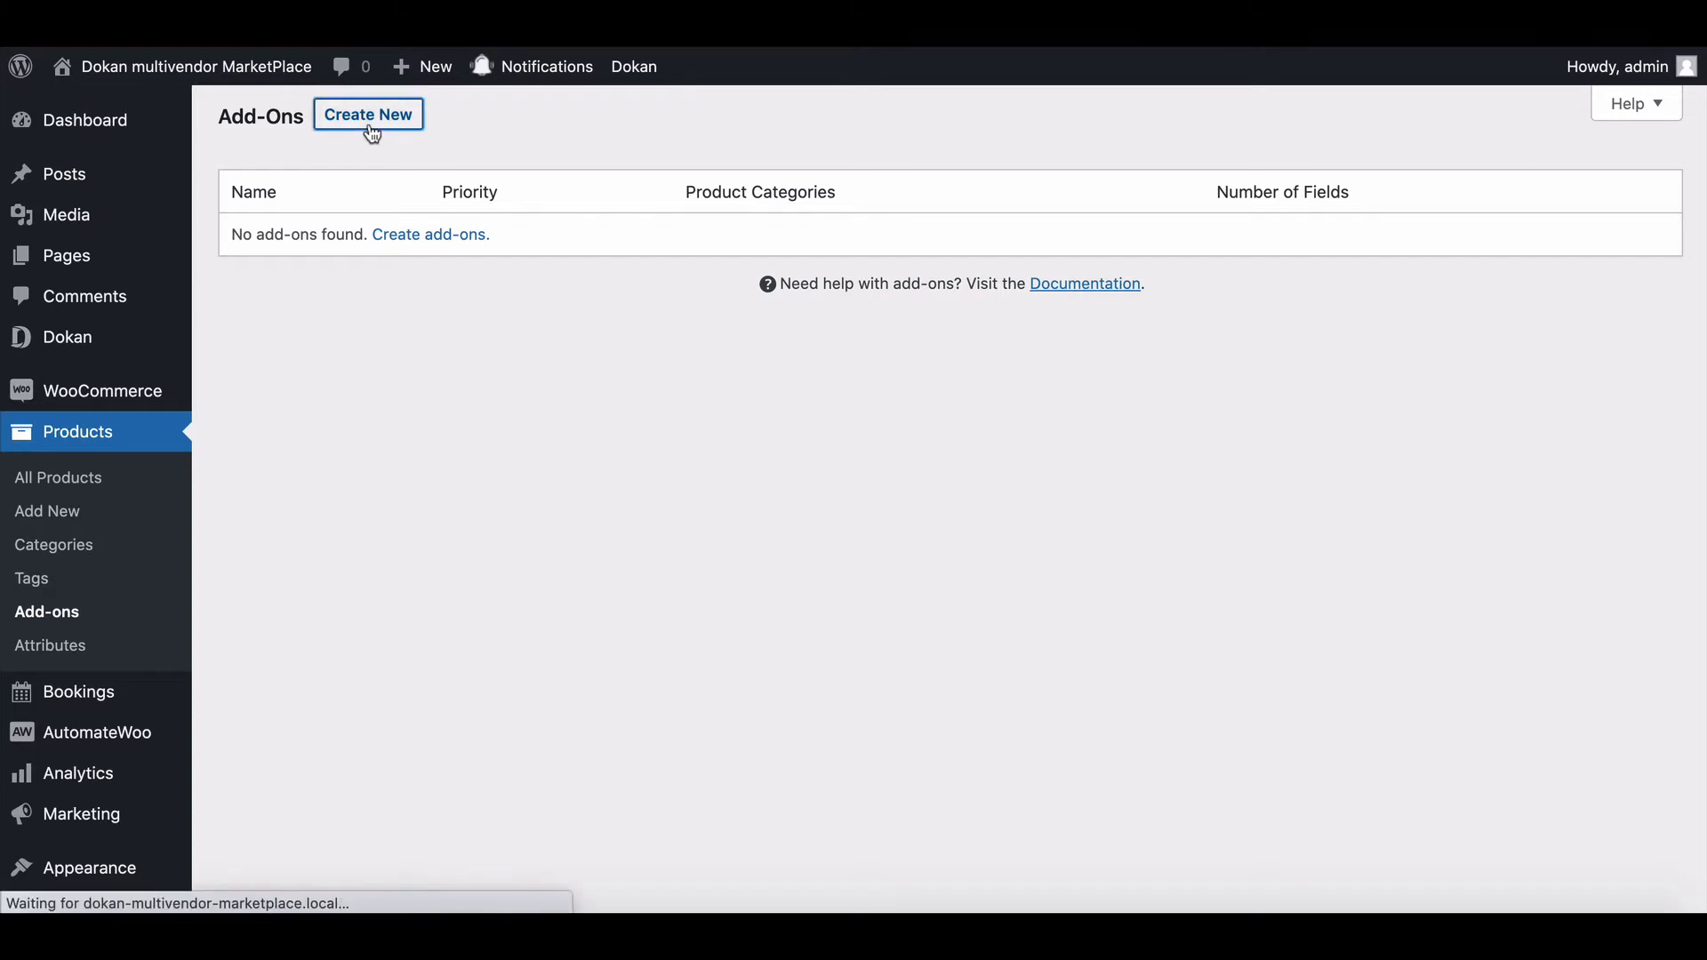
click(368, 112)
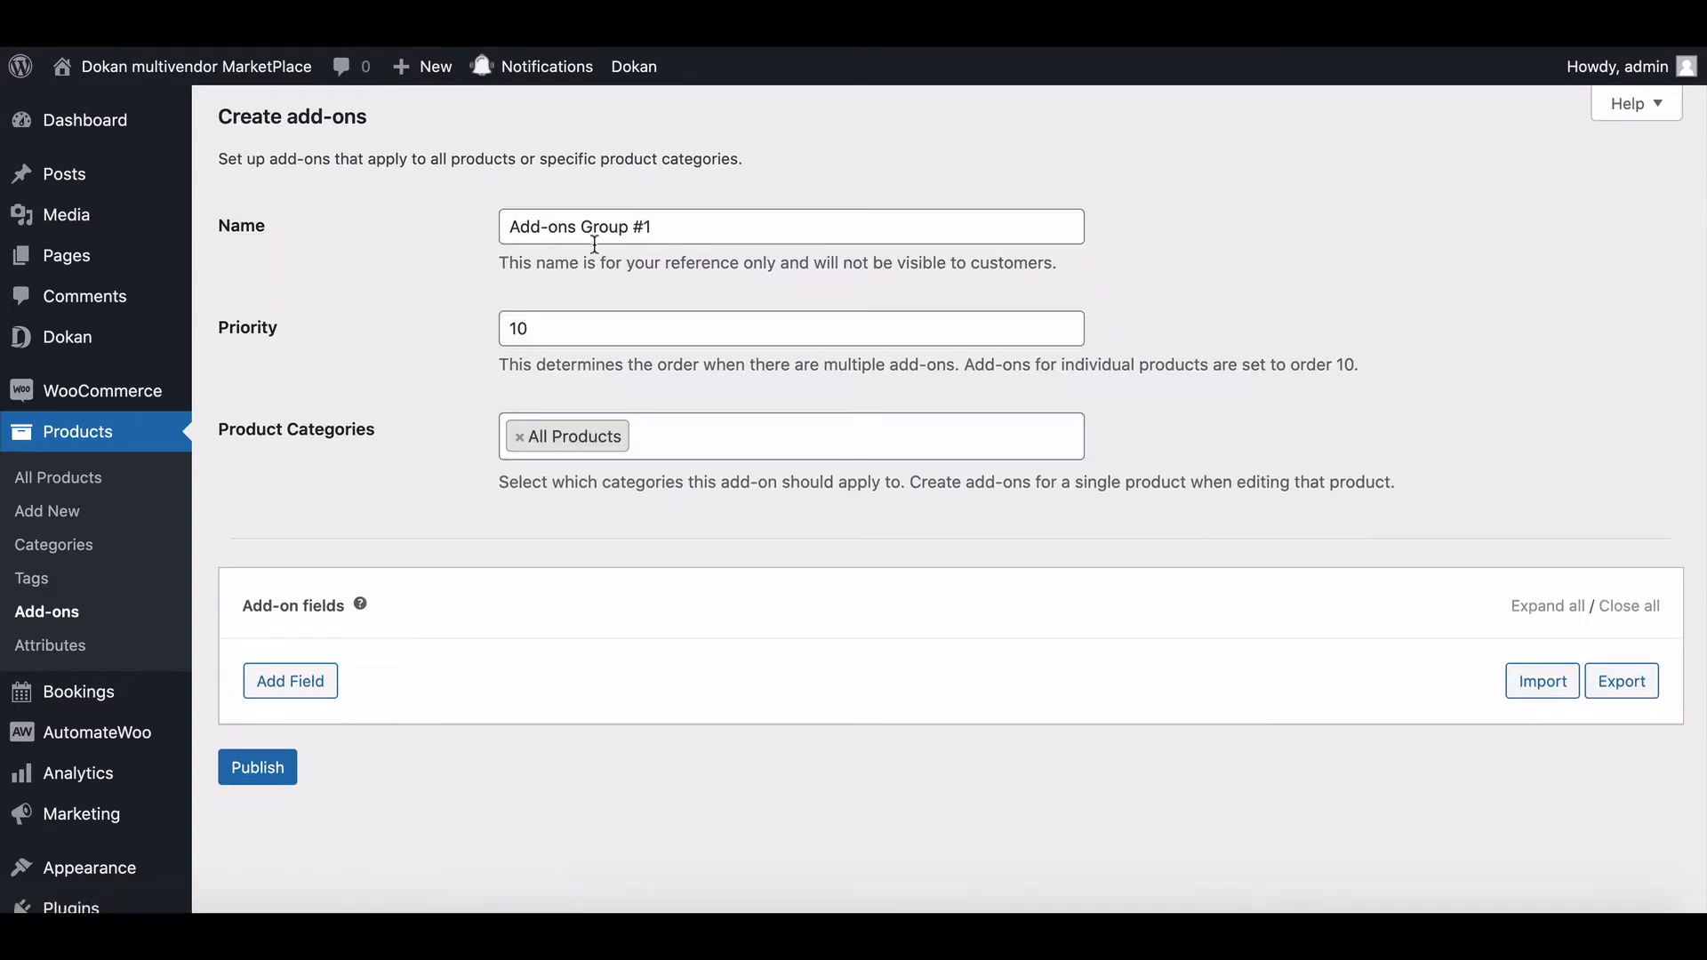
mouse_move(624, 310)
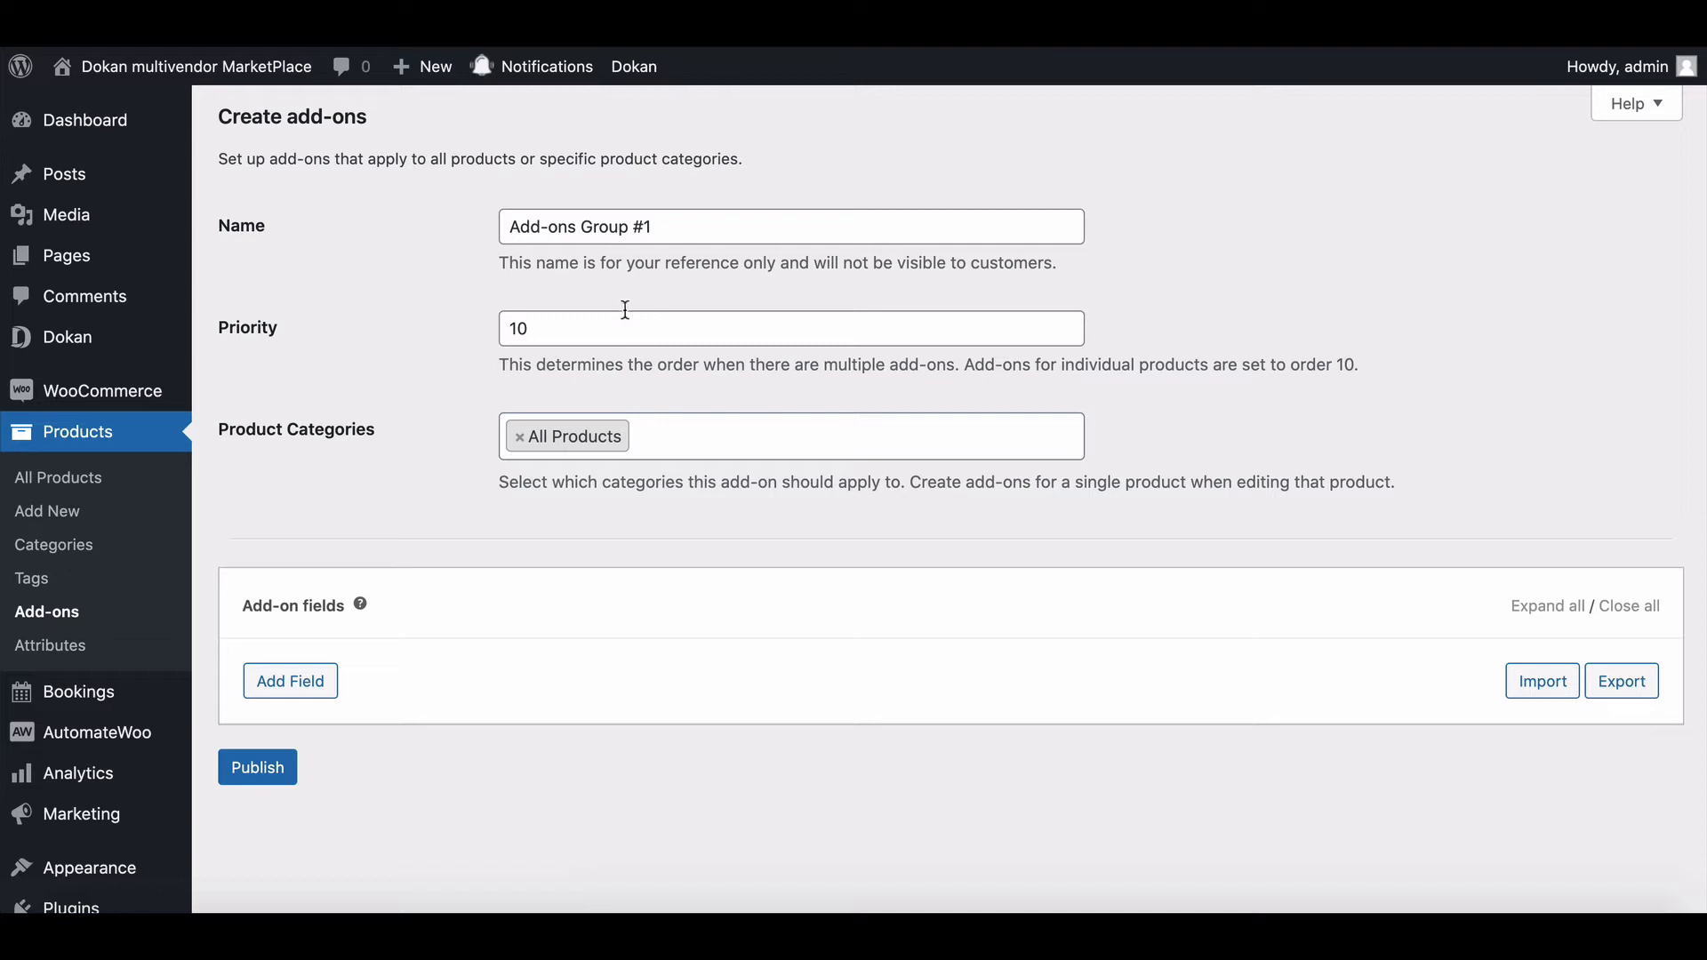
scroll(down, 3)
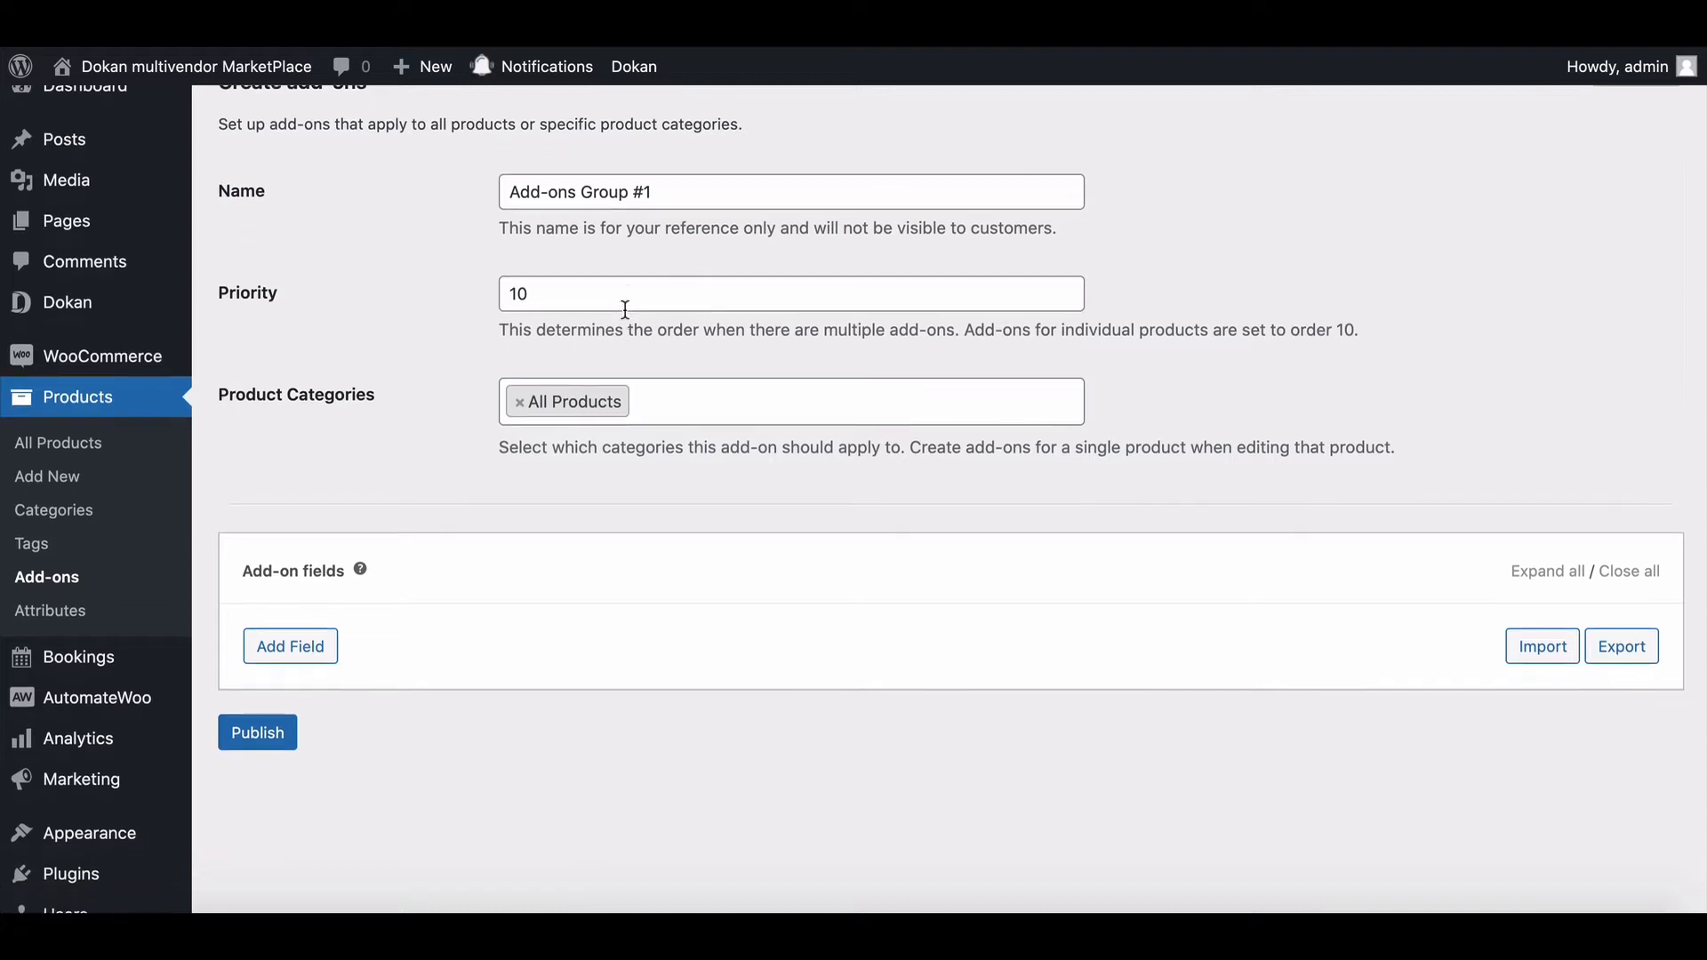
scroll(down, 3)
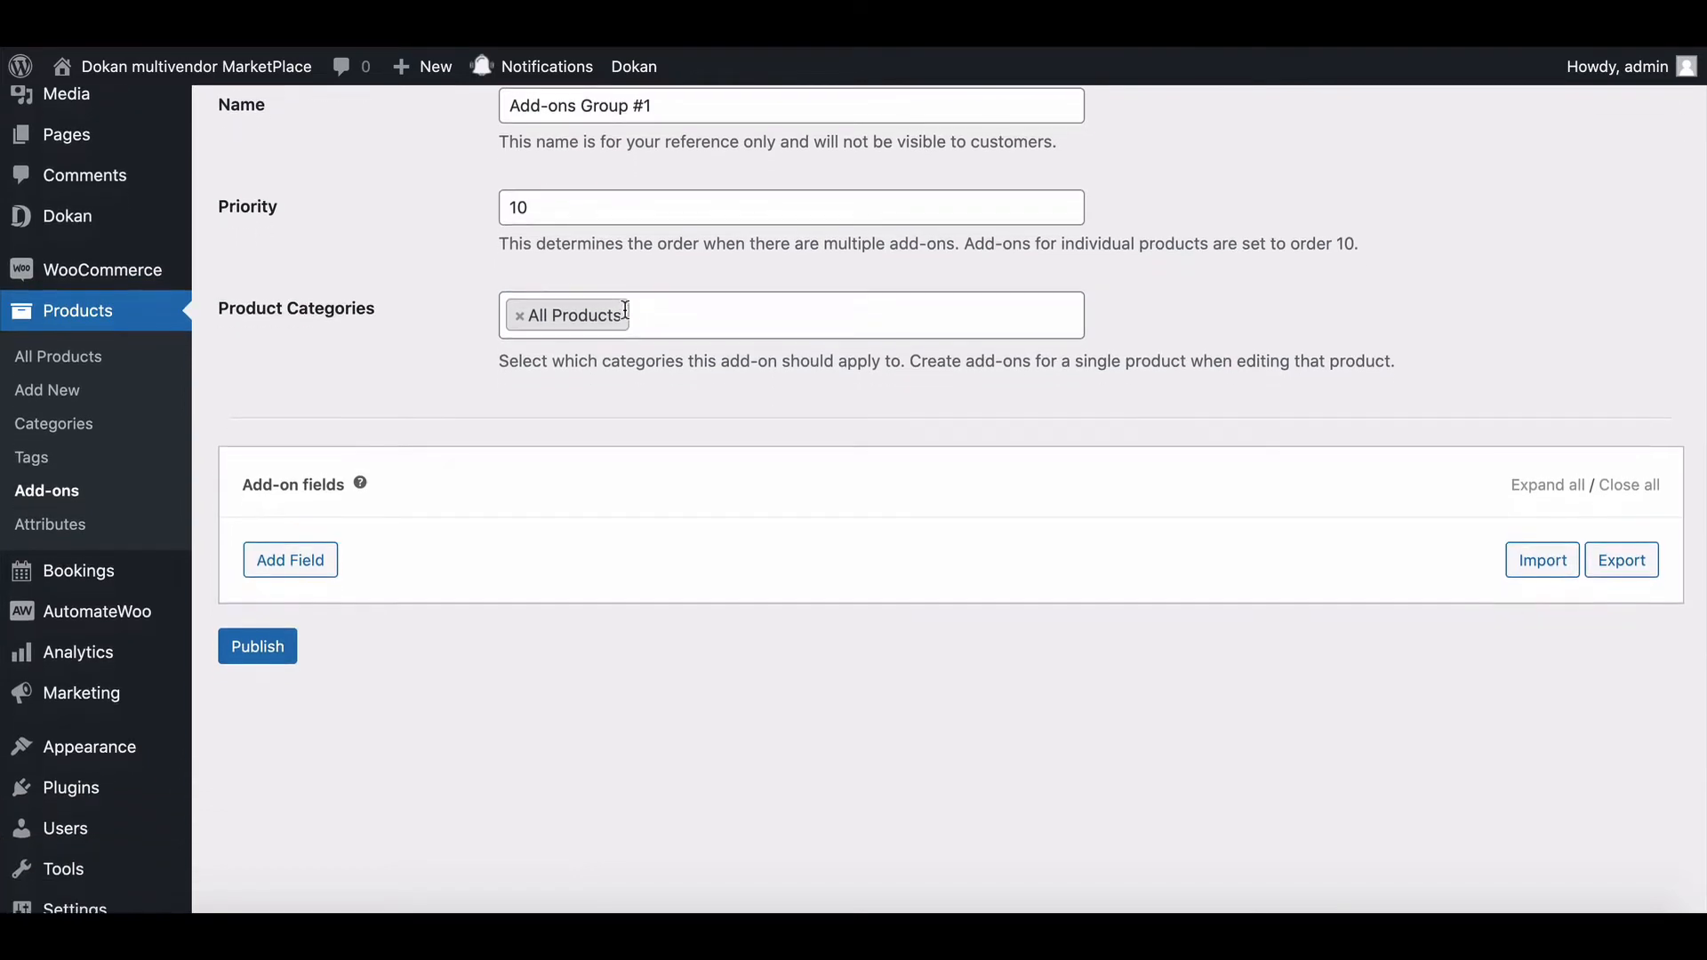
Step: Add a Multiple Choice field shown as a dropdown, titled Alter
click(290, 560)
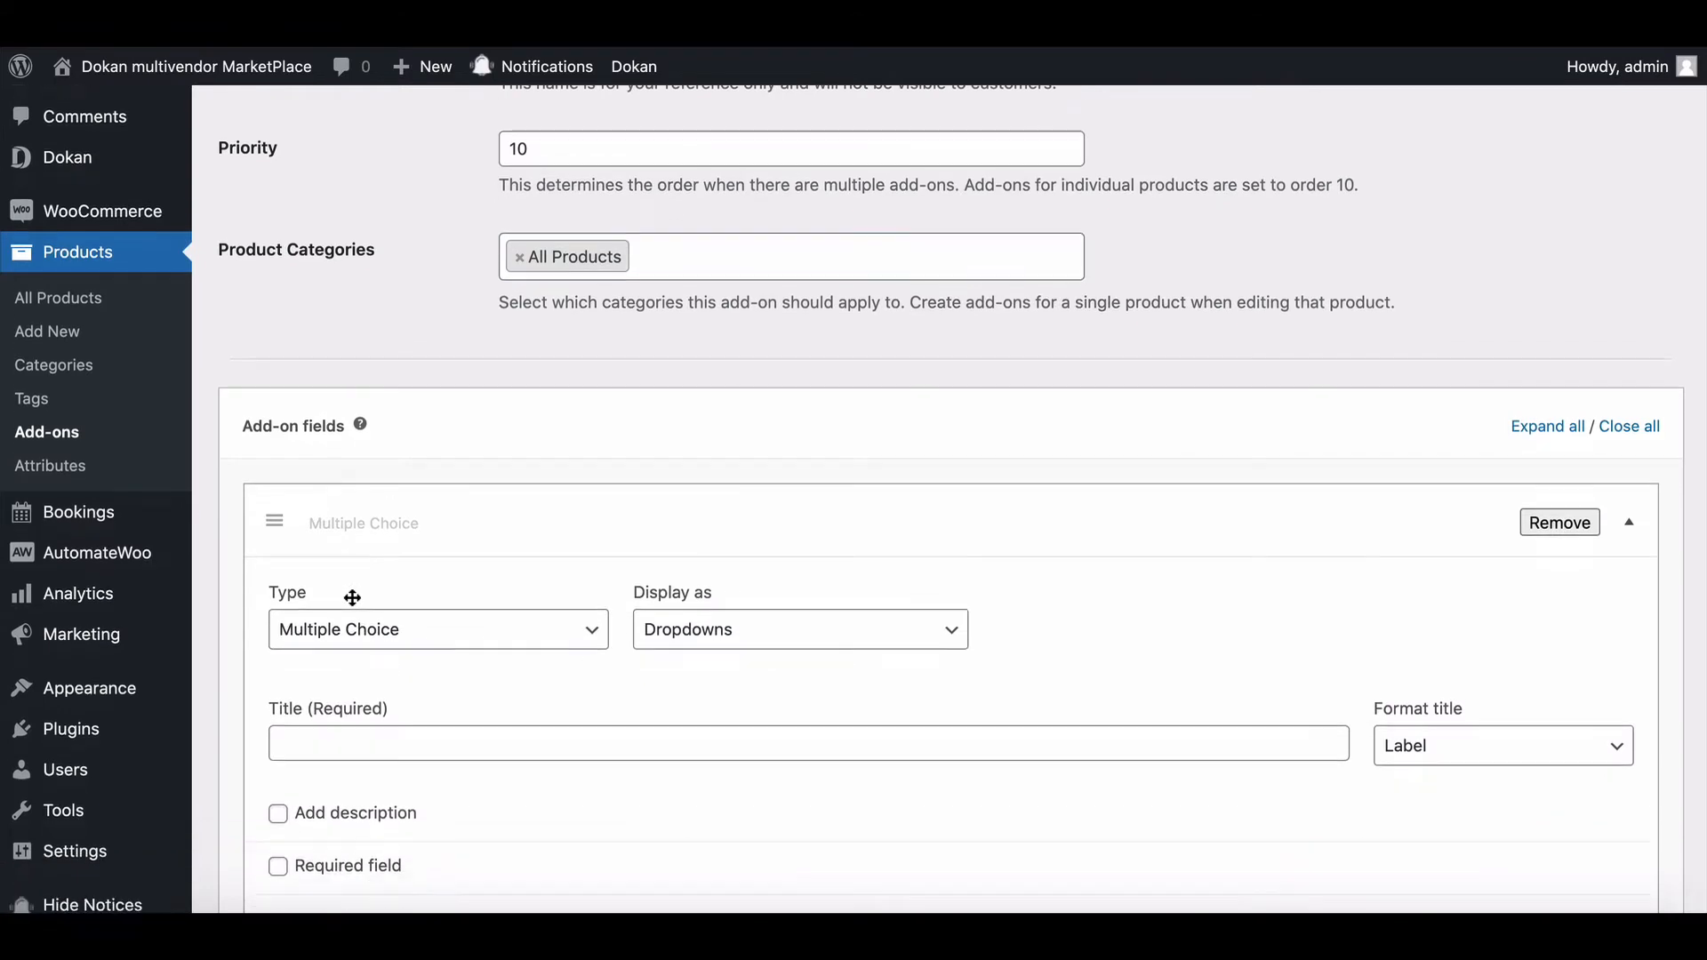
click(436, 628)
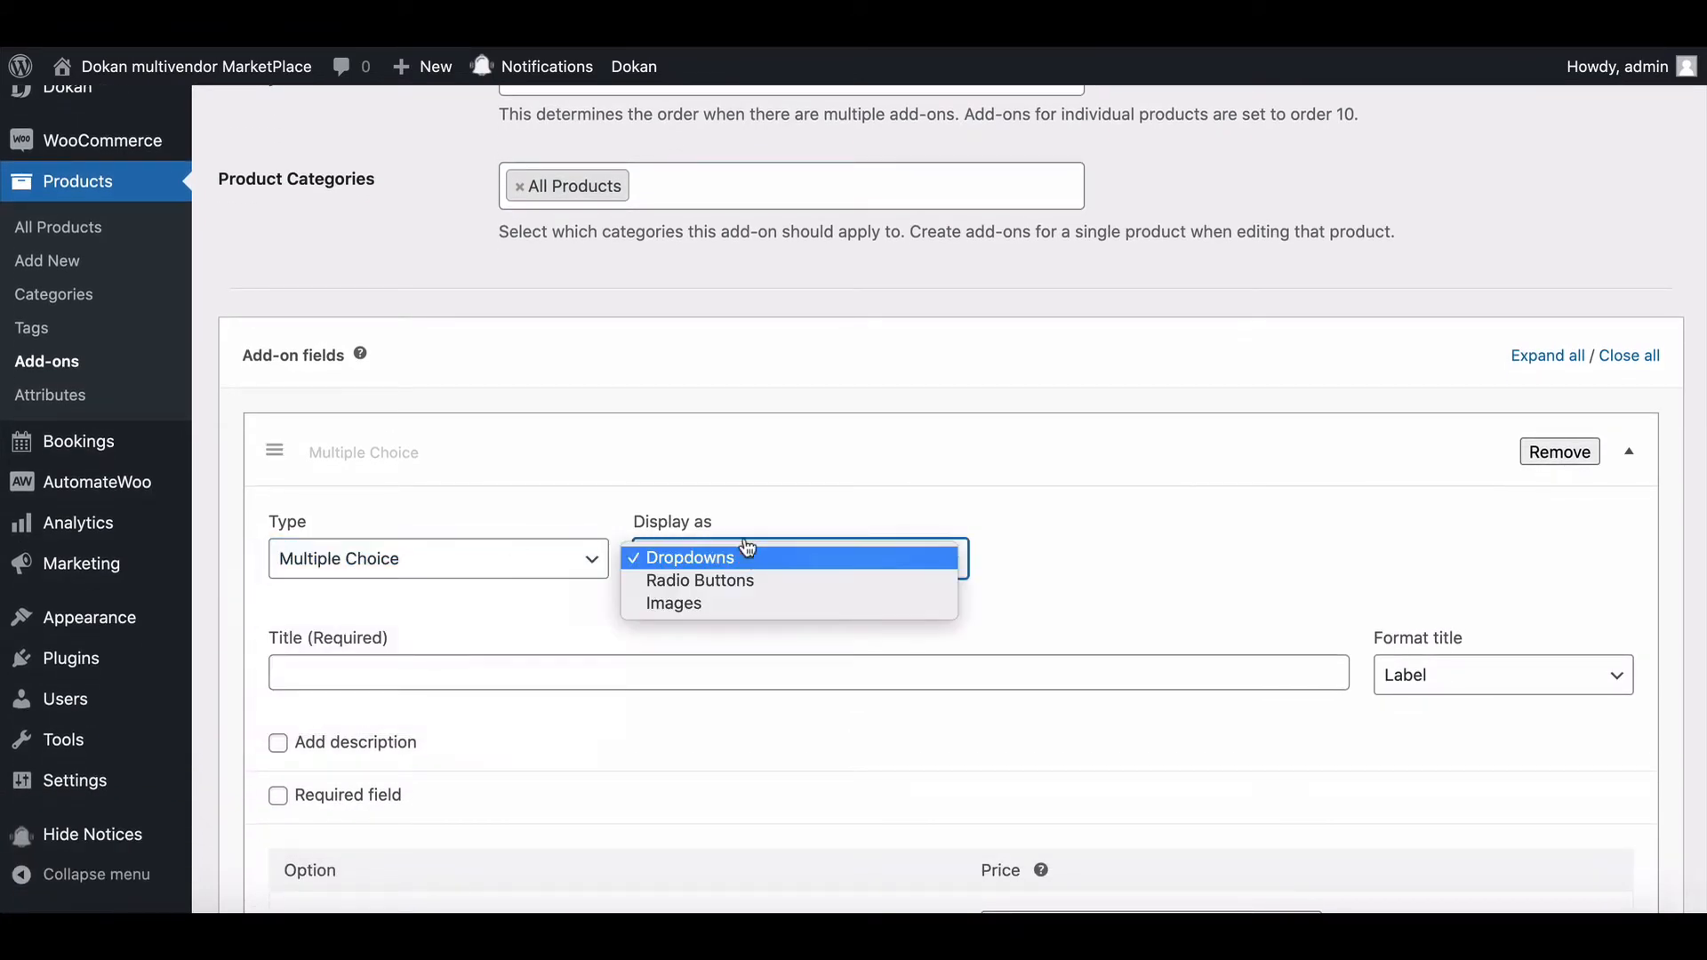
click(687, 558)
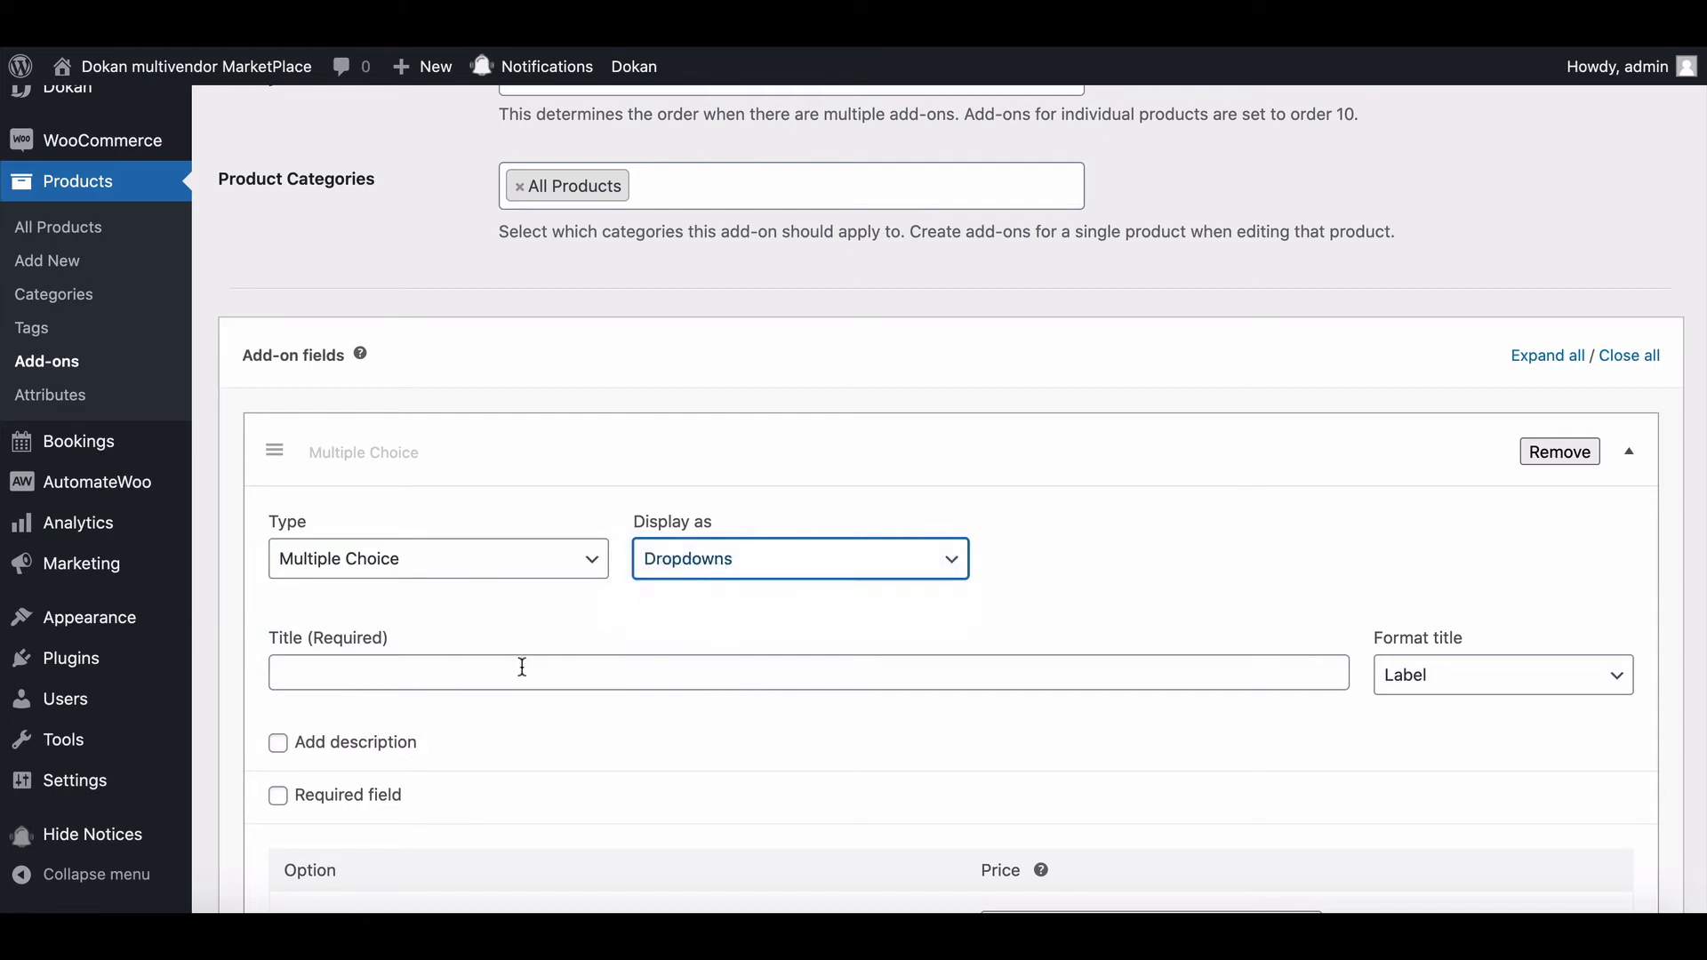
text(Alter)
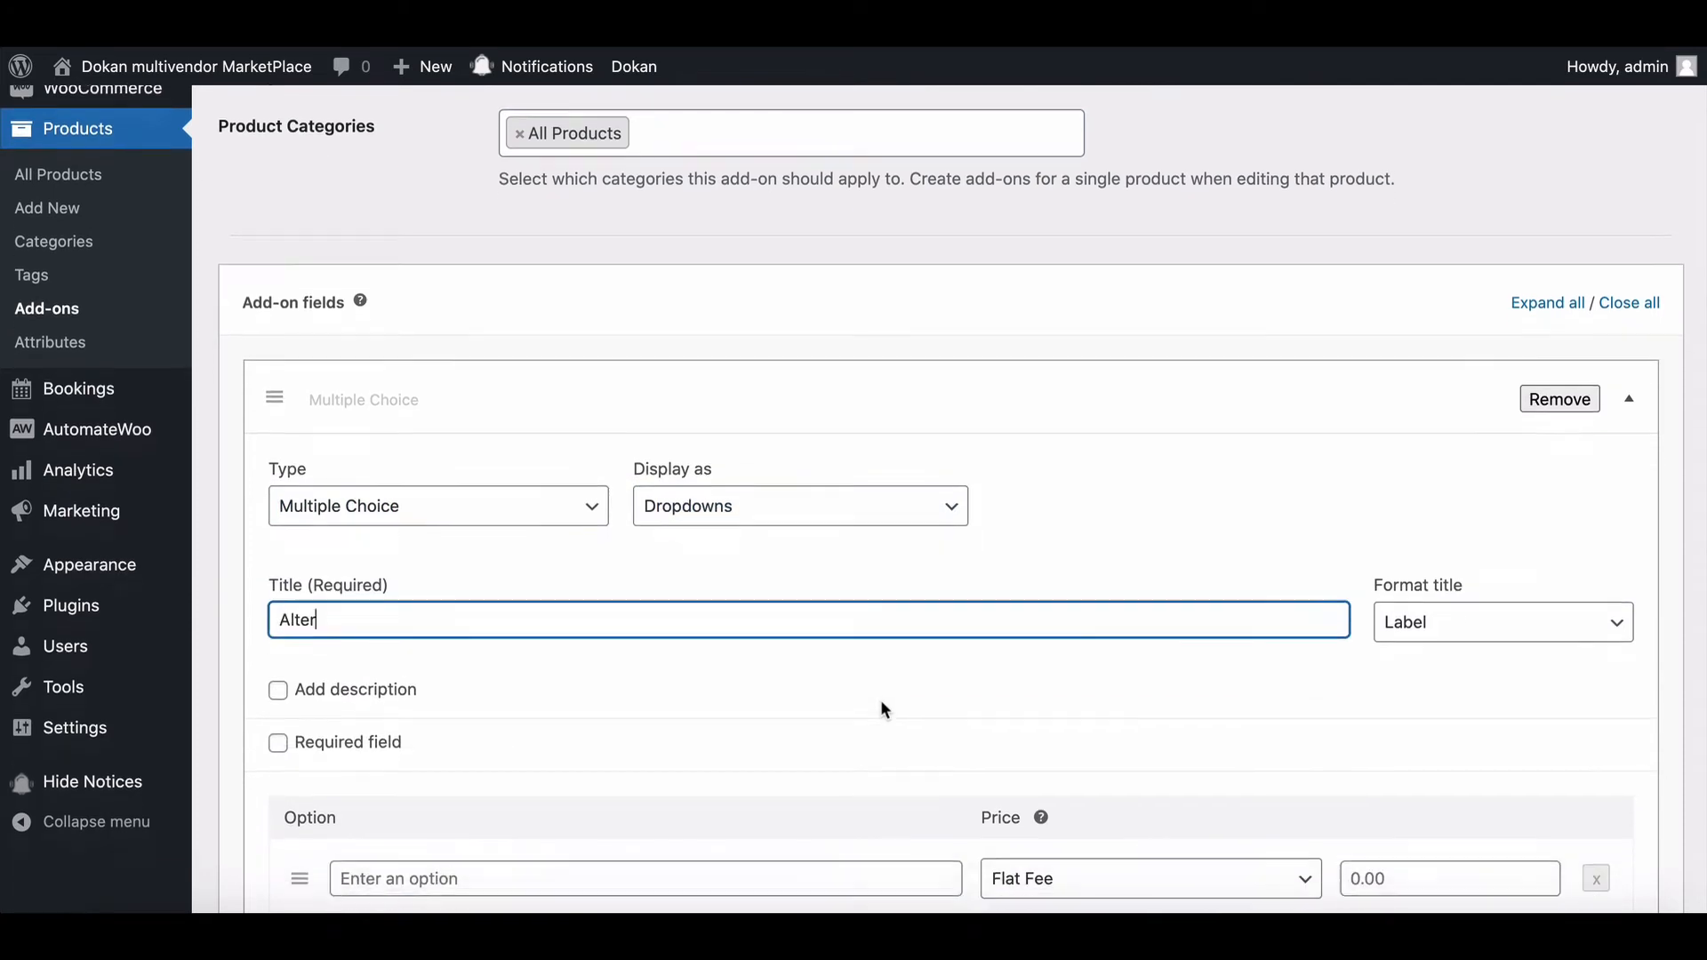
scroll(down, 3)
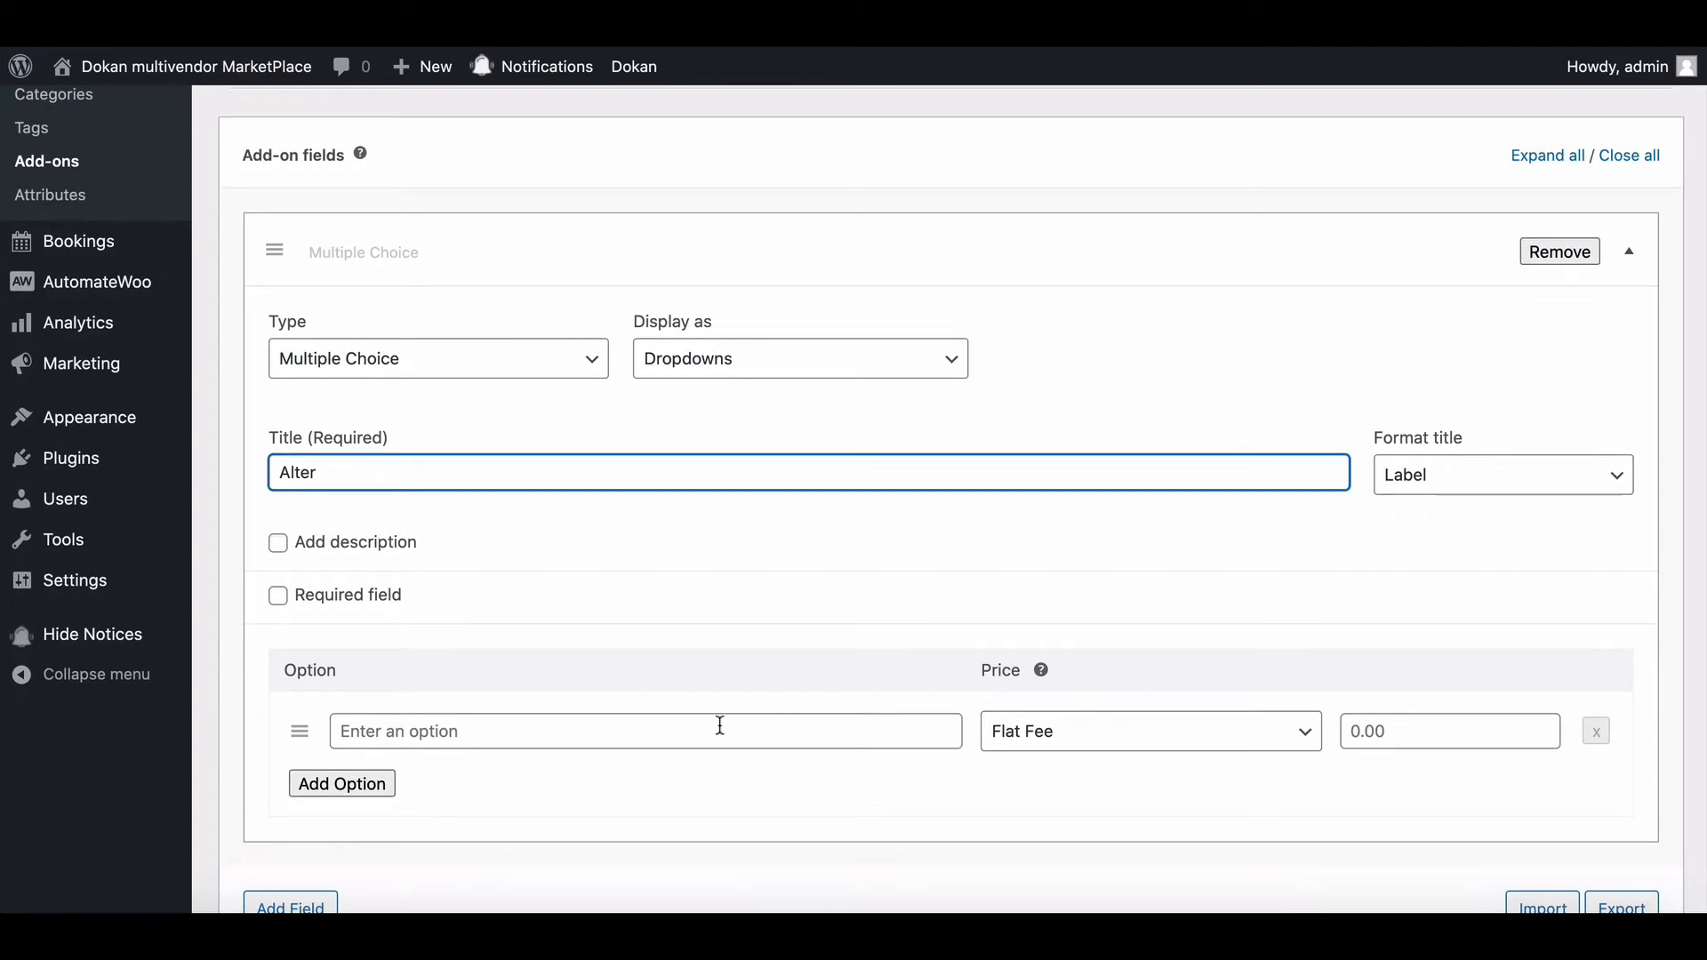
Step: Give Alter the options Regular (flat fee 2) and Premium (flat fee 5), then publish
text(Regular)
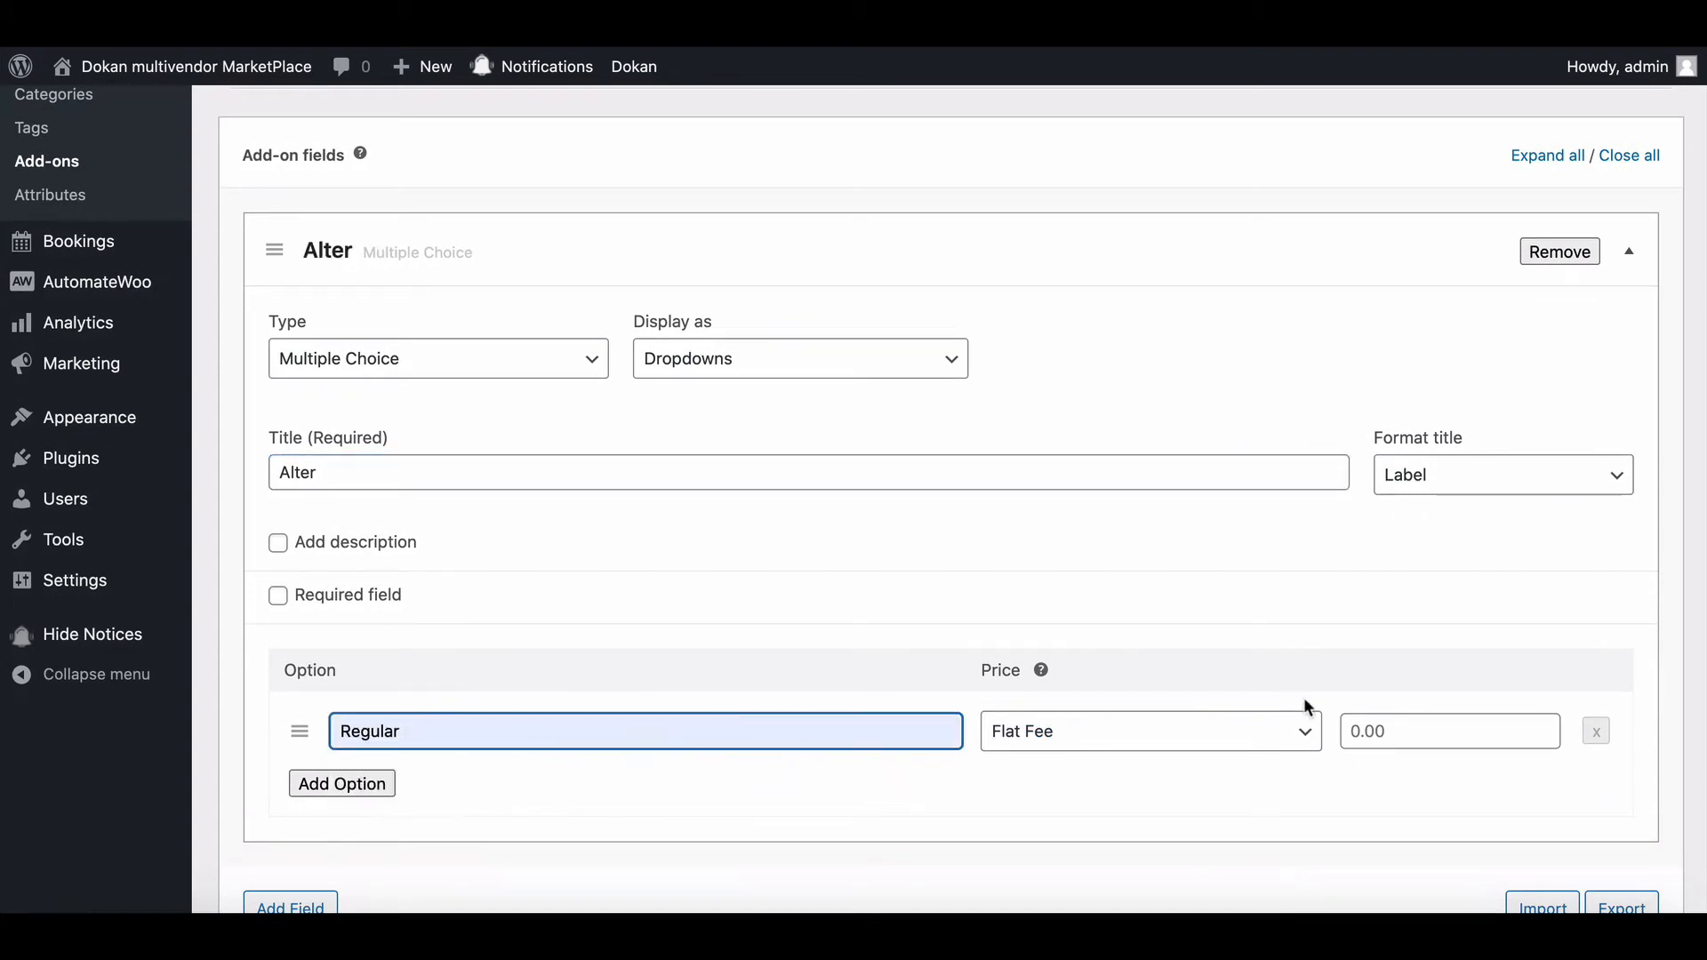
click(1148, 731)
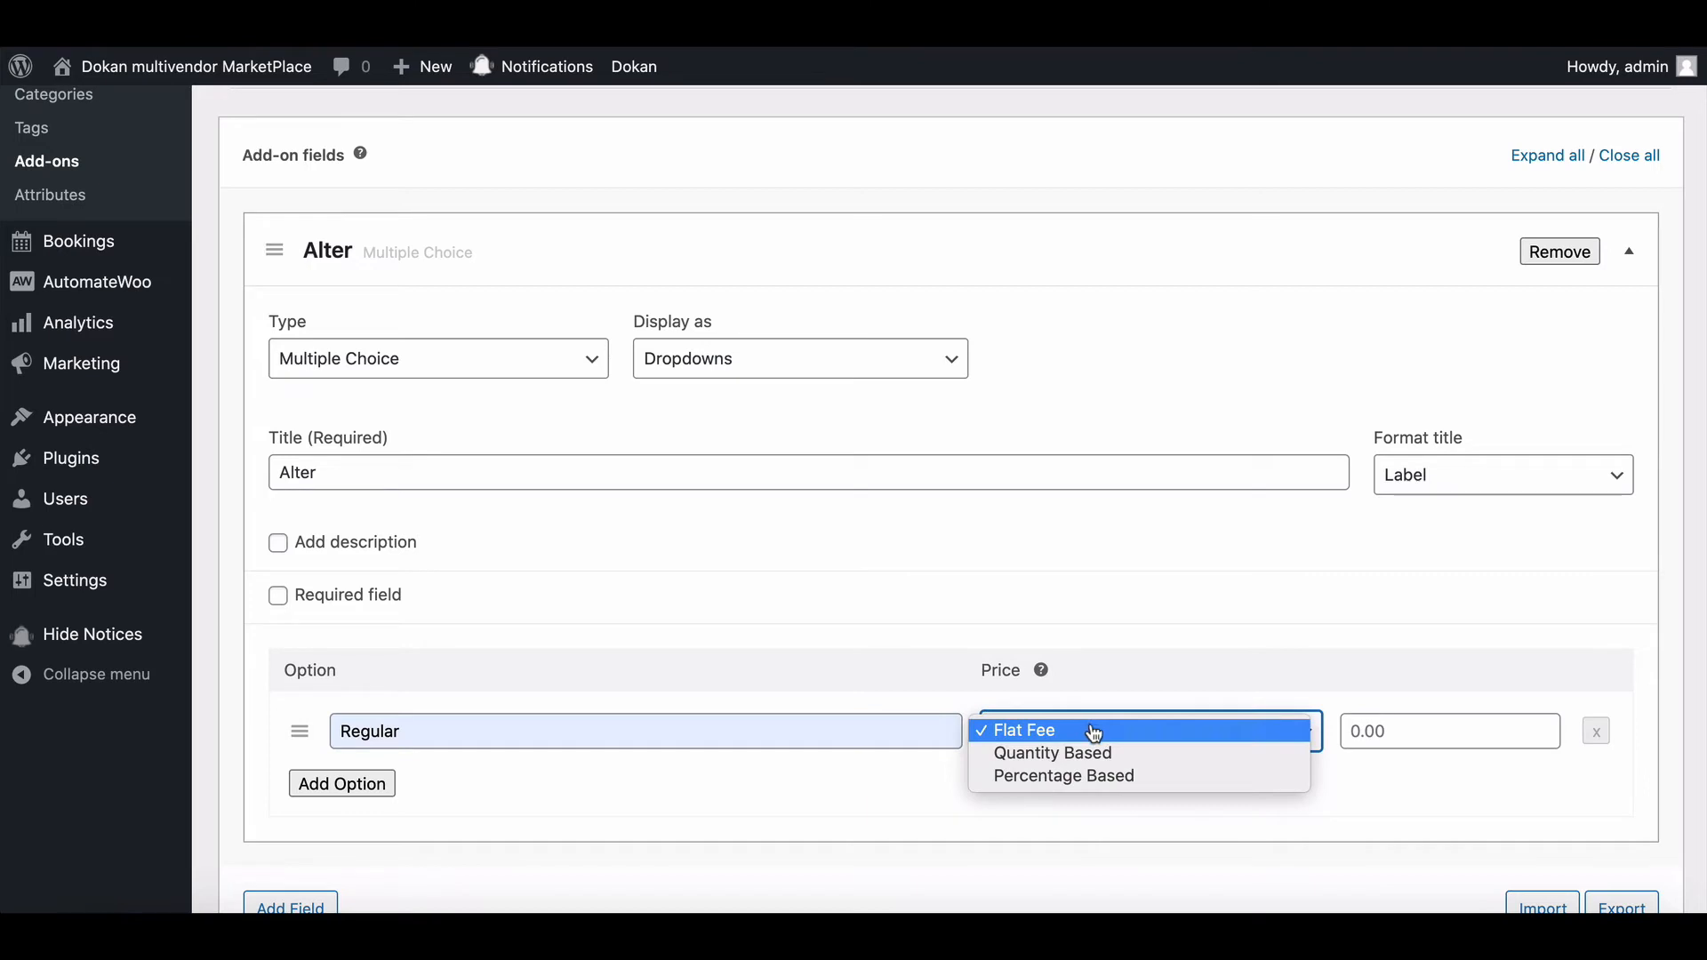
click(1029, 731)
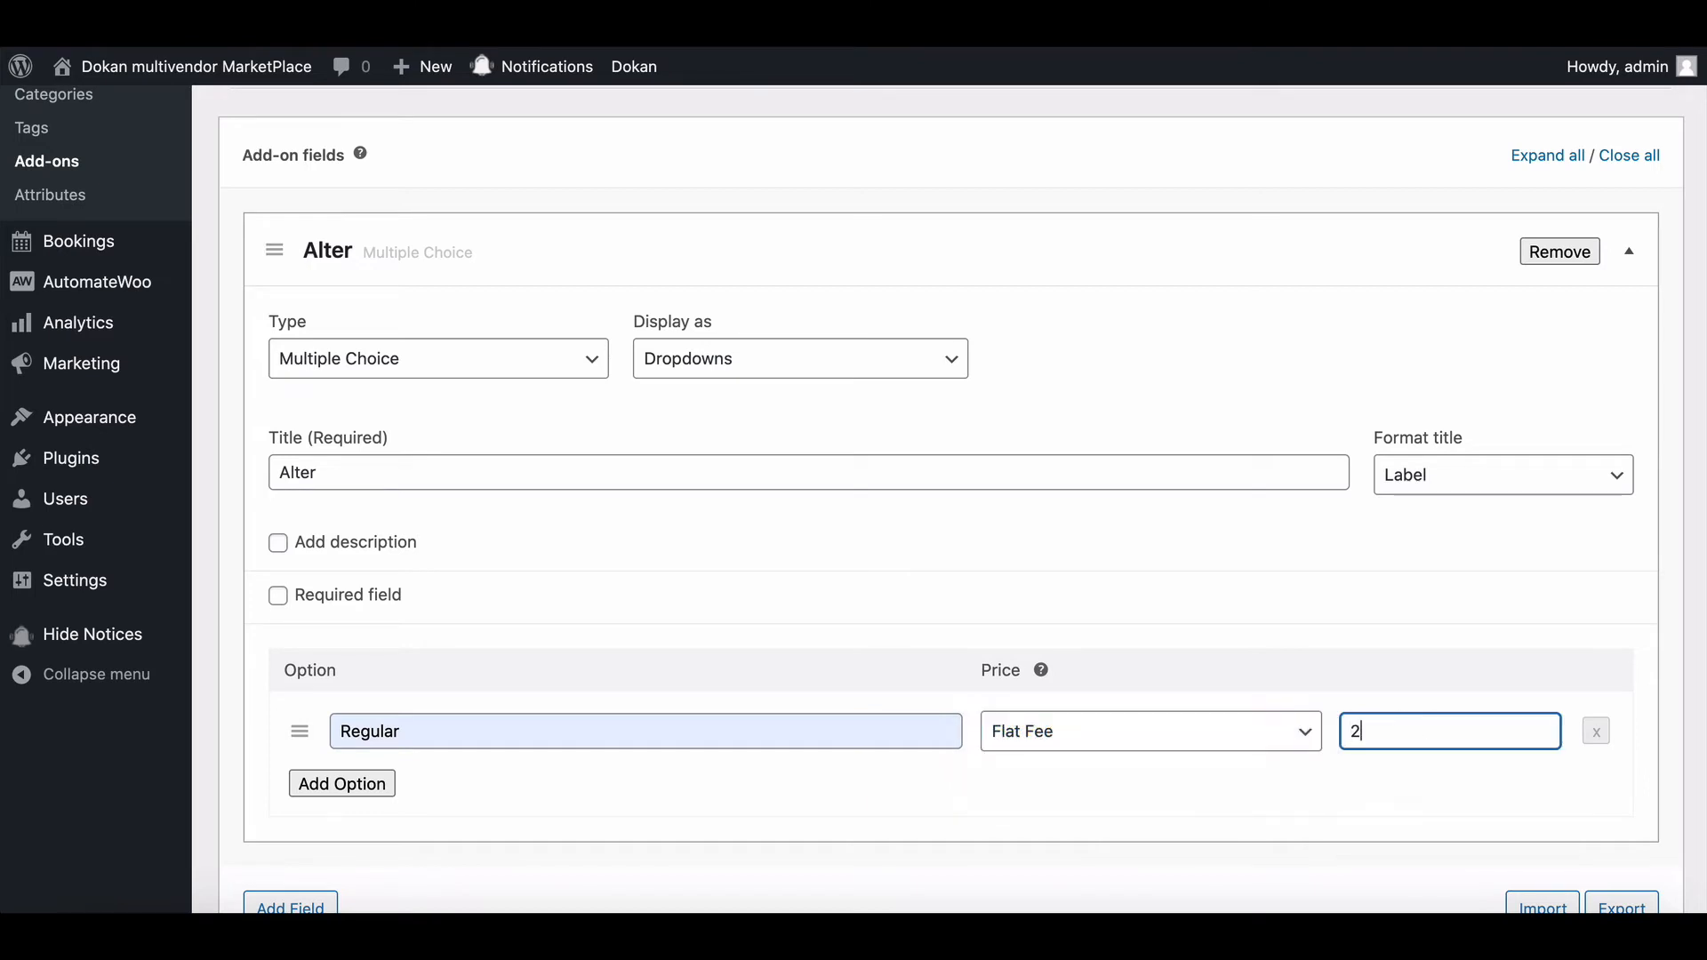
click(341, 782)
text(5)
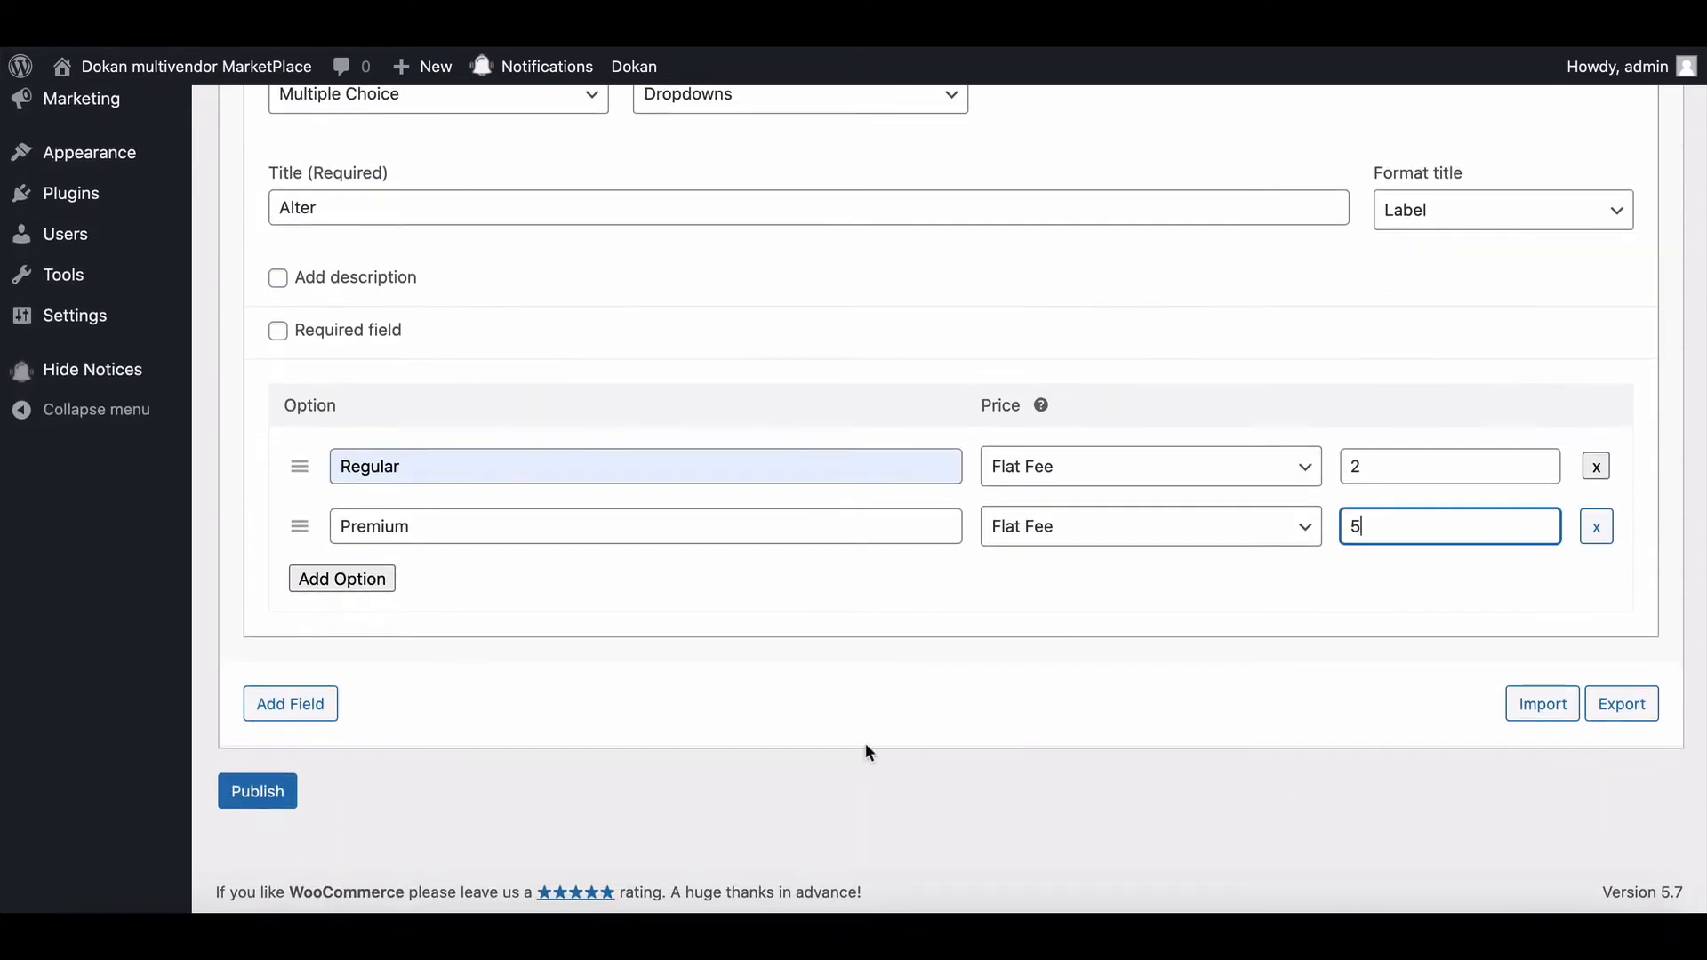
click(257, 790)
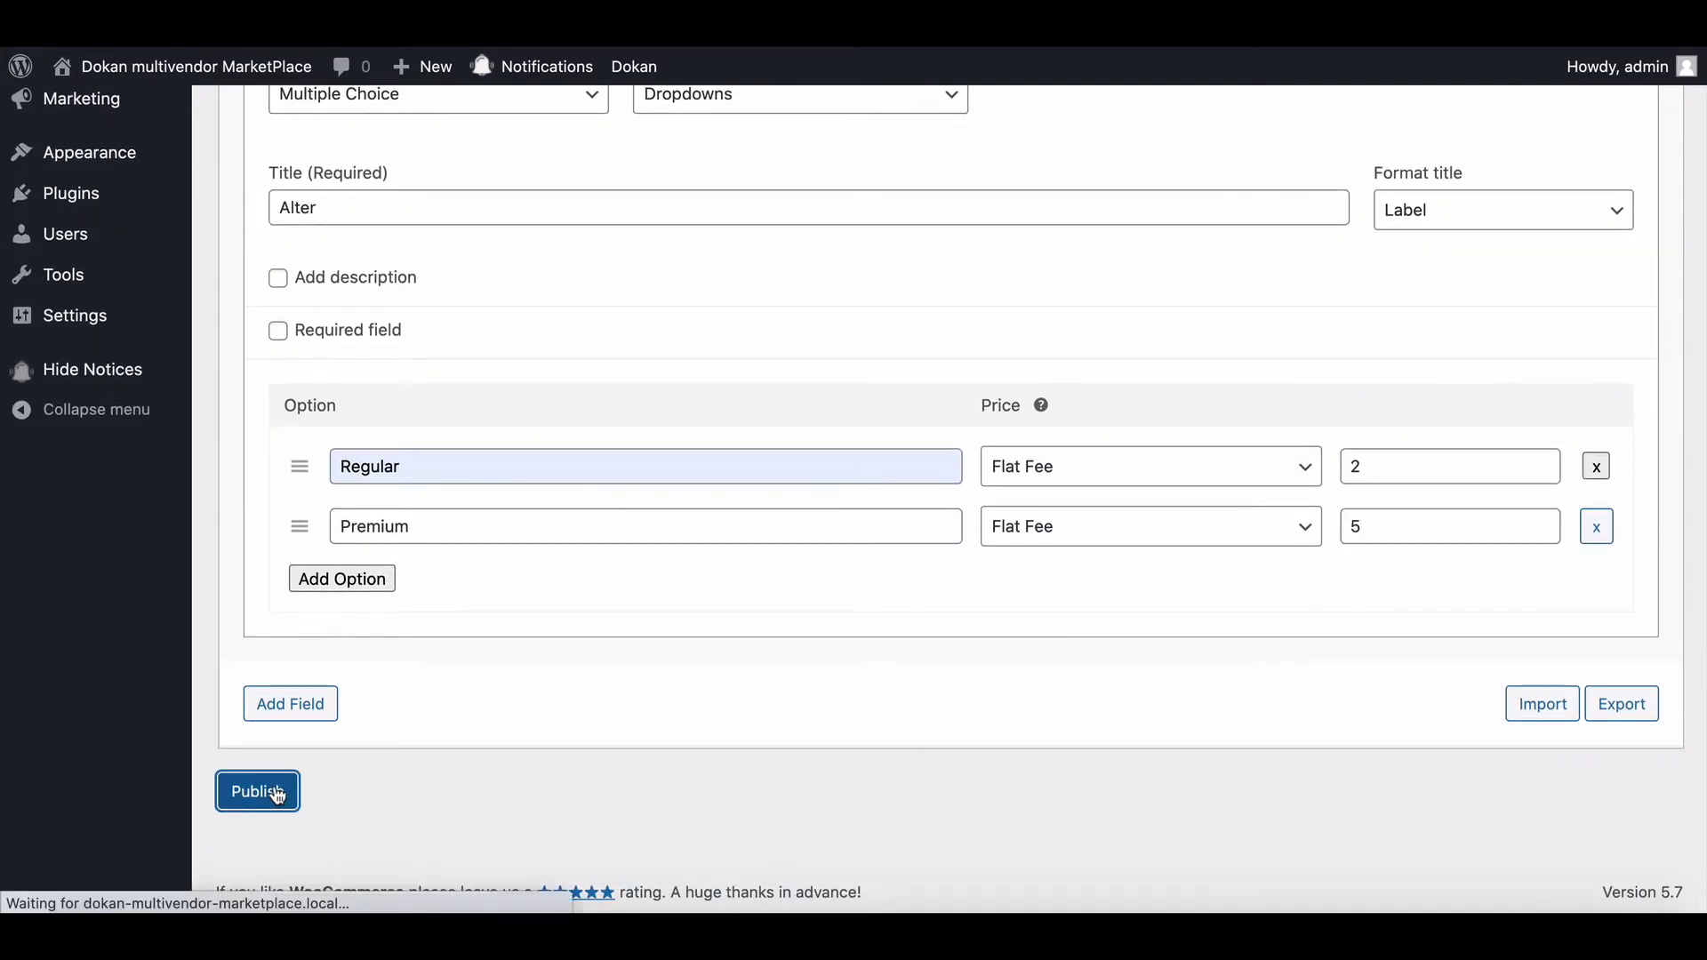
click(258, 791)
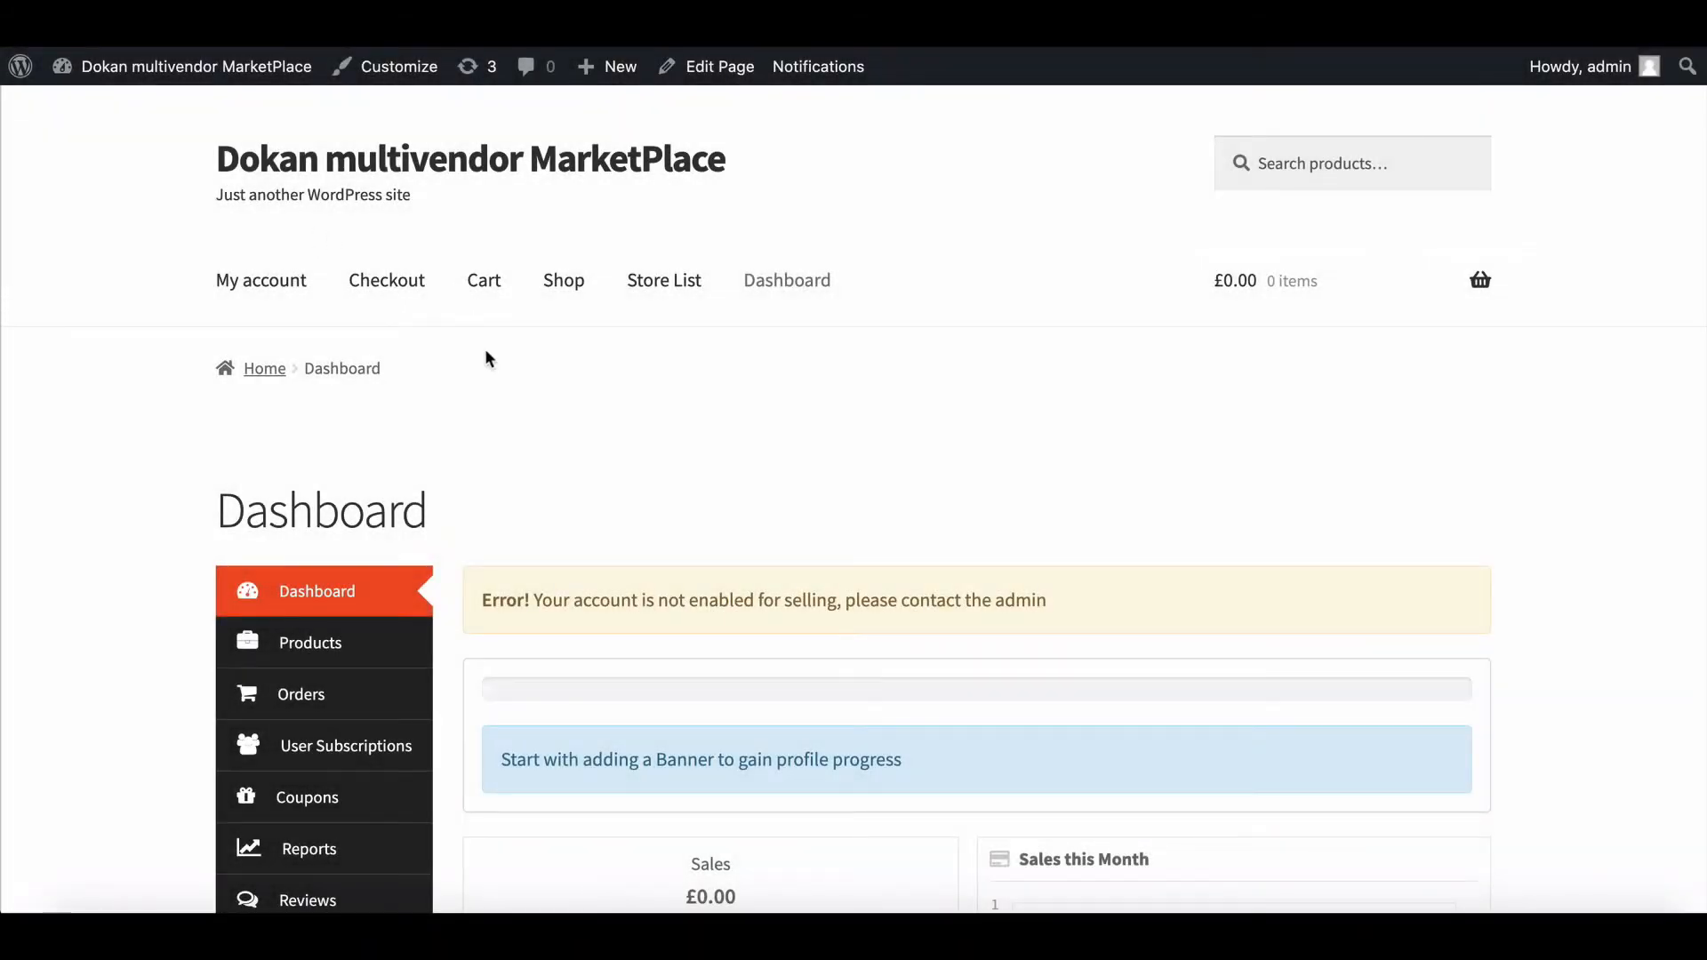
Step: Go to the vendor dashboard's product list and edit the Sunglasses product
scroll(down, 3)
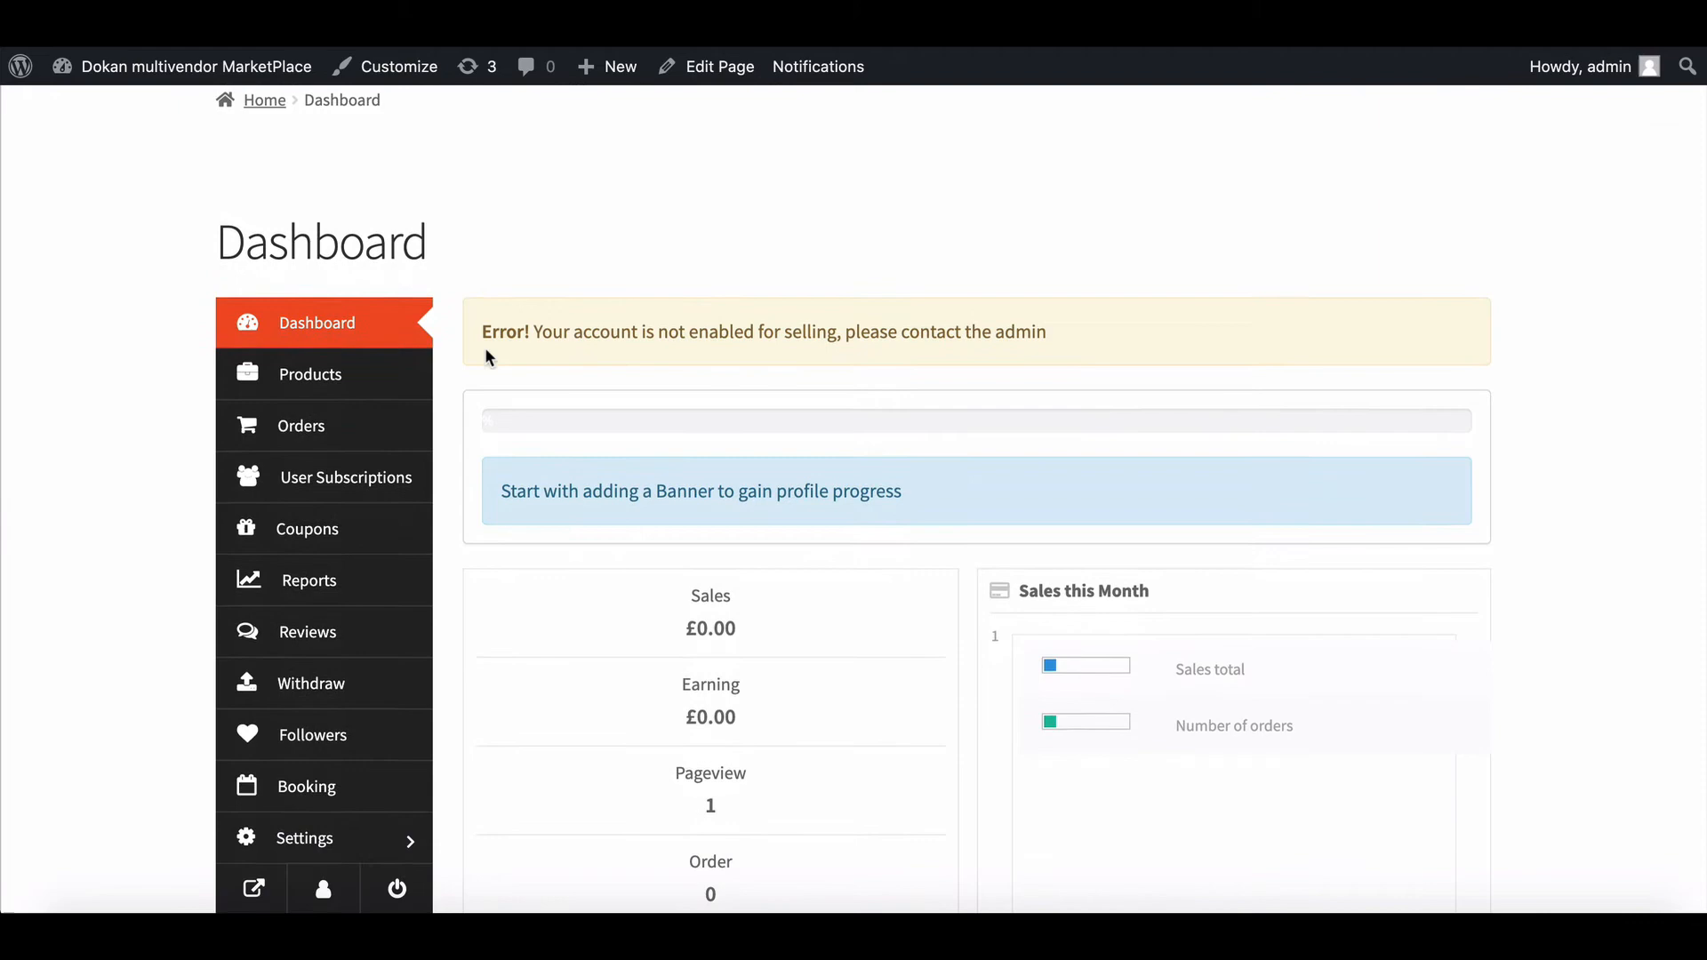
click(310, 261)
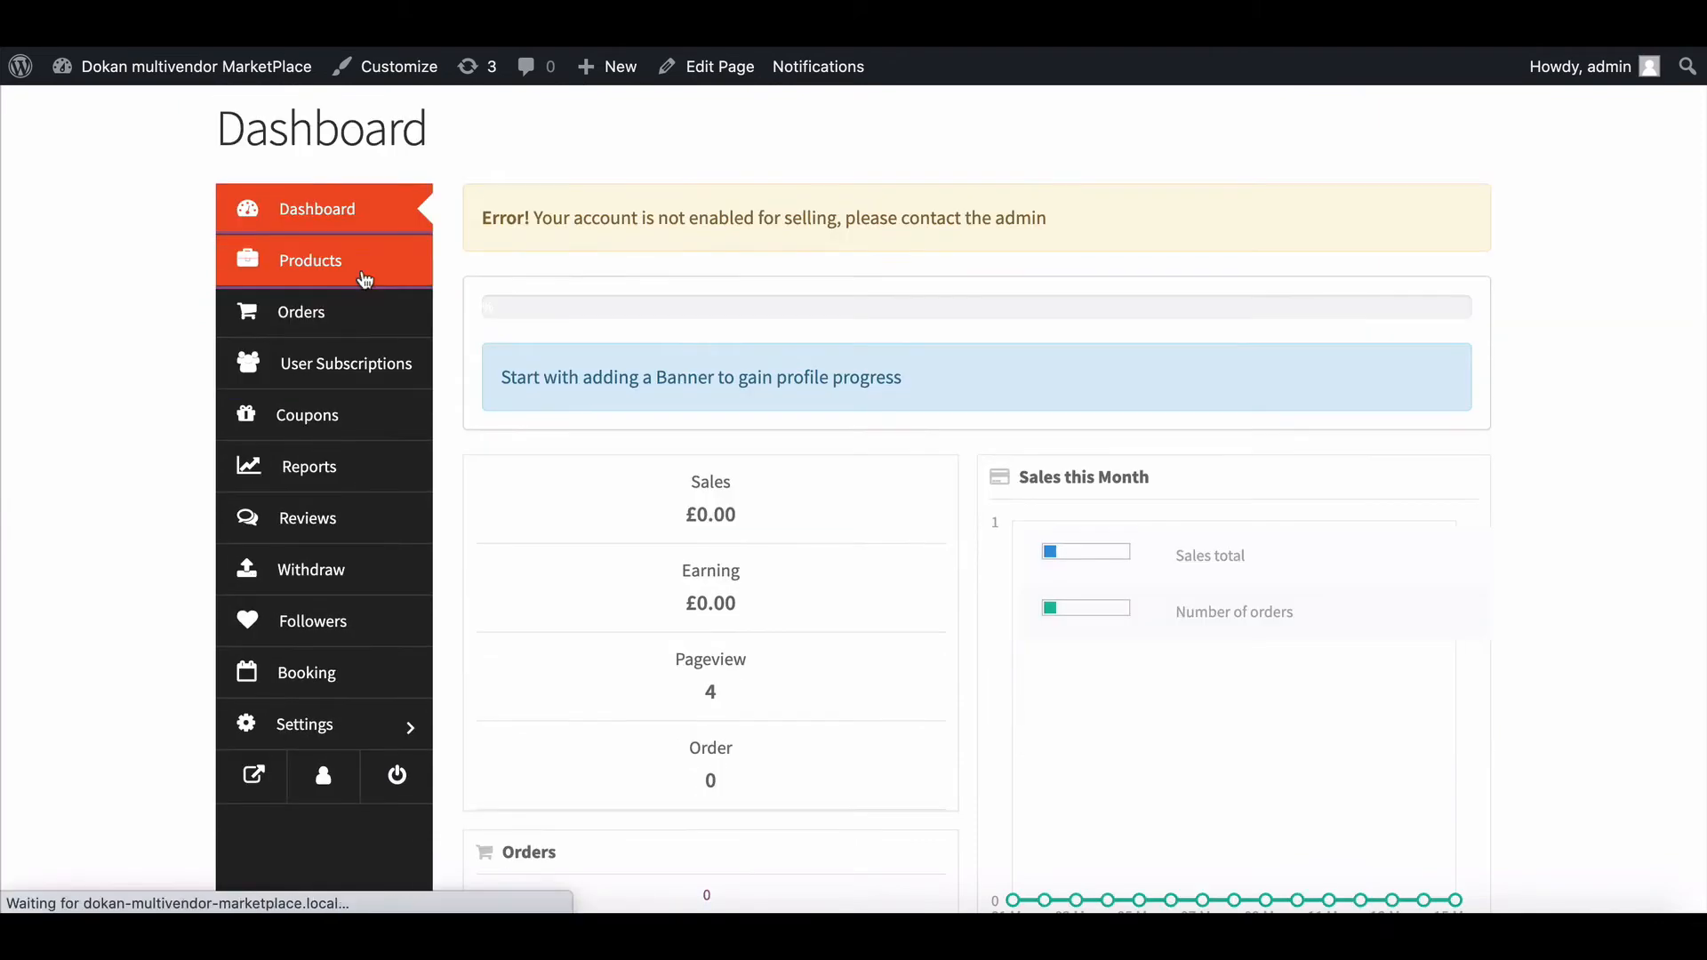
click(311, 258)
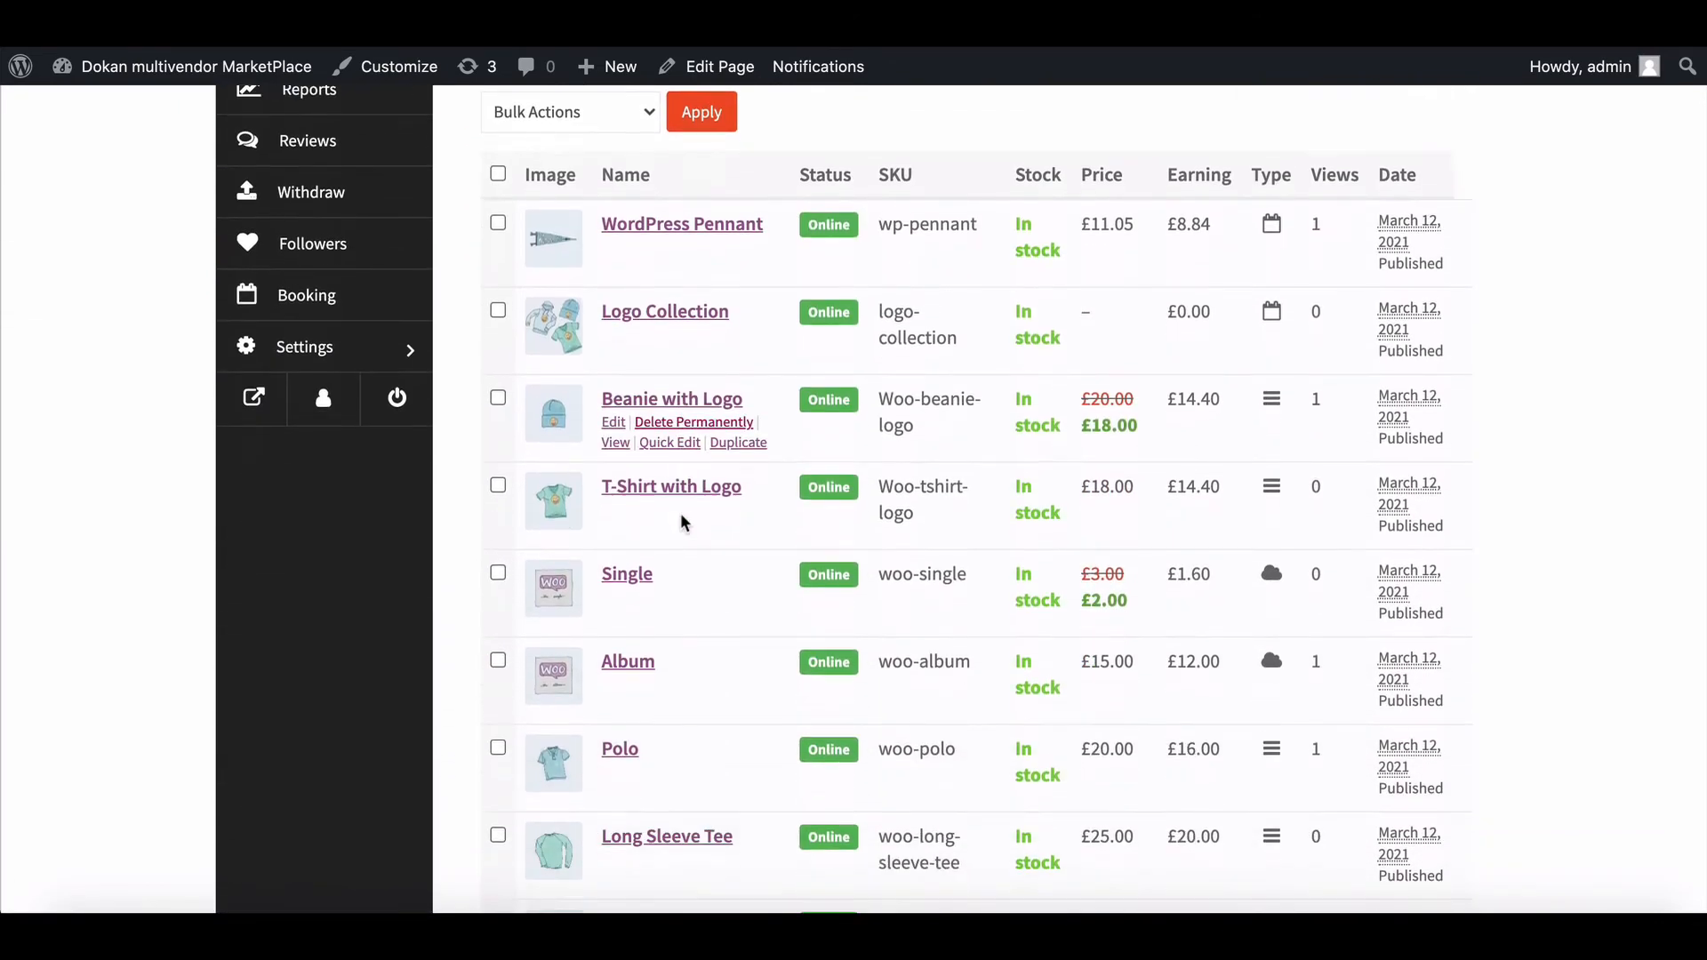
scroll(down, 3)
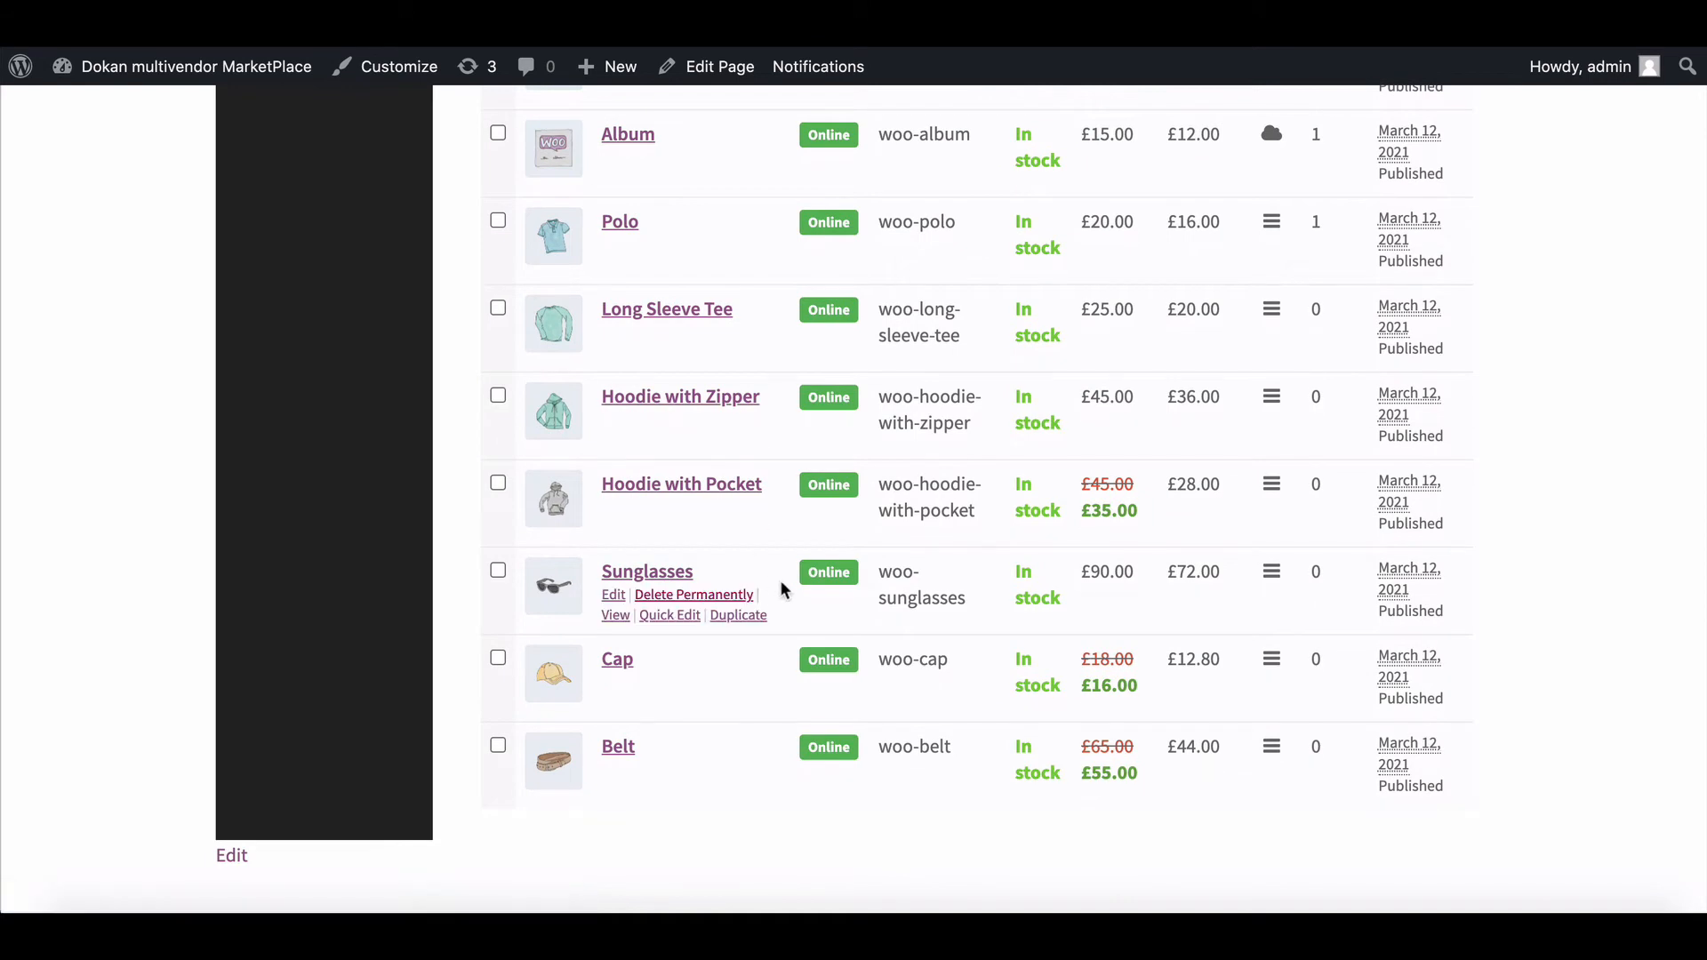
click(612, 594)
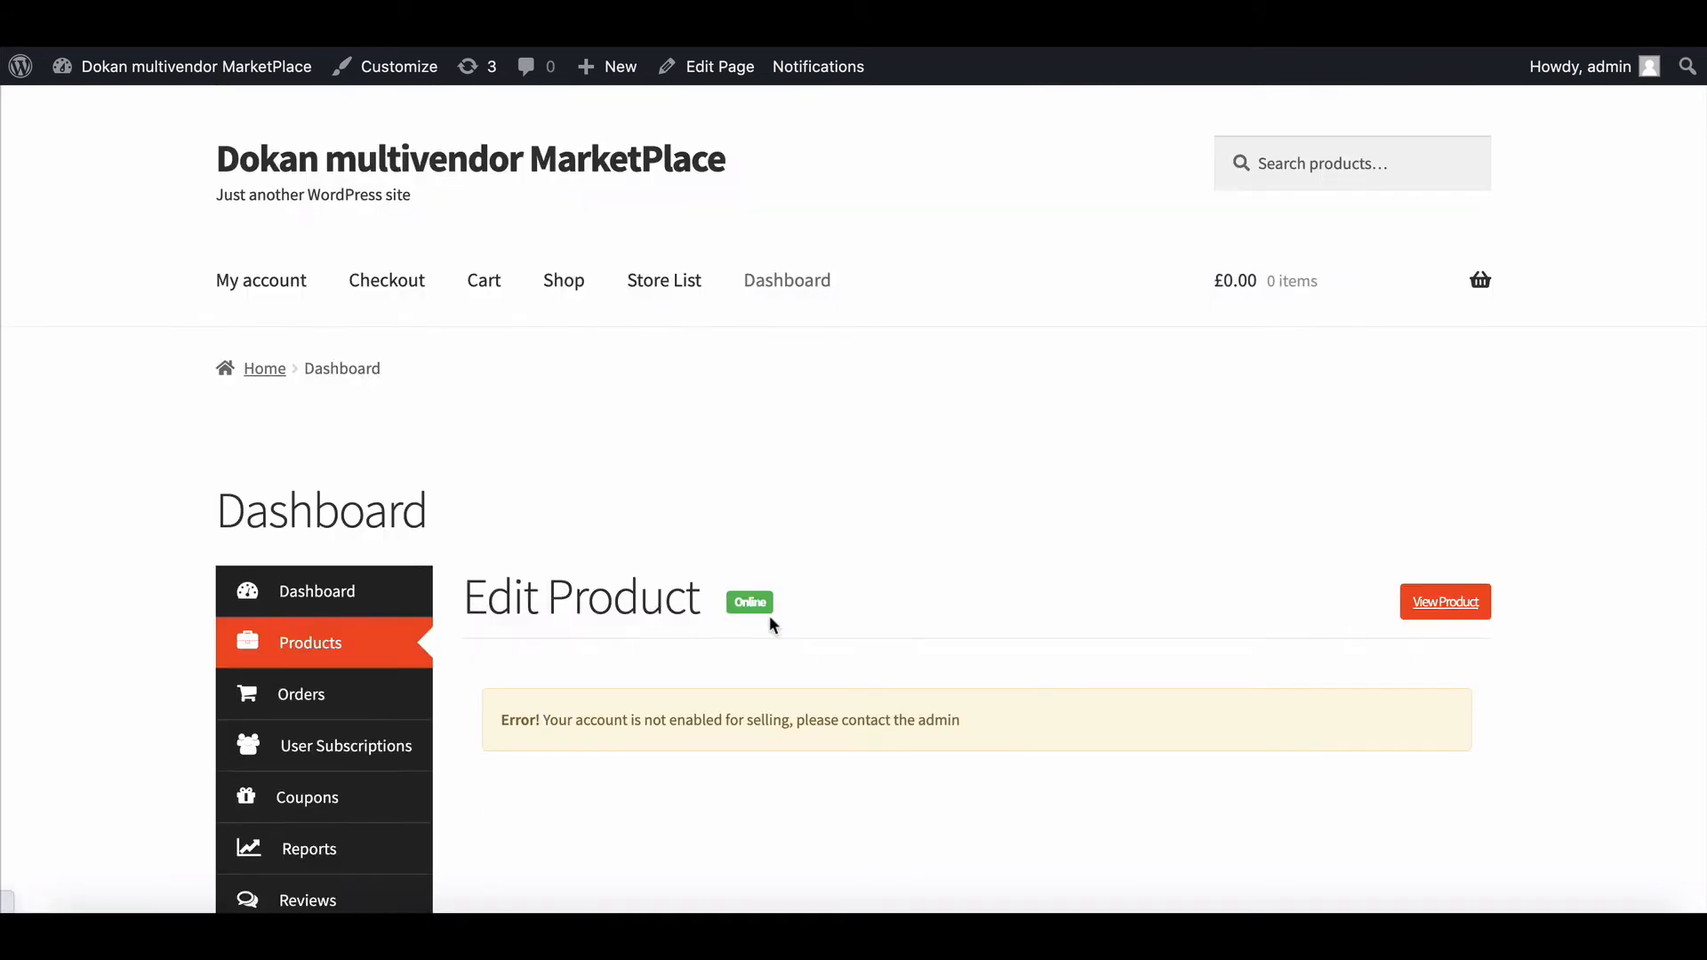
Step: View Sunglasses in the store and check Alter offers Regular (+£2.00) and Premium (+£5.00)
click(1445, 602)
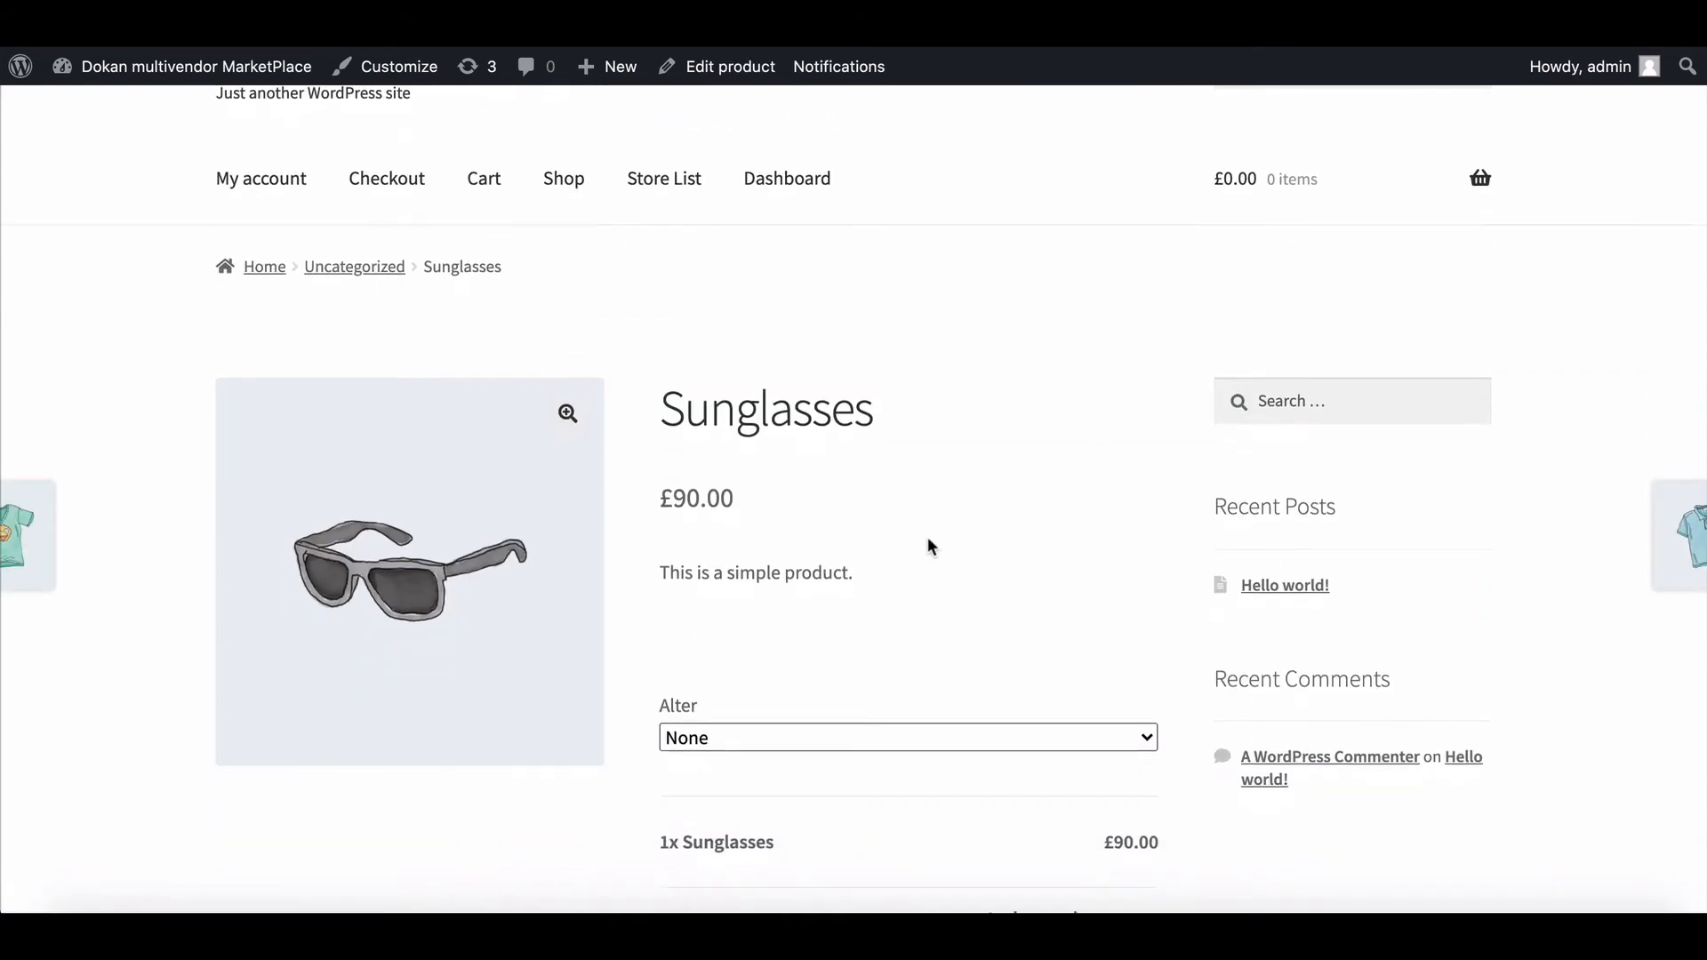
click(907, 737)
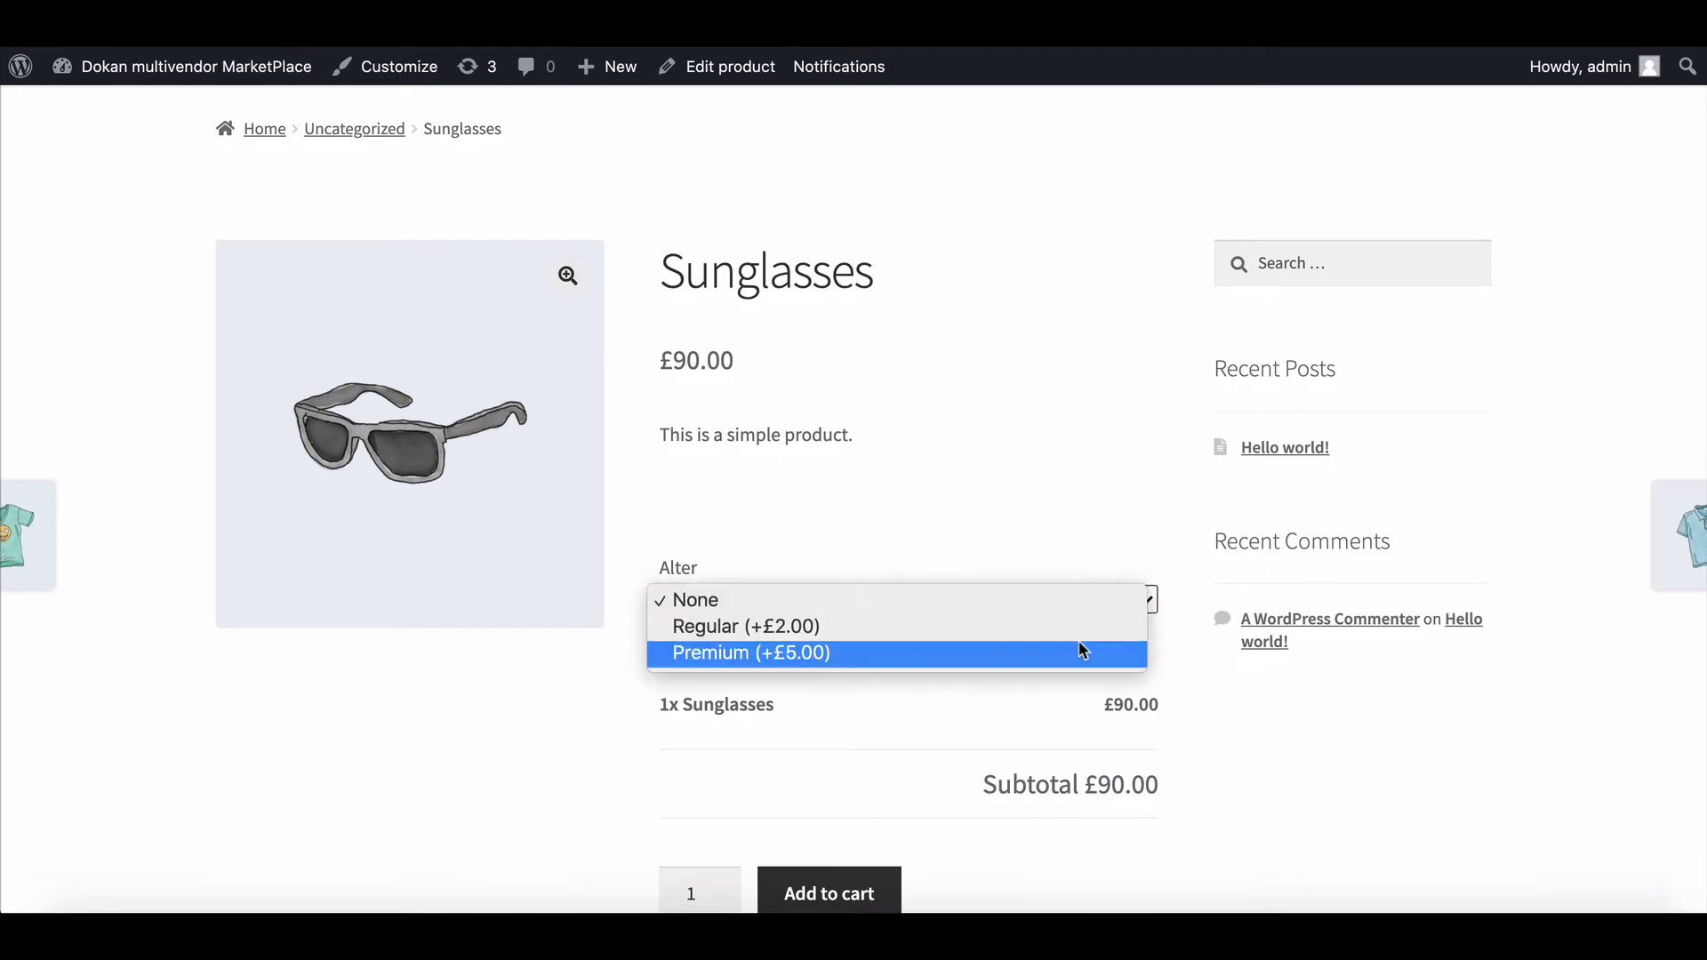
mouse_move(1056, 590)
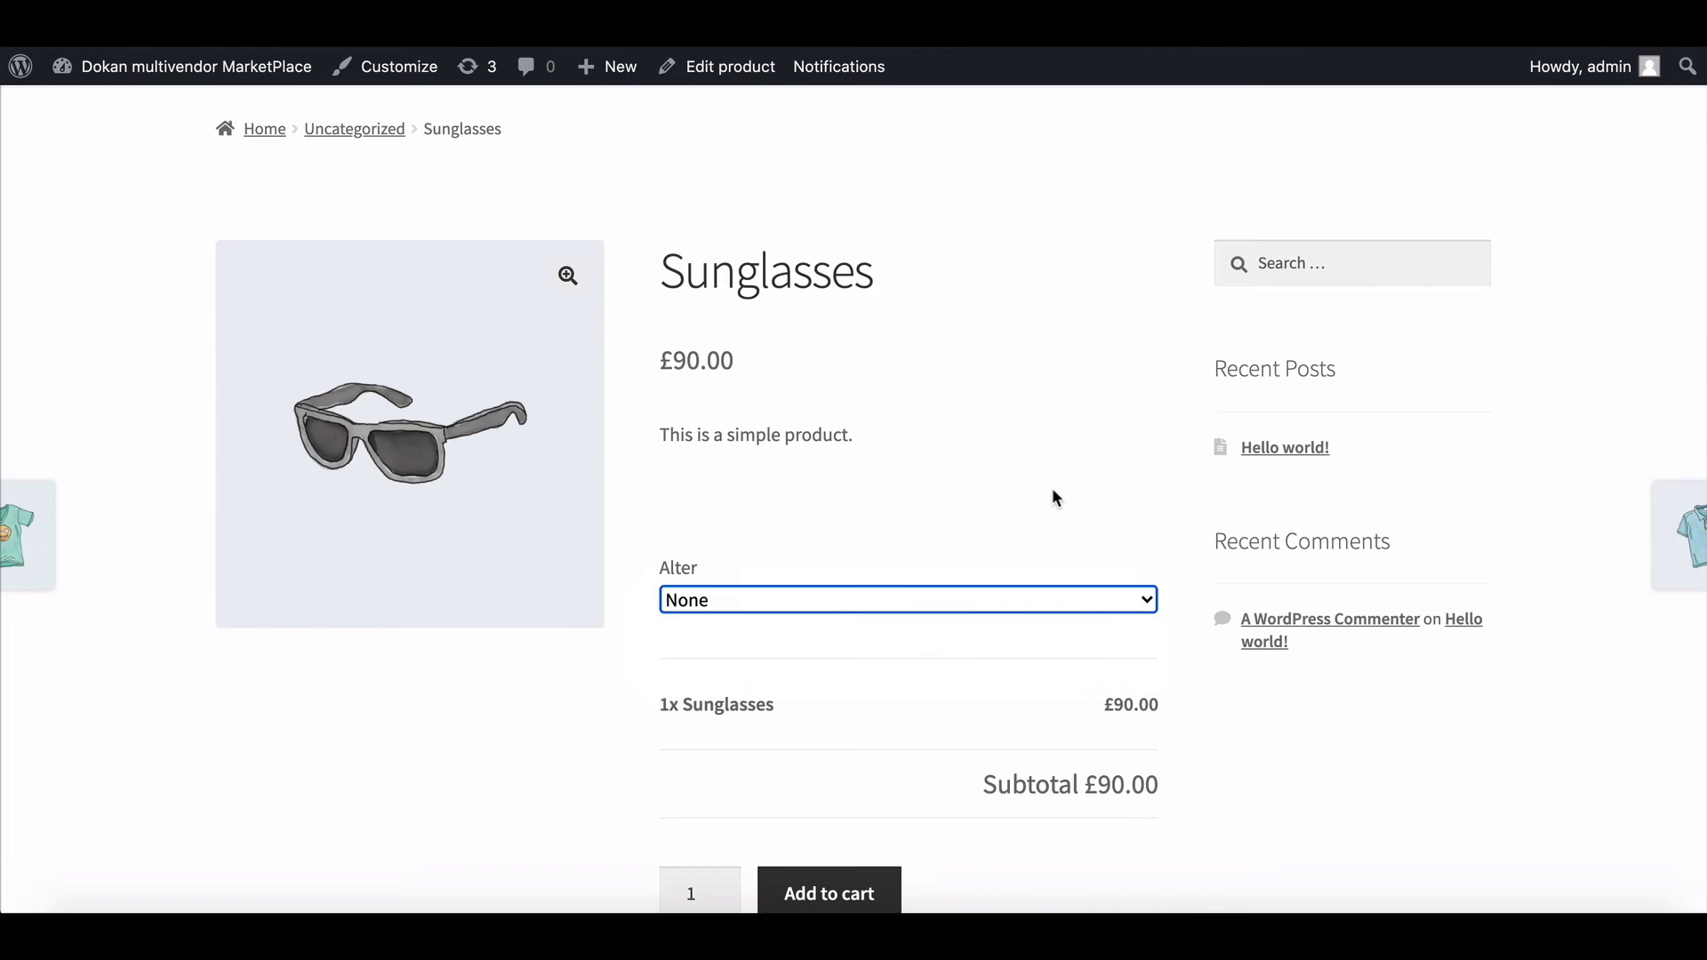
scroll(down, 3)
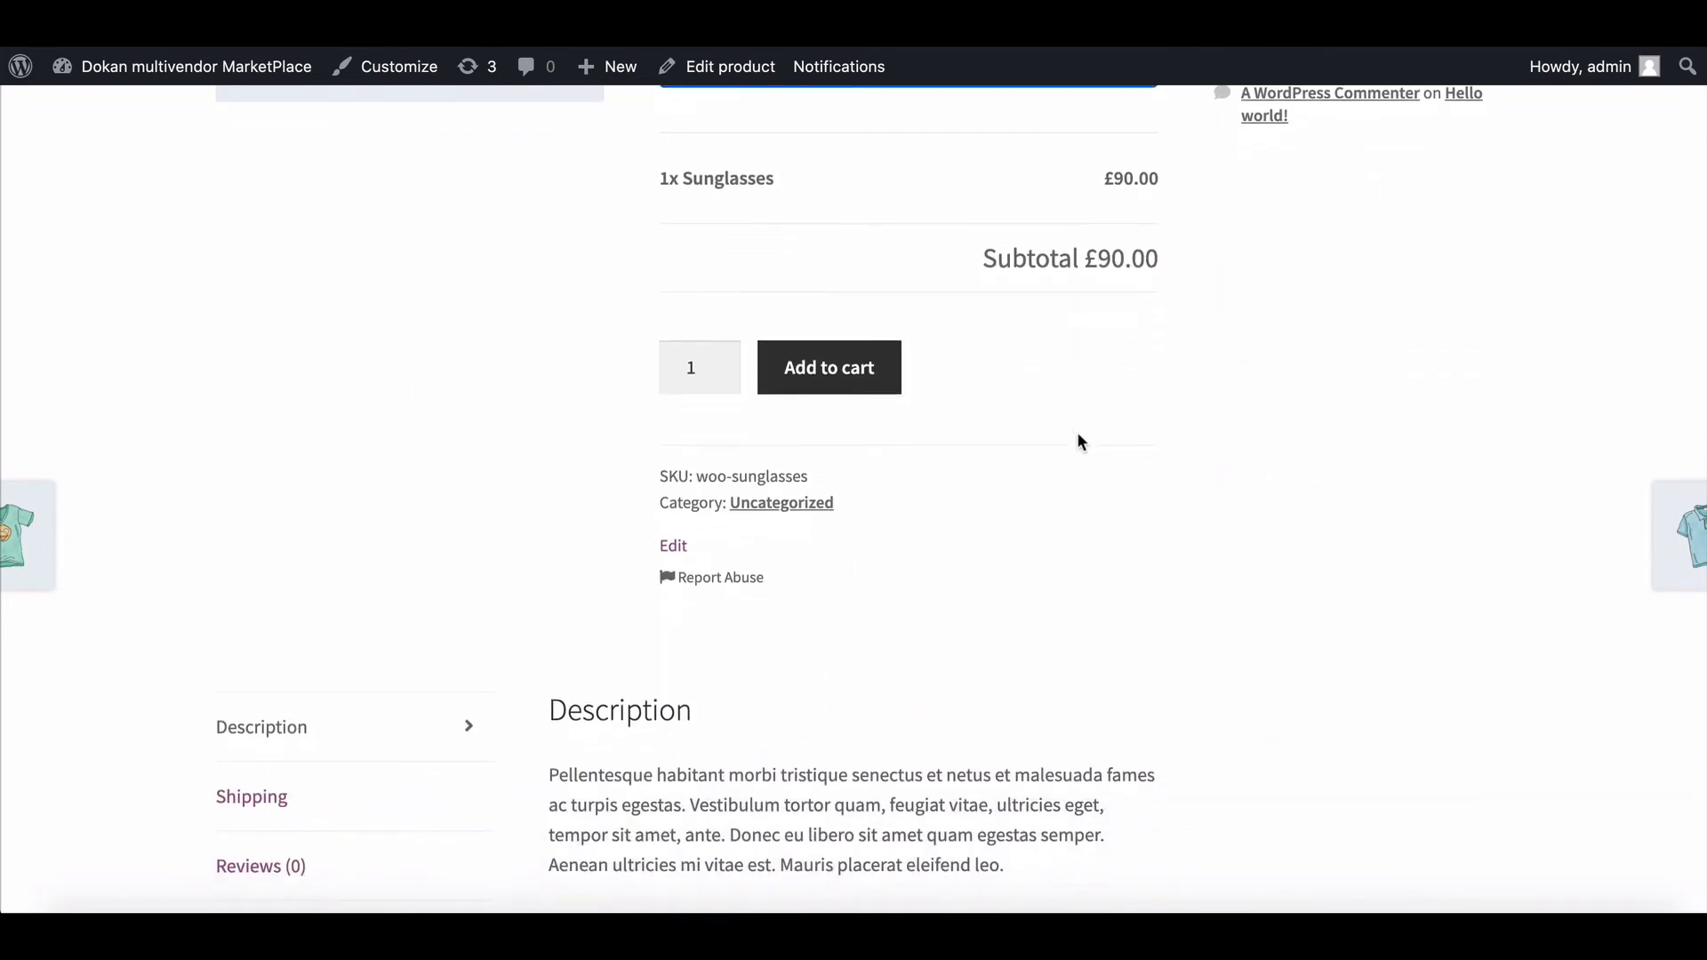
scroll(up, 3)
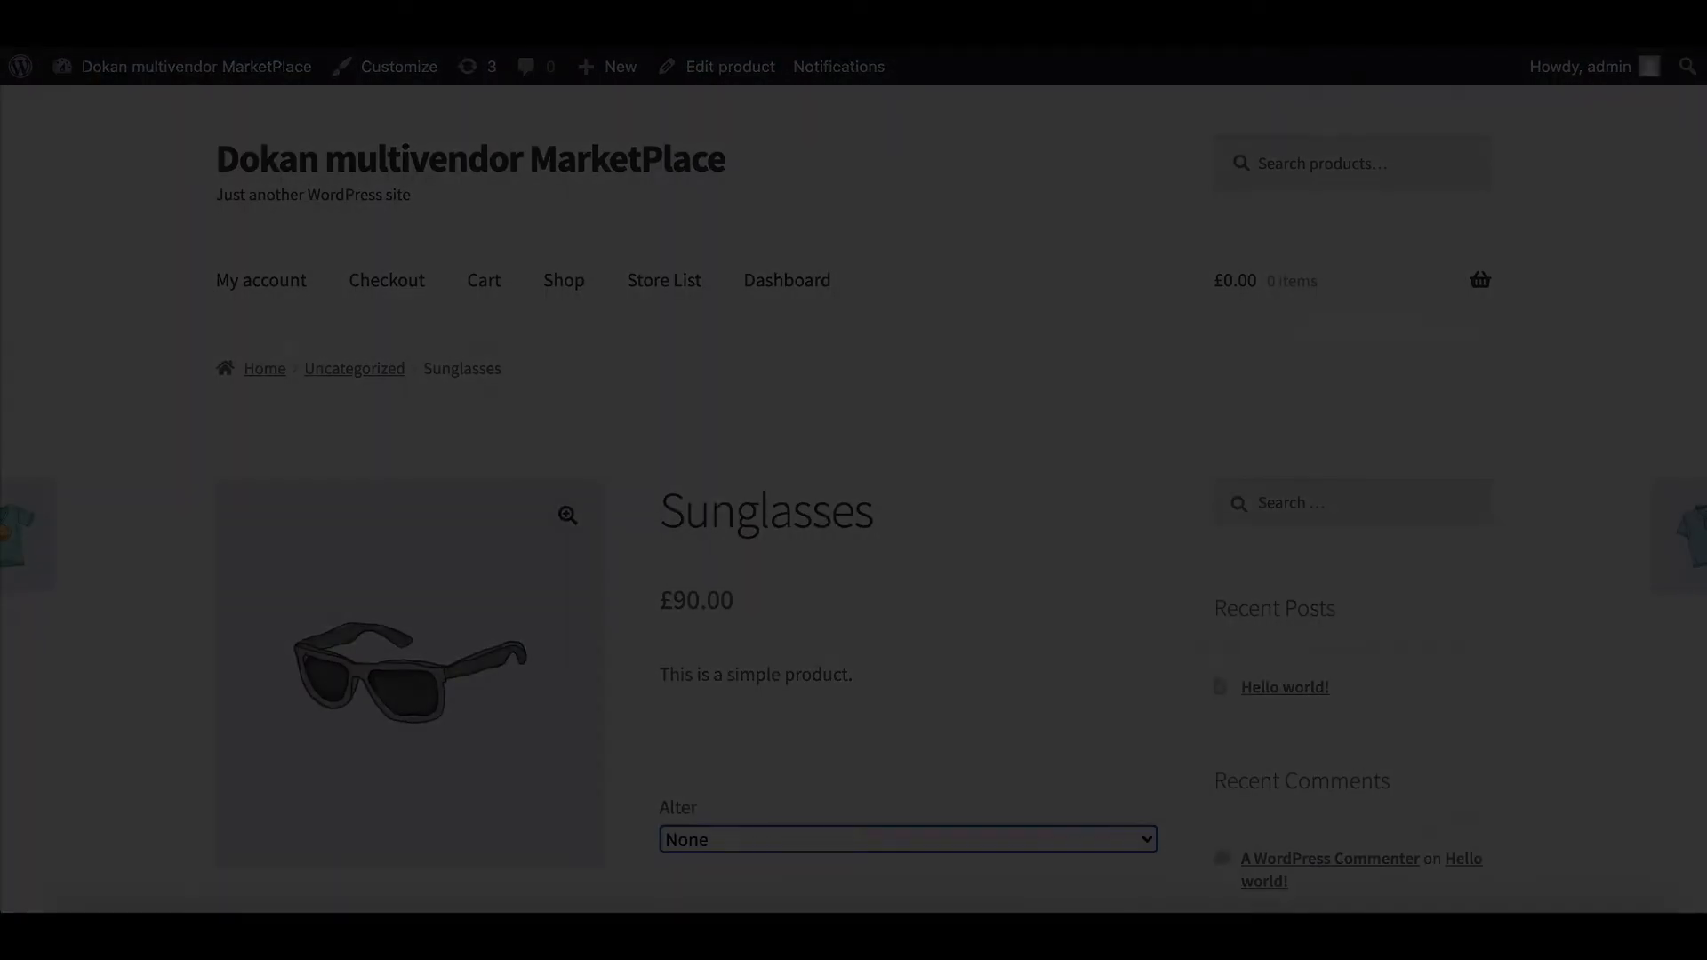
Step: From the vendor Dashboard, open Settings > Addons, which shows no add-ons yet
click(786, 280)
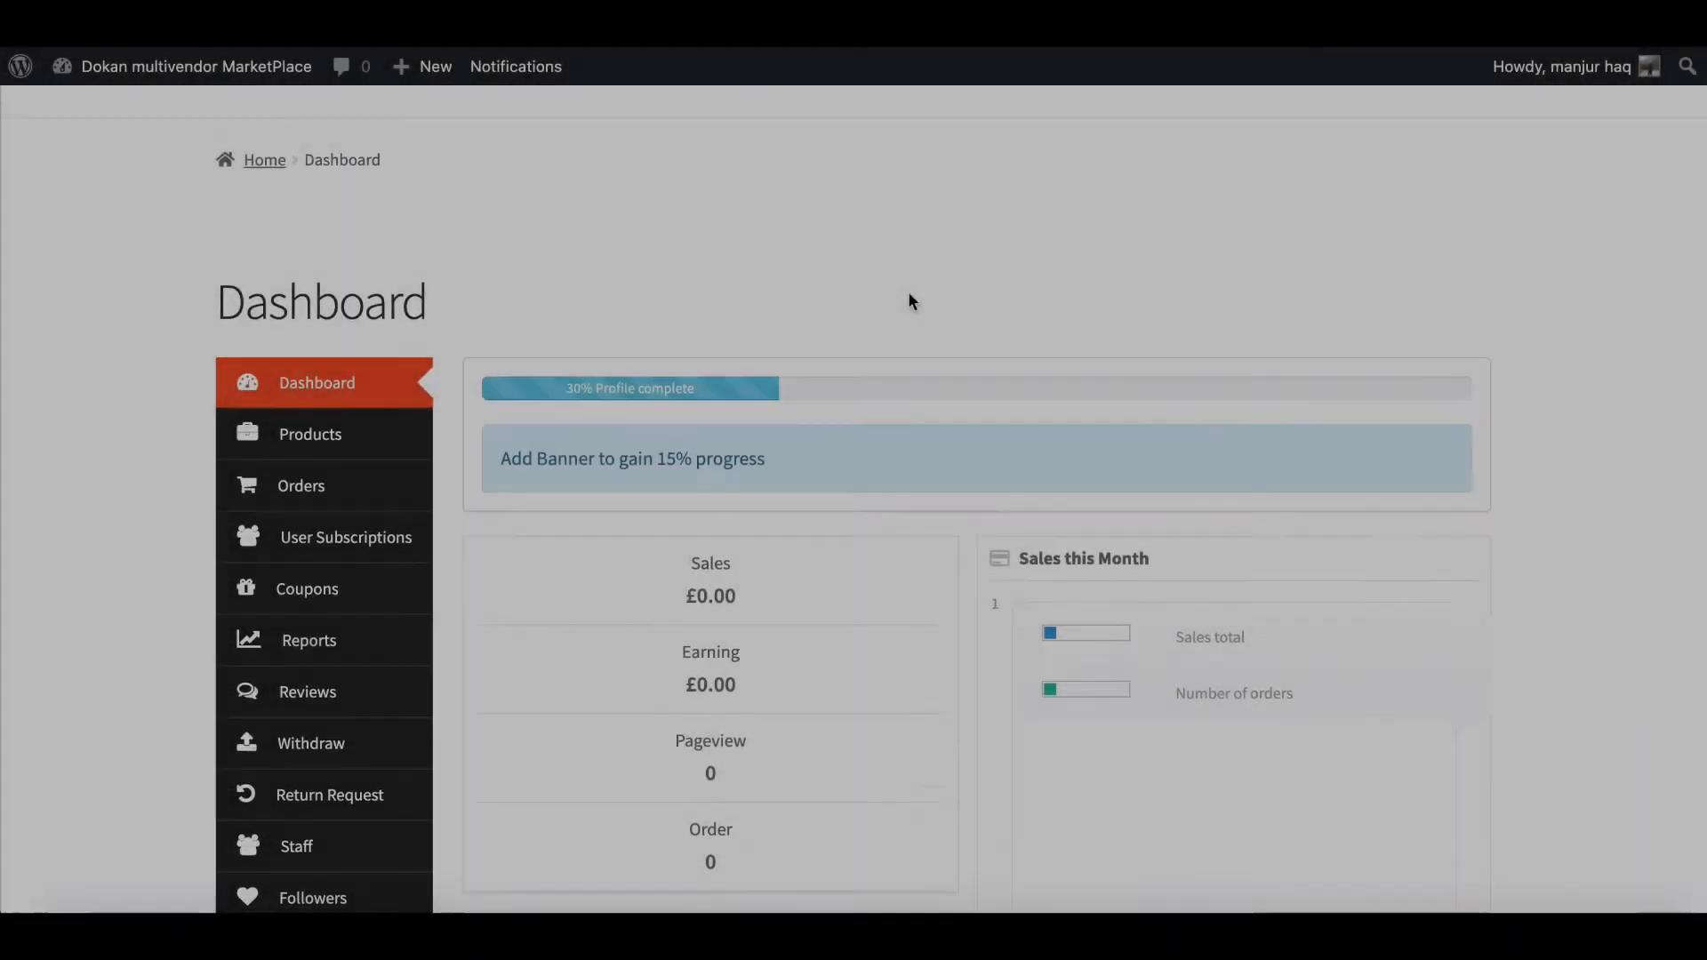
scroll(up, 3)
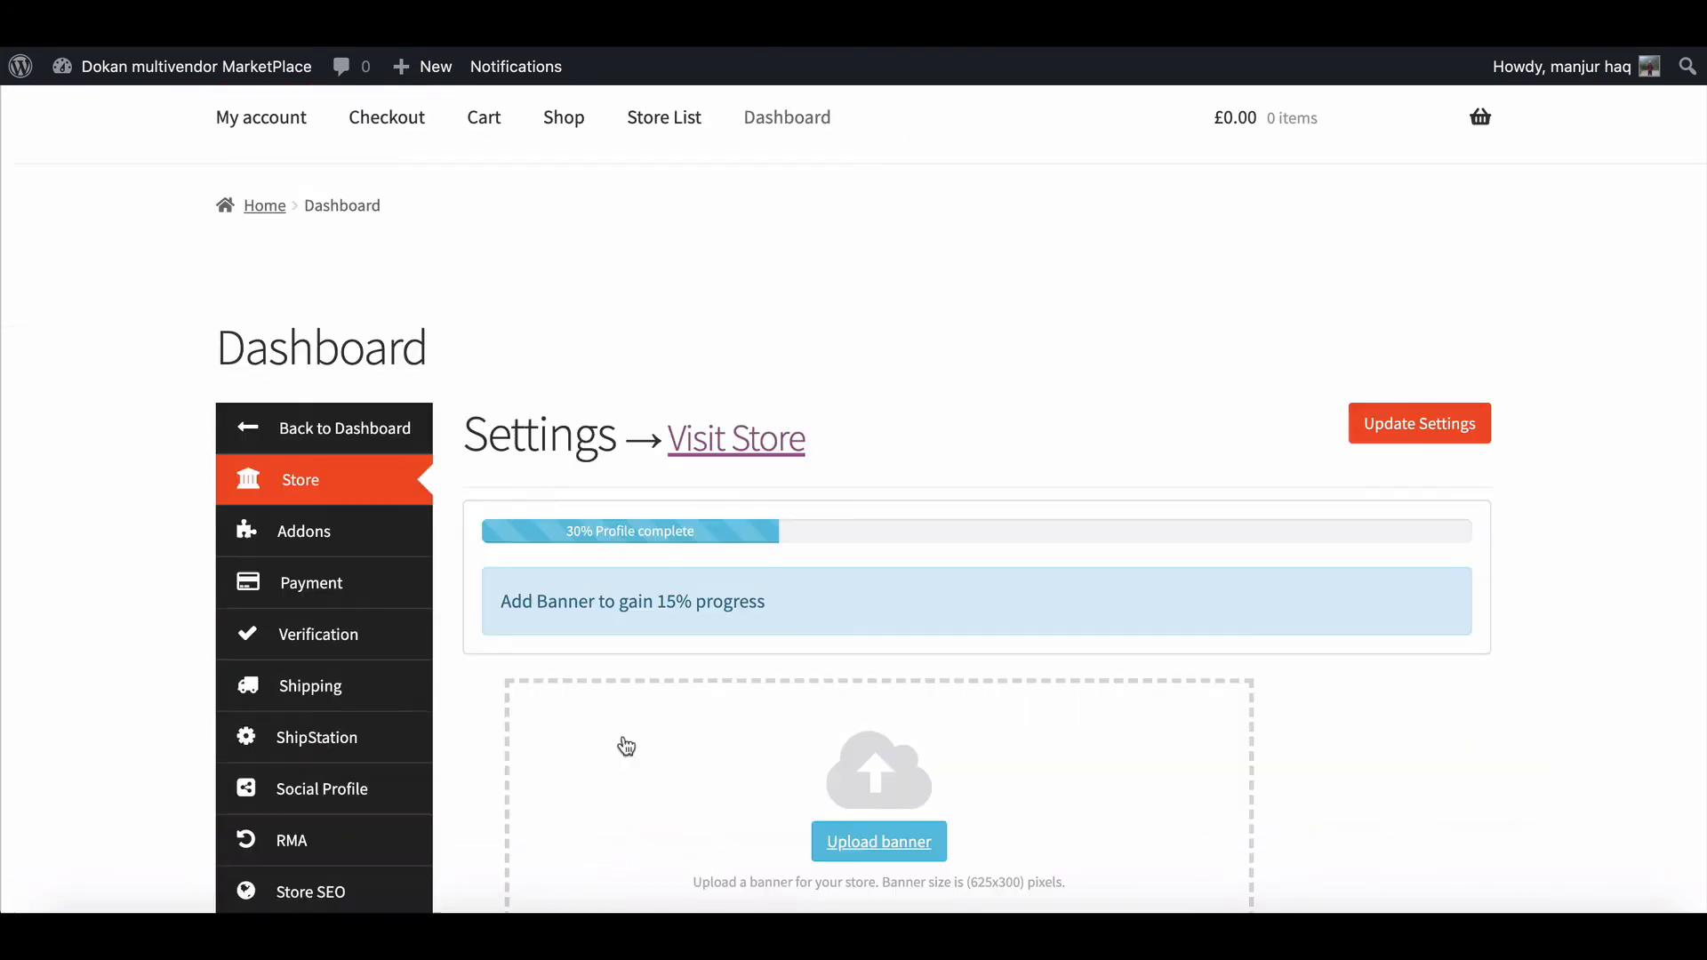
click(304, 532)
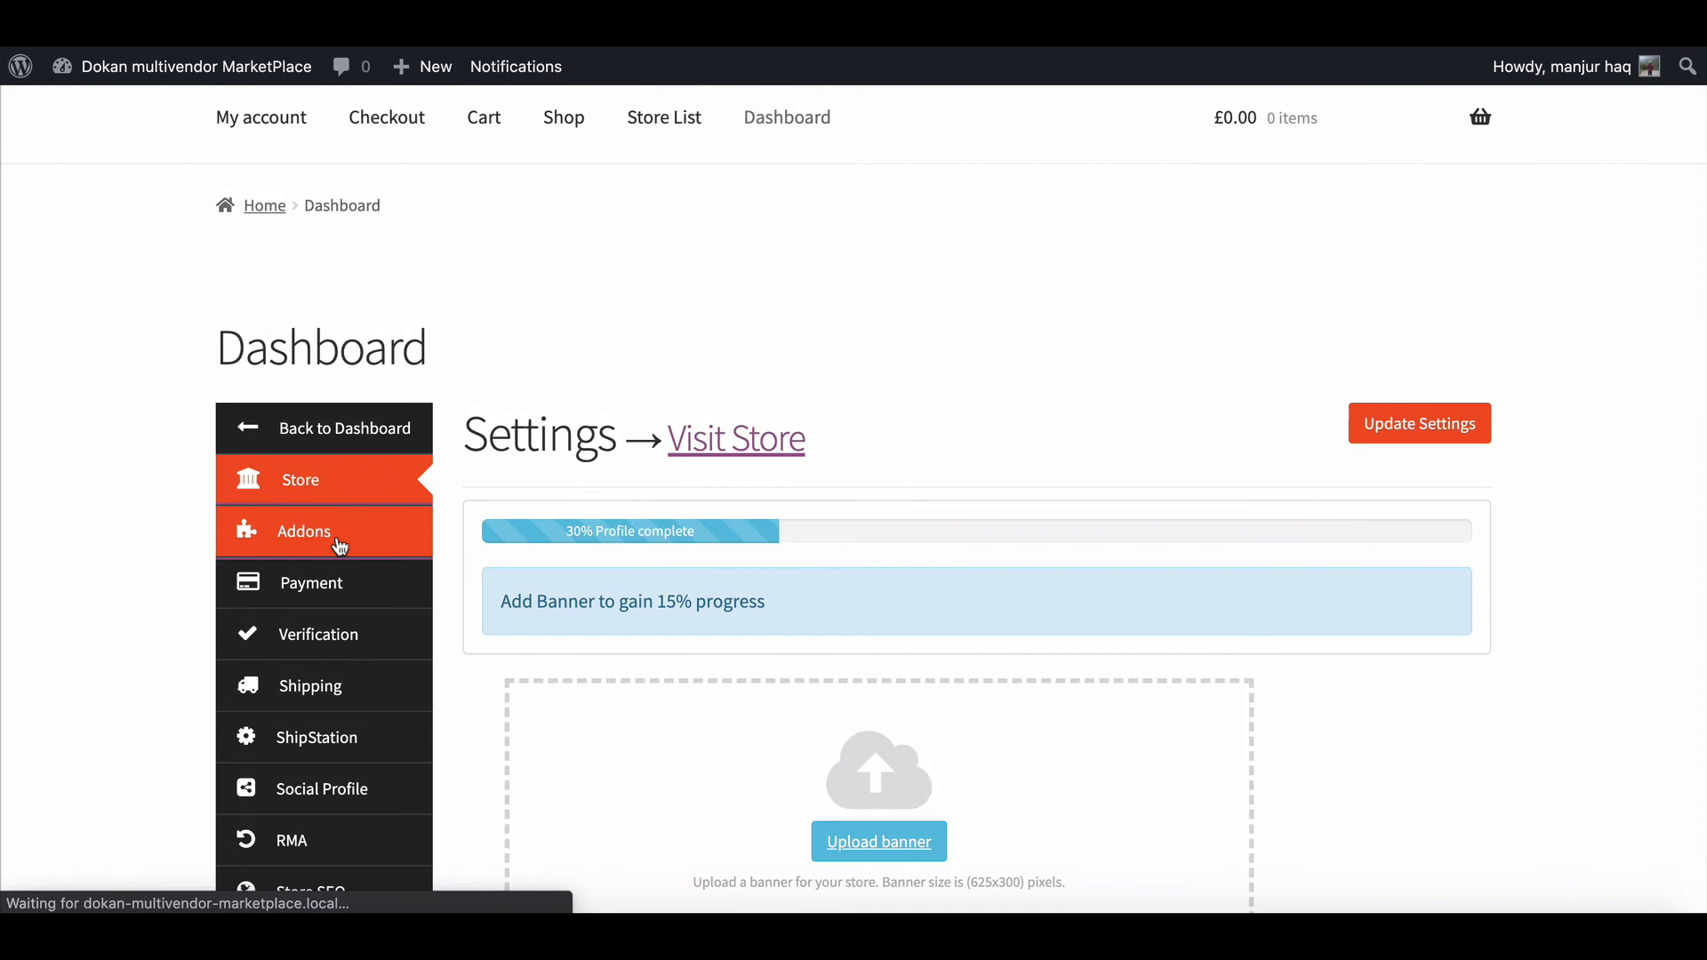
click(305, 532)
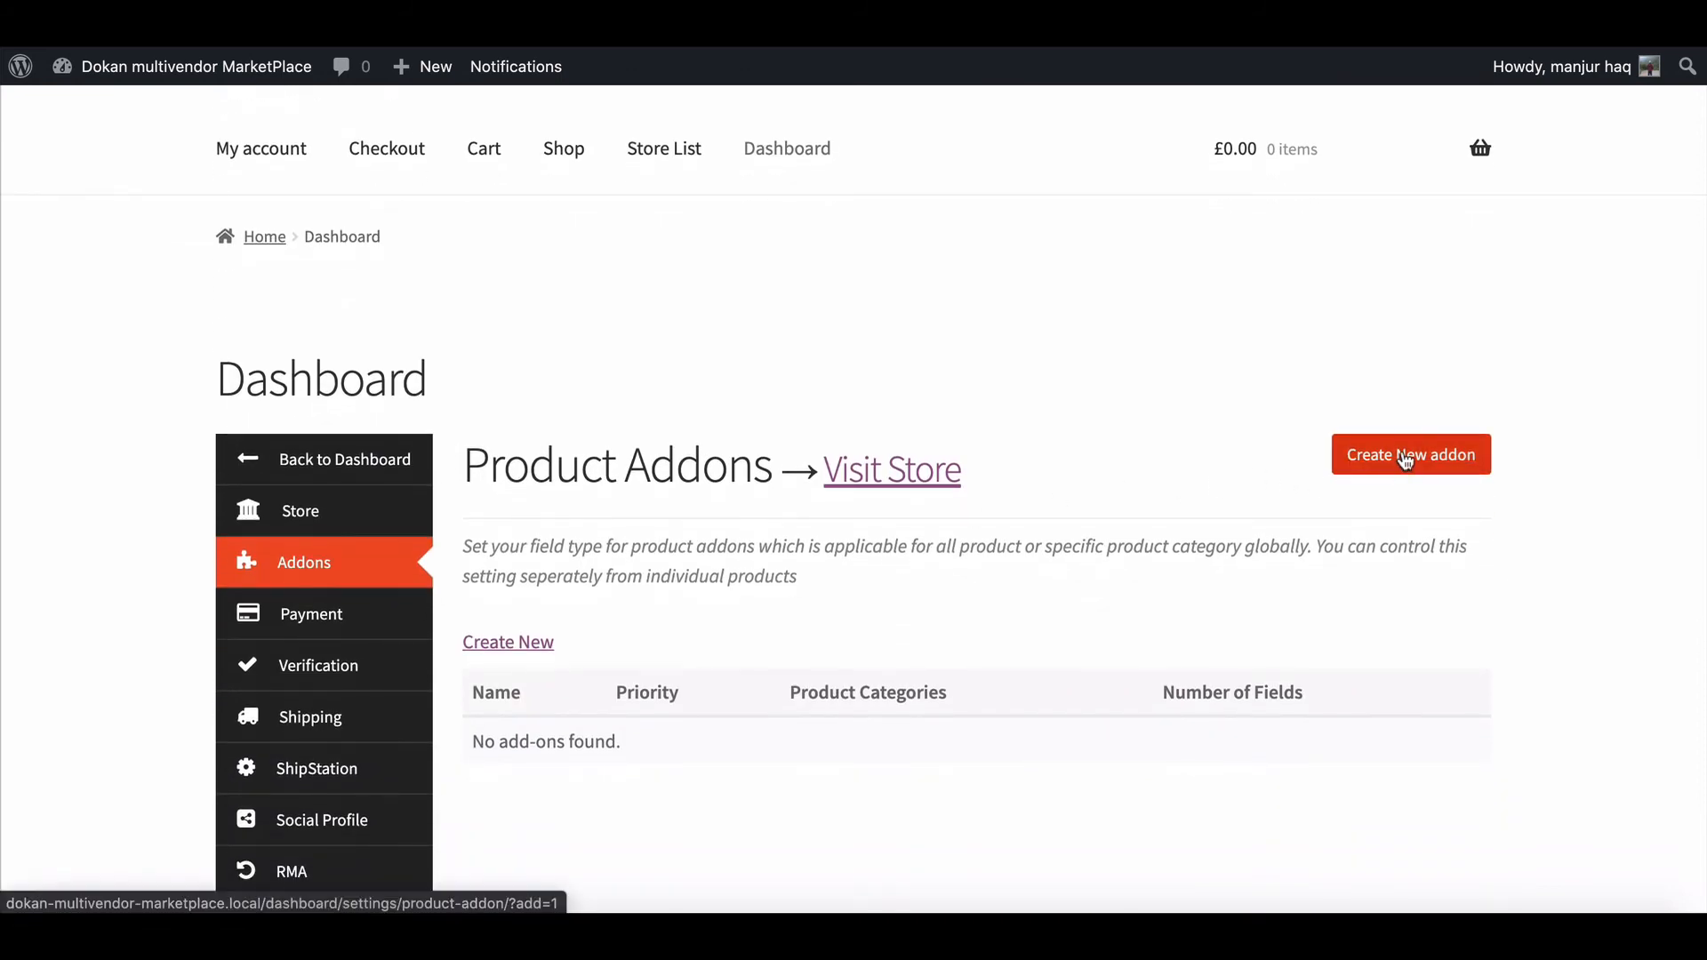
Step: Publish a vendor add-on group with a Type dropdown: Salt (flat 2) and sugar (flat 5)
click(1410, 454)
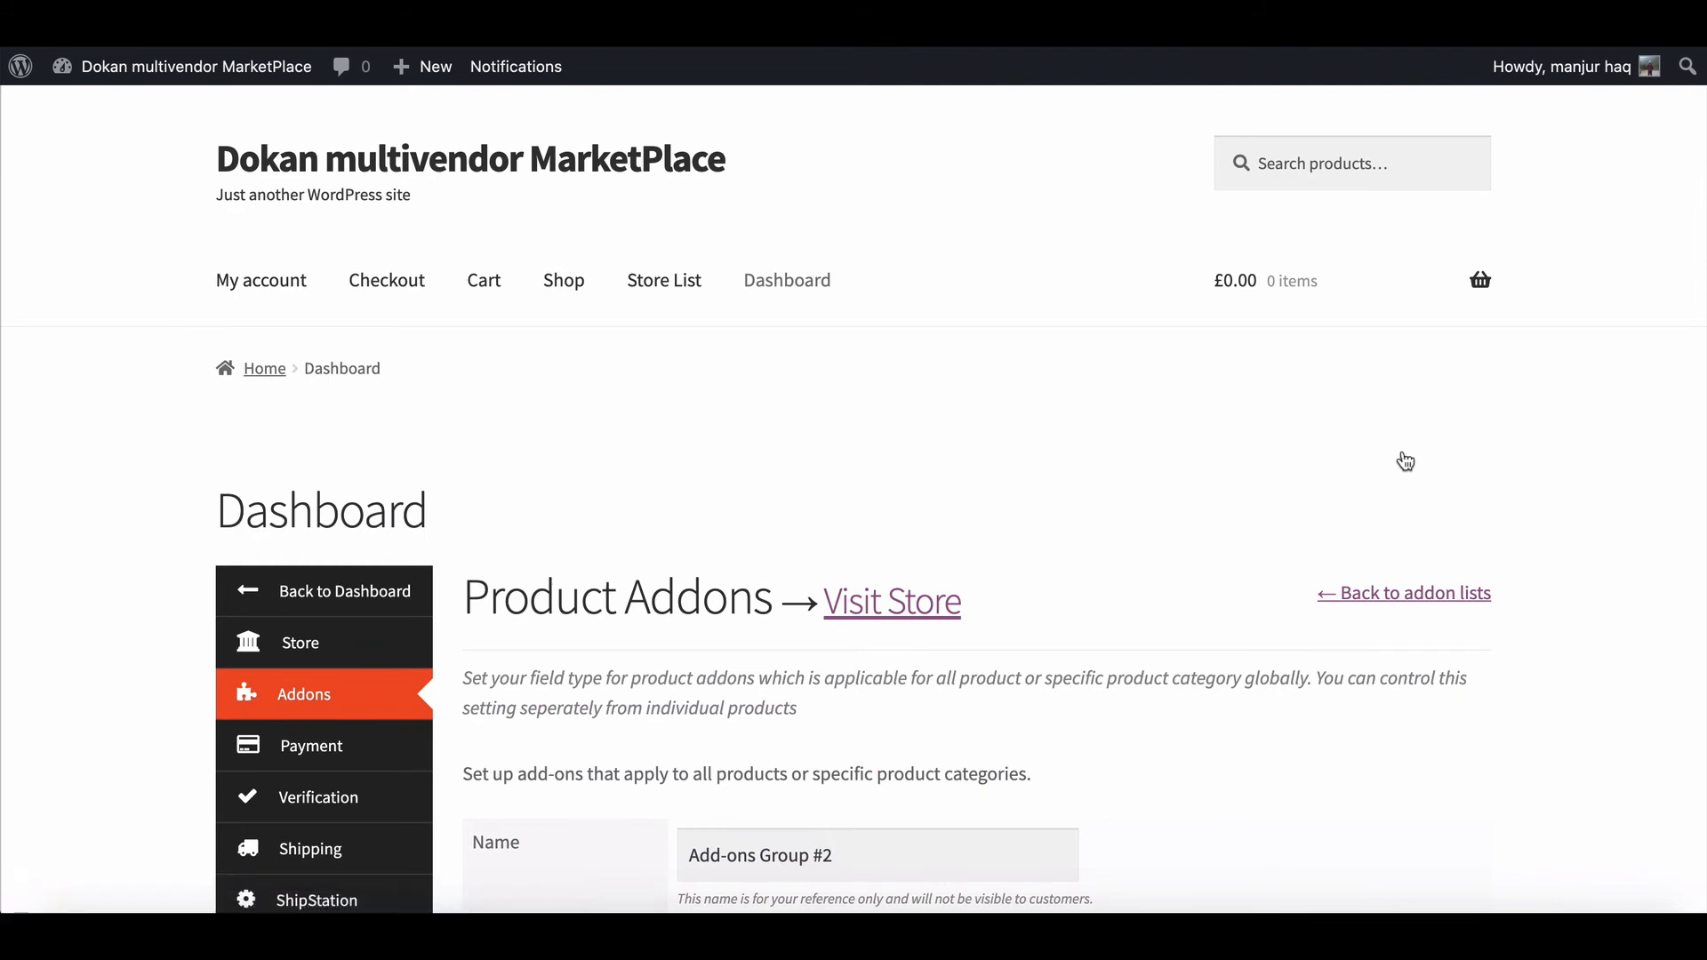
scroll(down, 3)
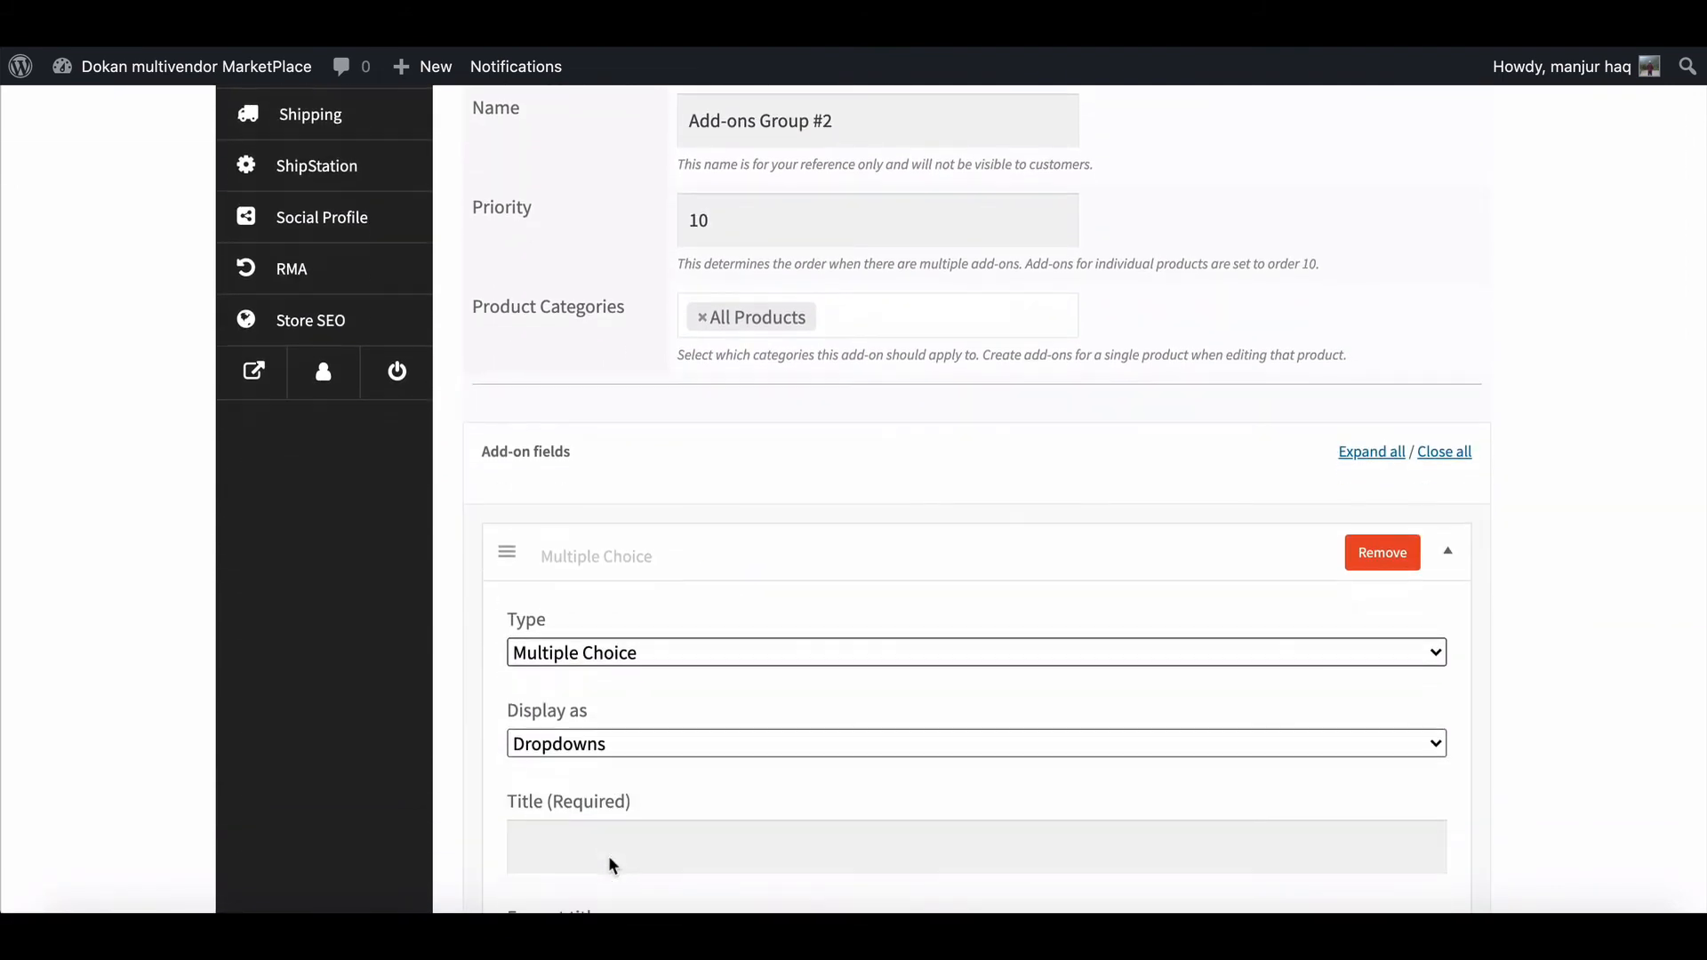
scroll(down, 3)
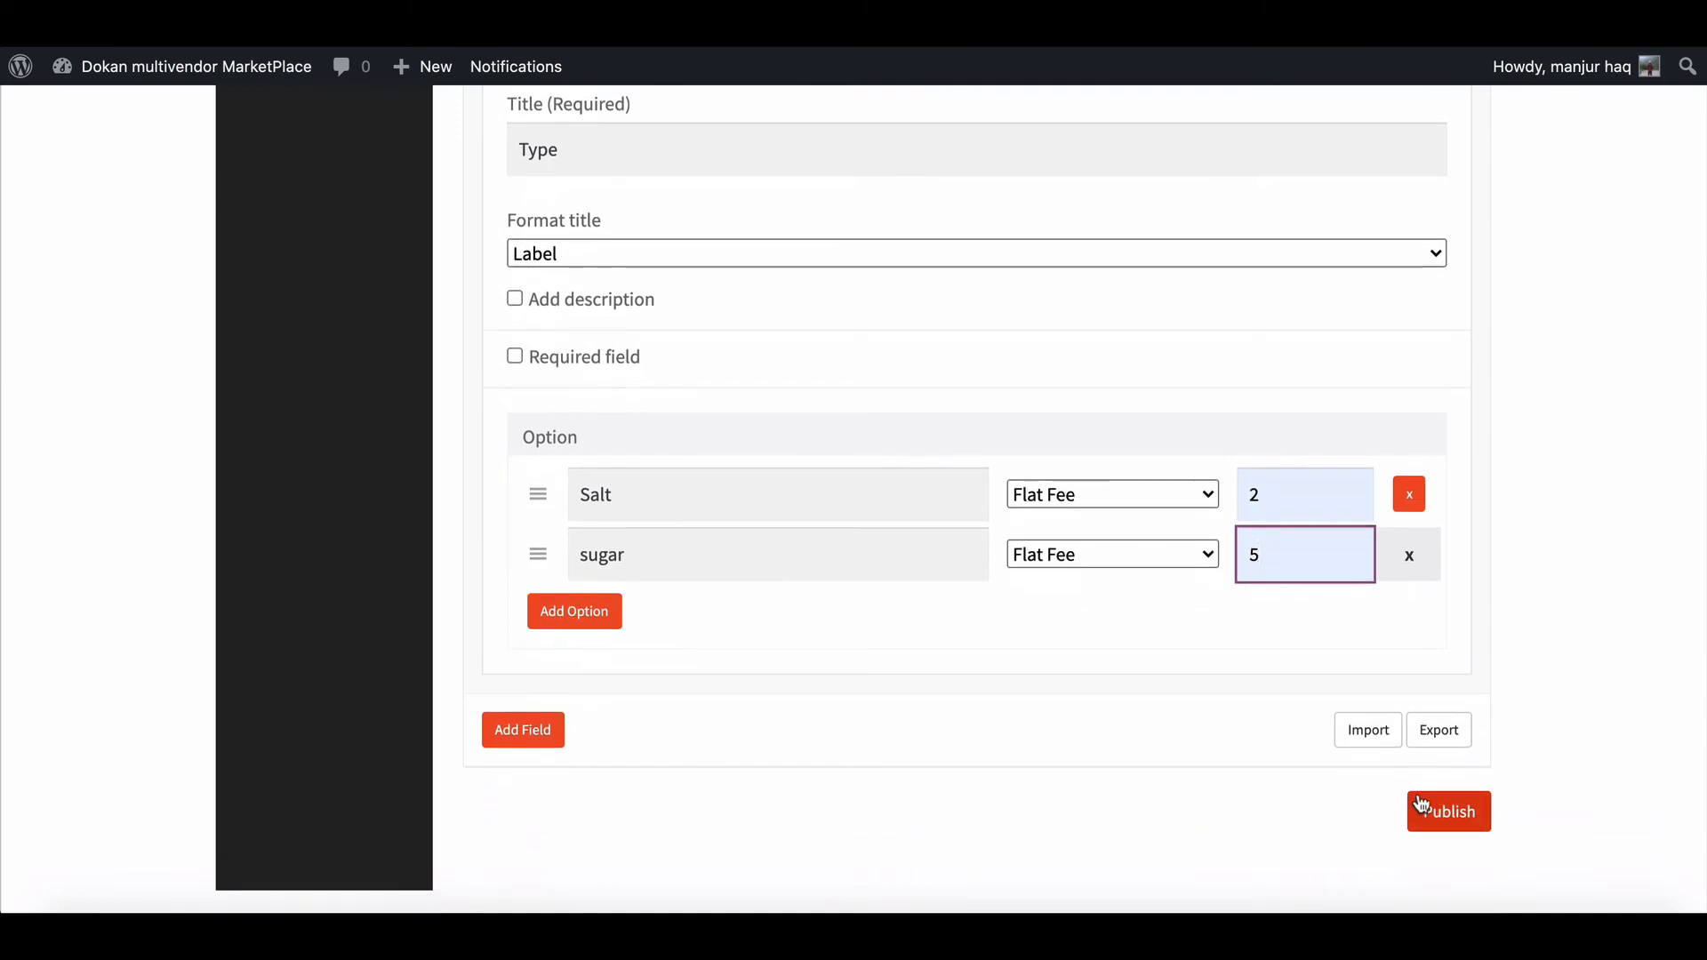
click(1448, 811)
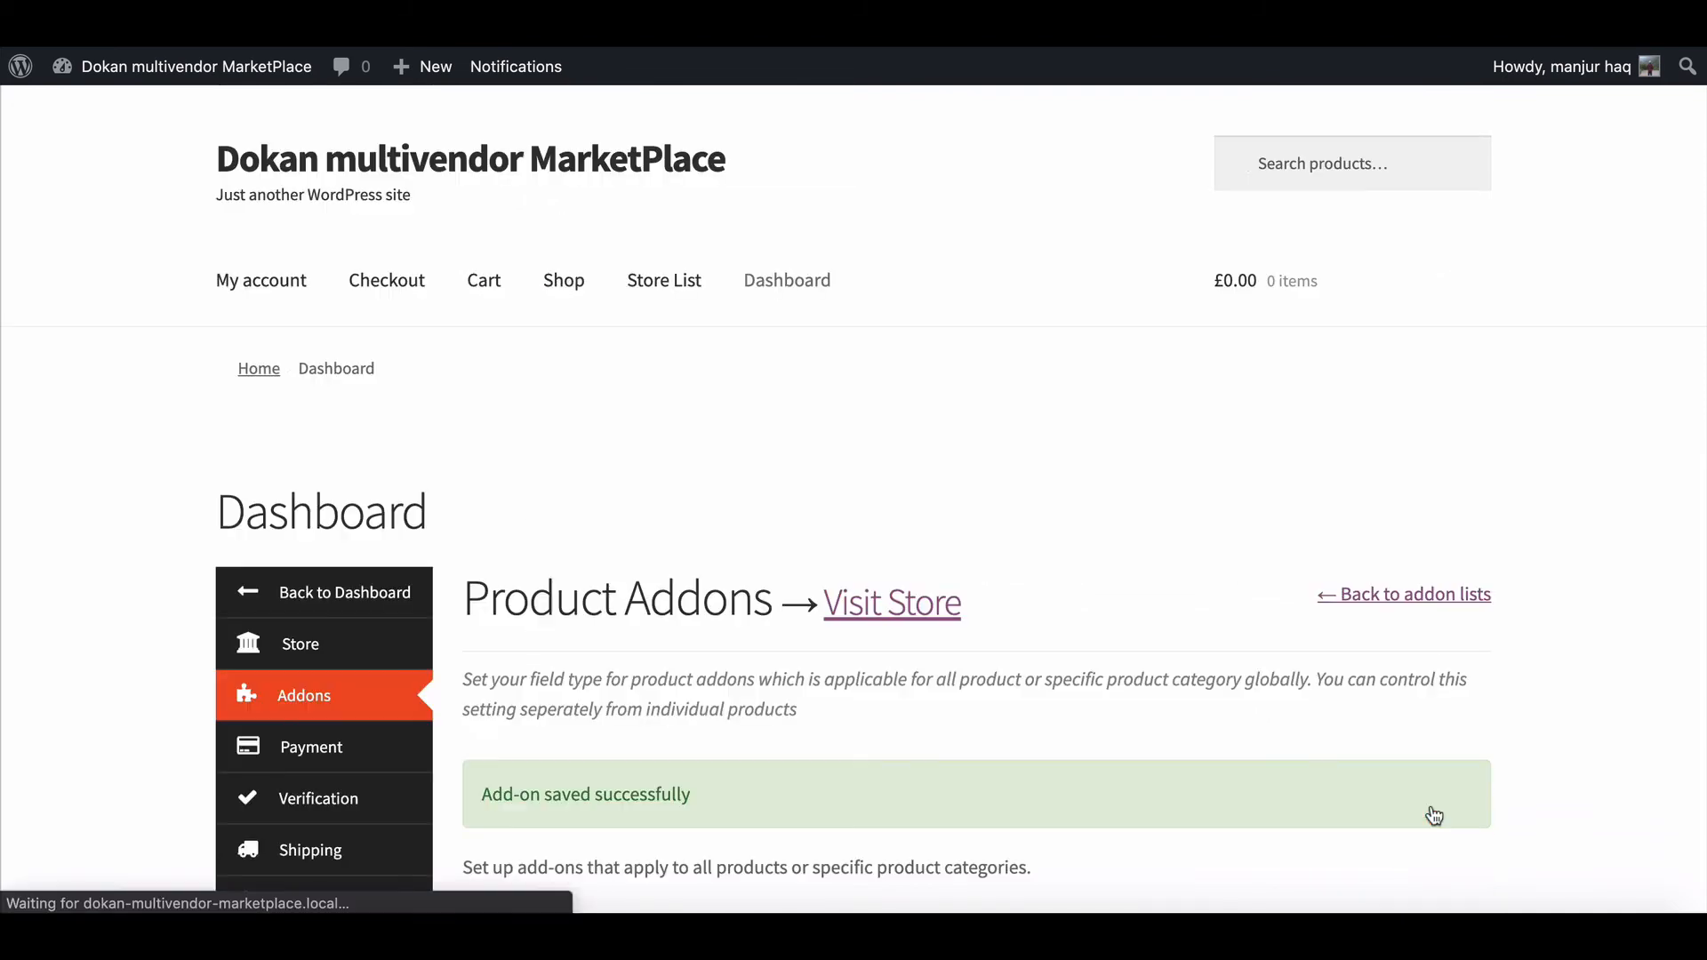
click(890, 601)
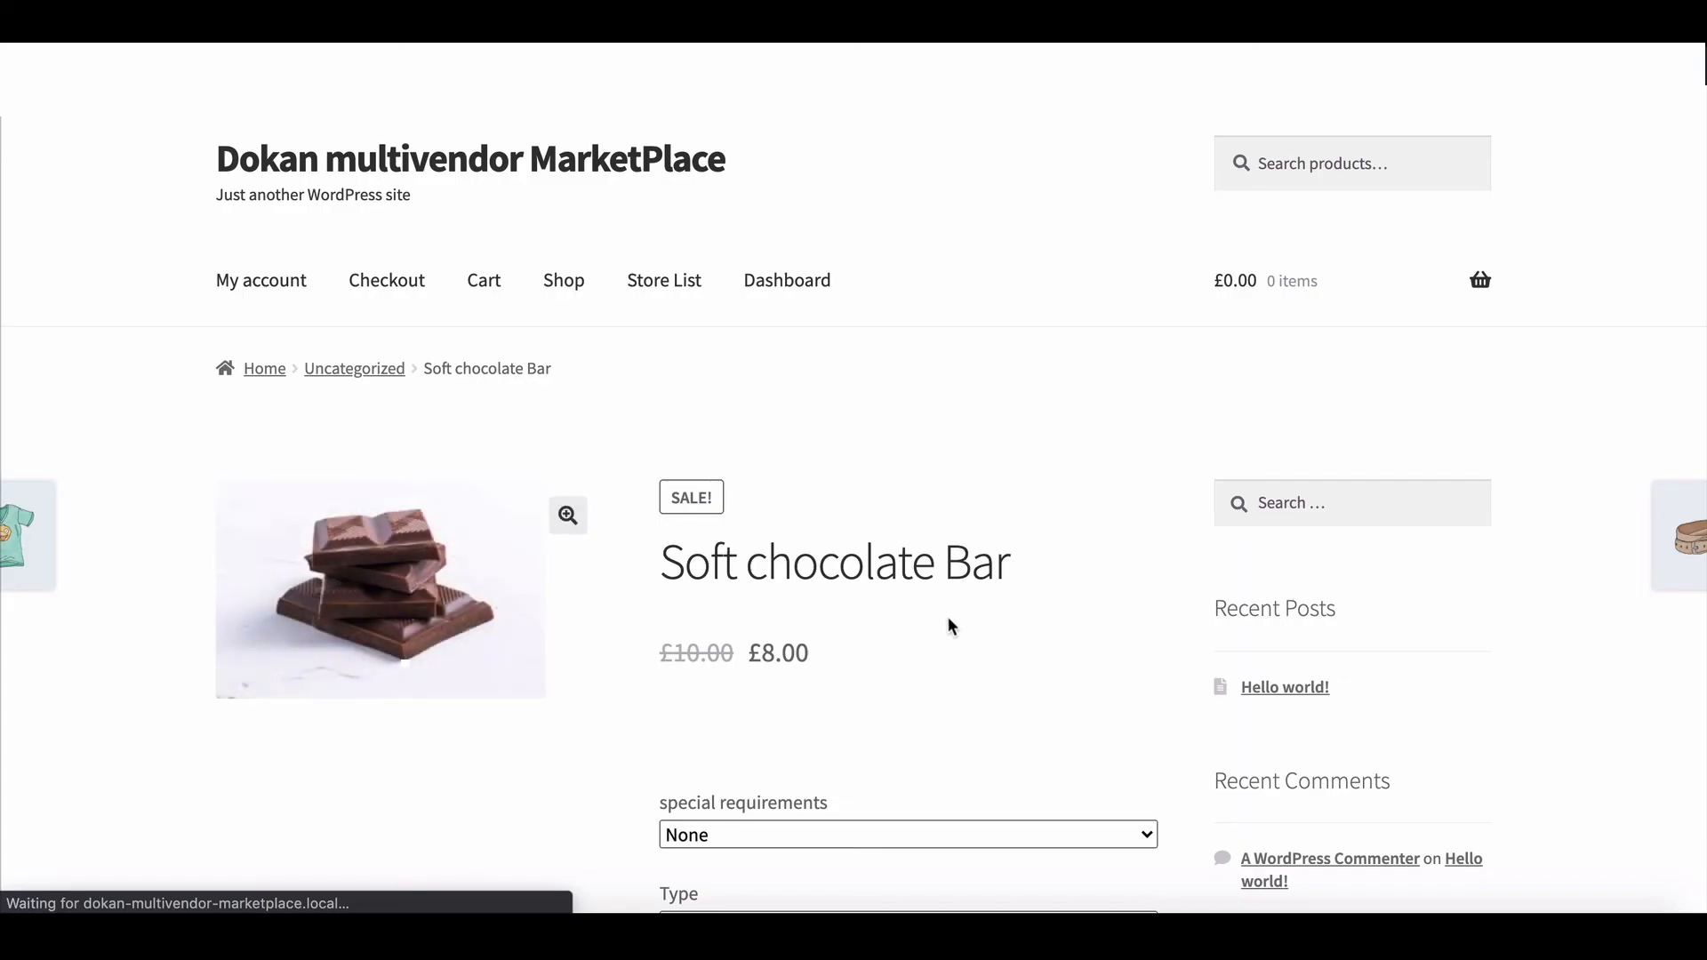
Step: Choose extra sweet (+£4.00) for the Soft chocolate Bar and review the £12.00 subtotal
scroll(down, 3)
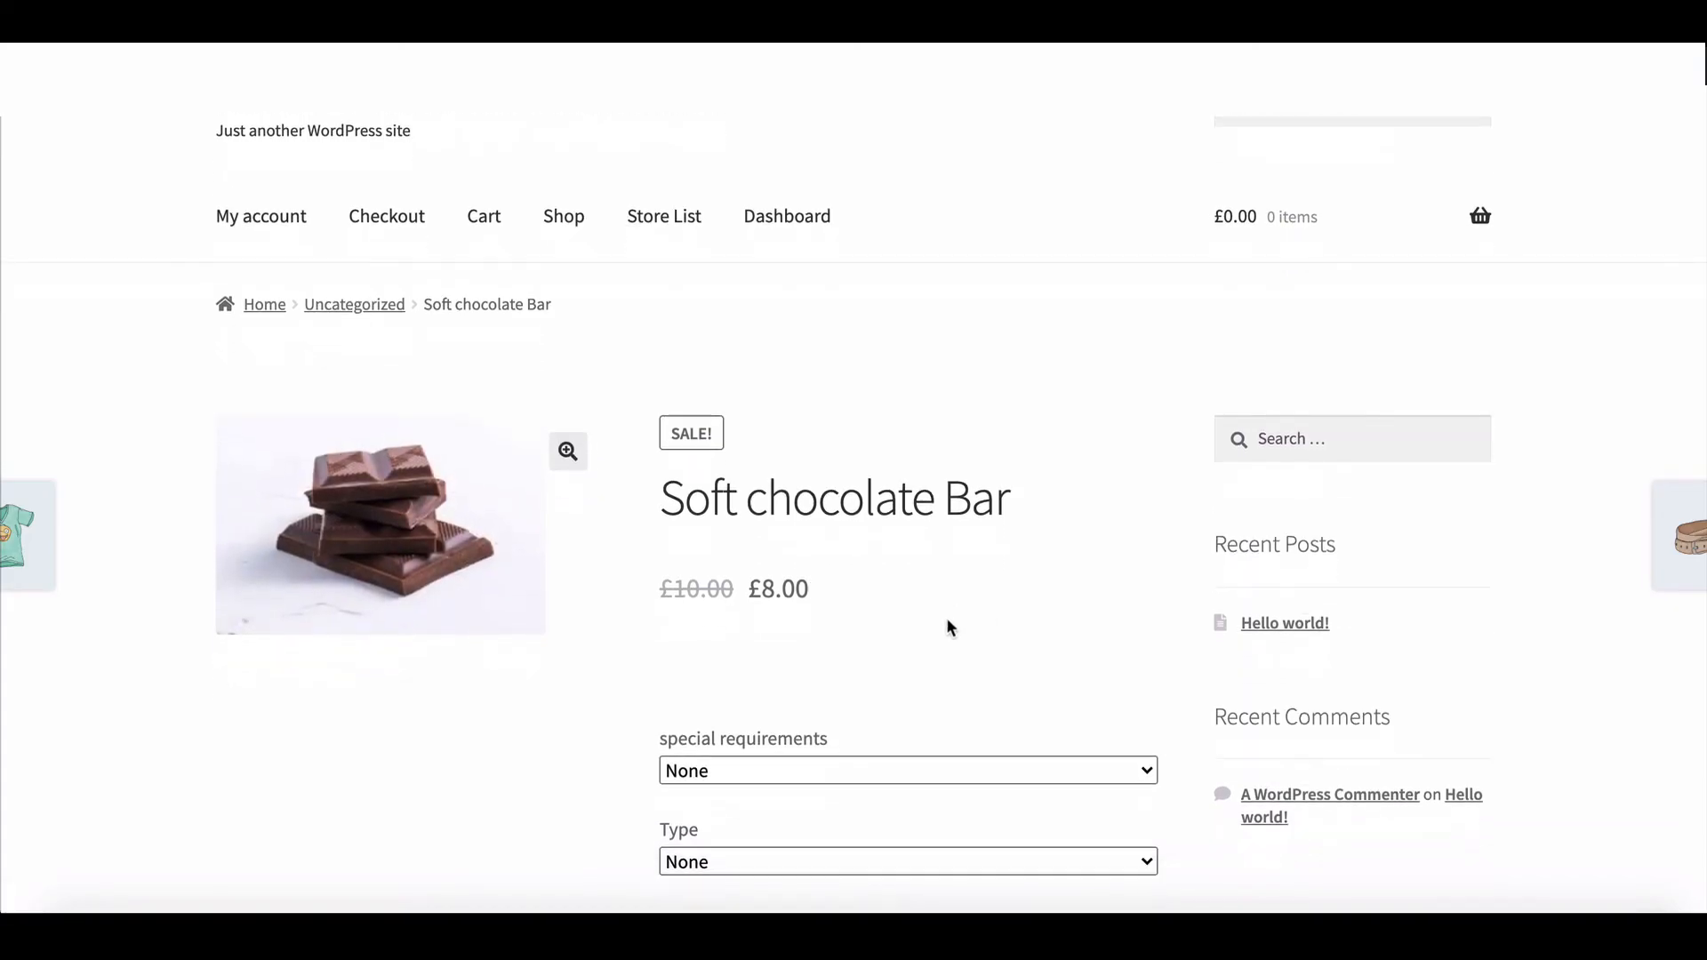
scroll(down, 3)
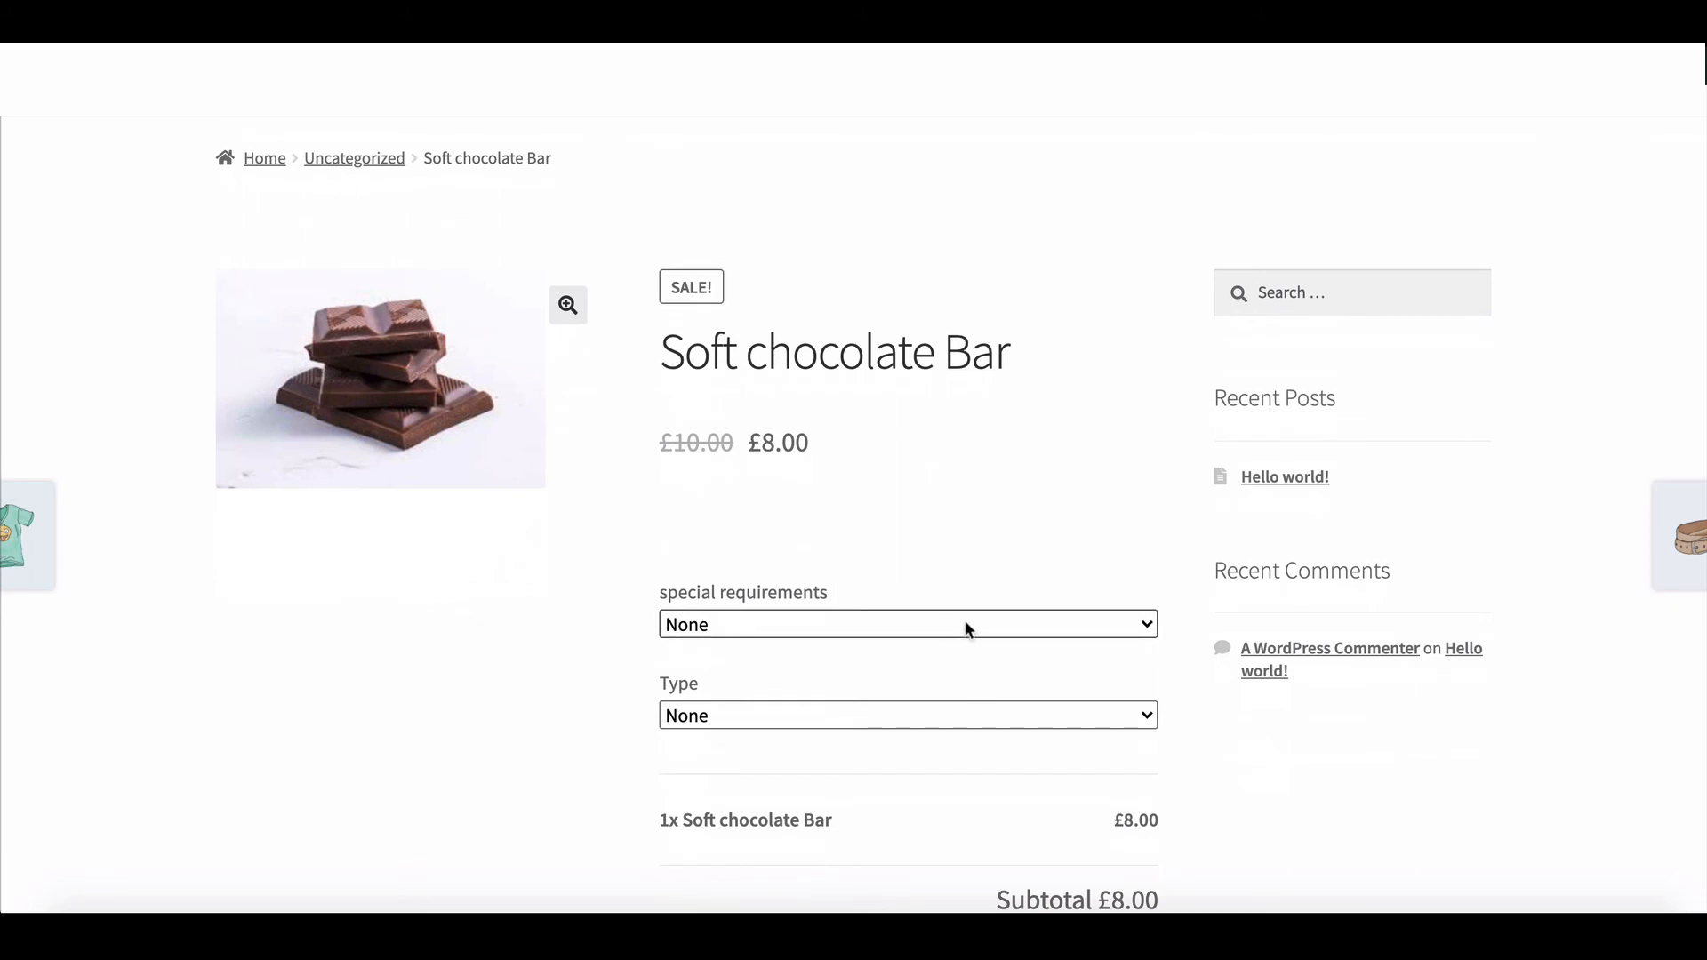
click(907, 624)
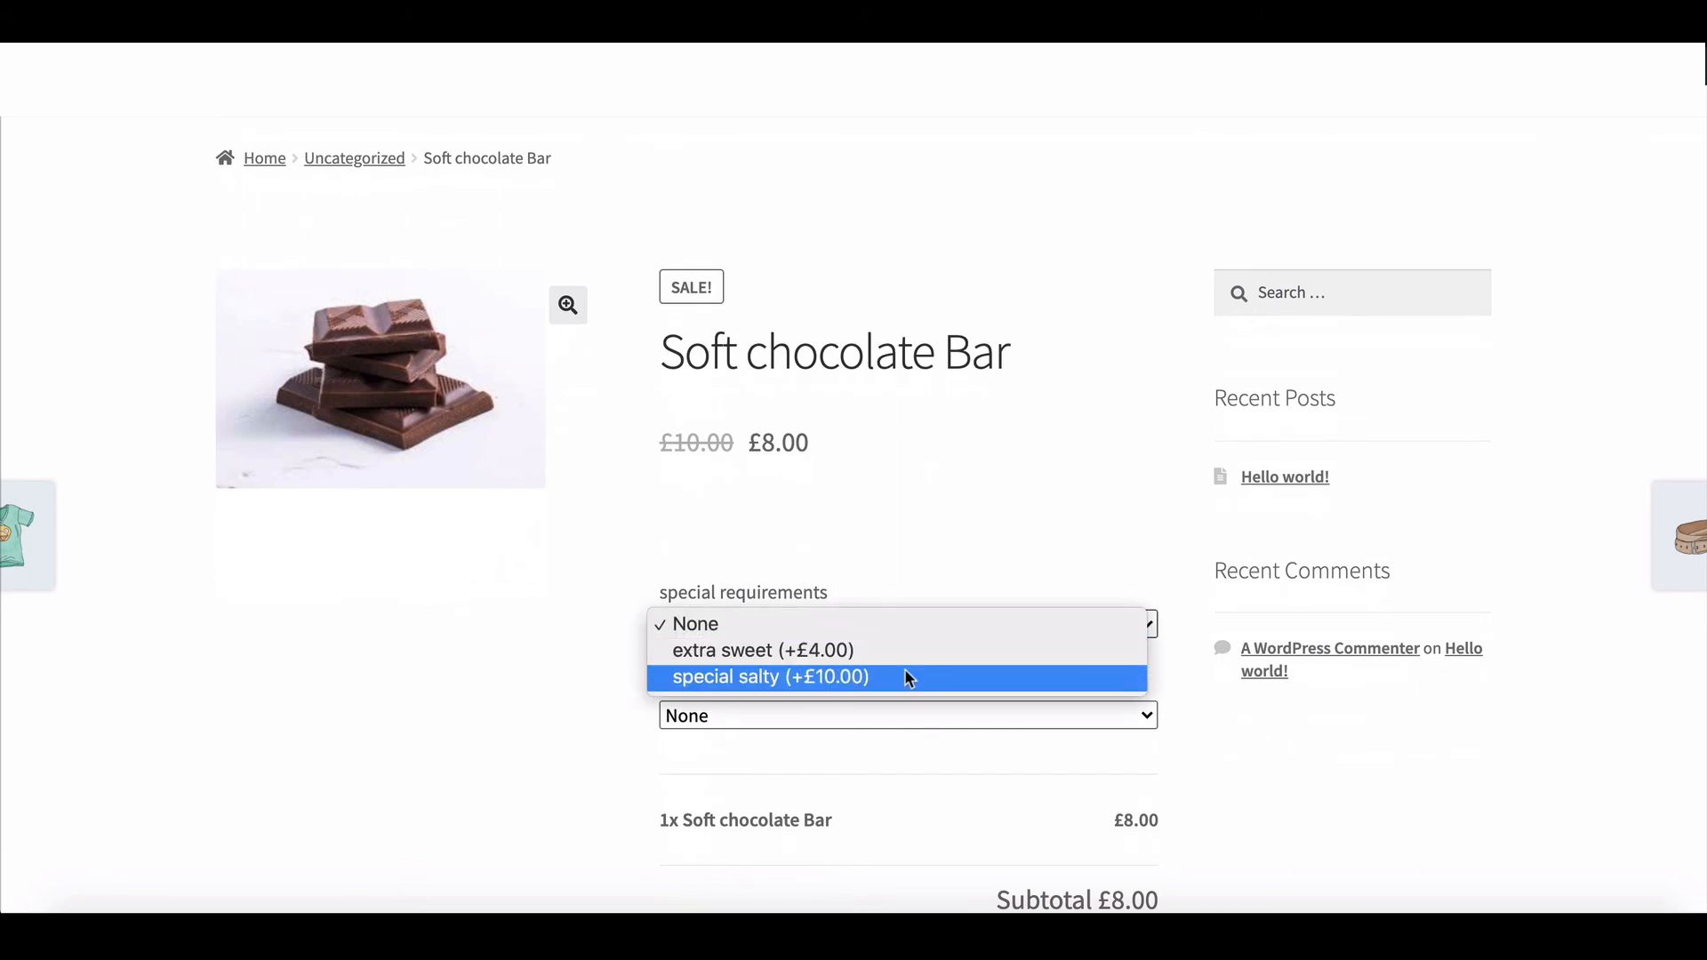
click(762, 650)
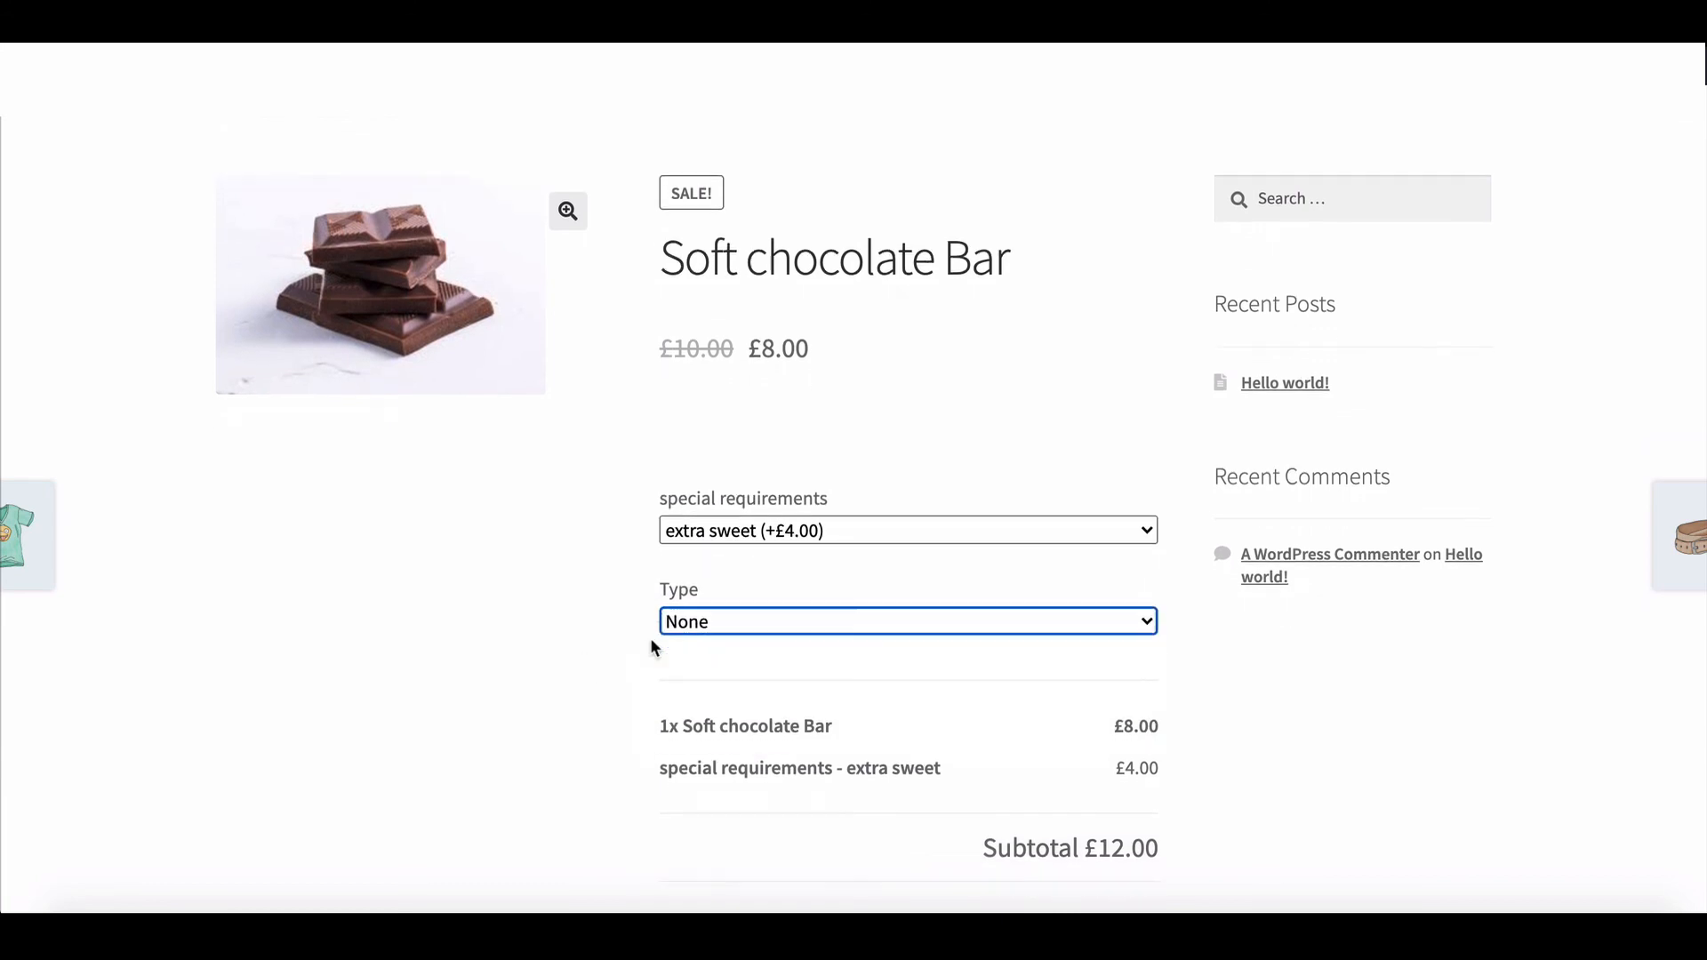
scroll(down, 3)
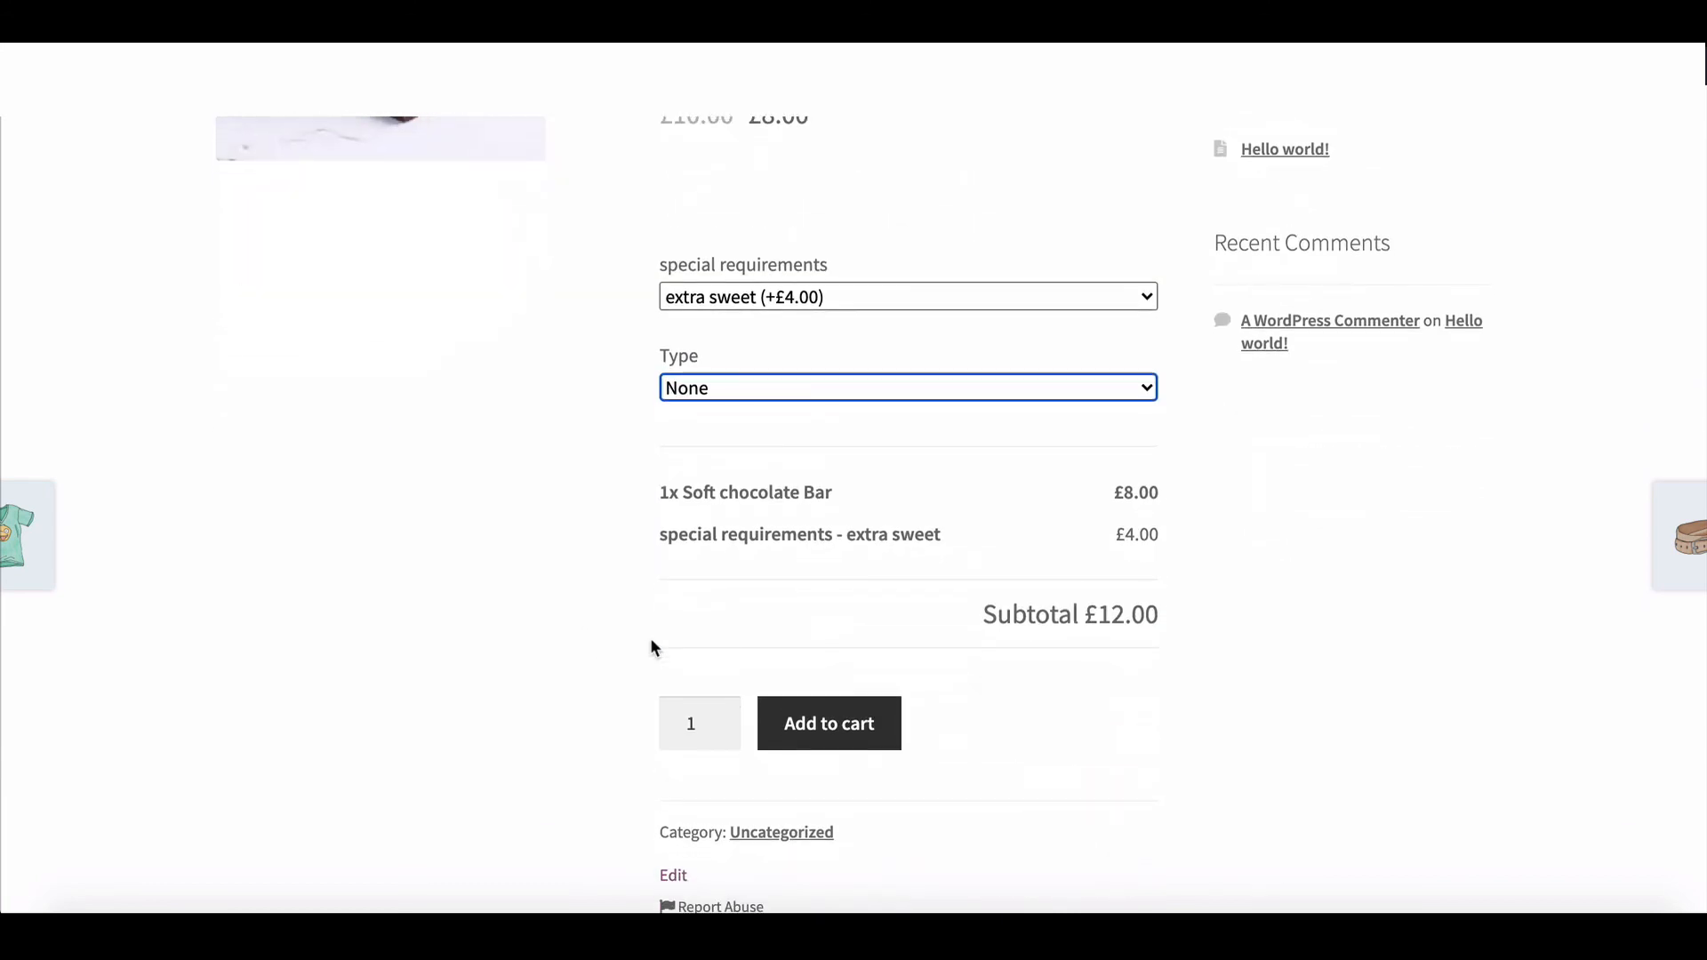
scroll(down, 3)
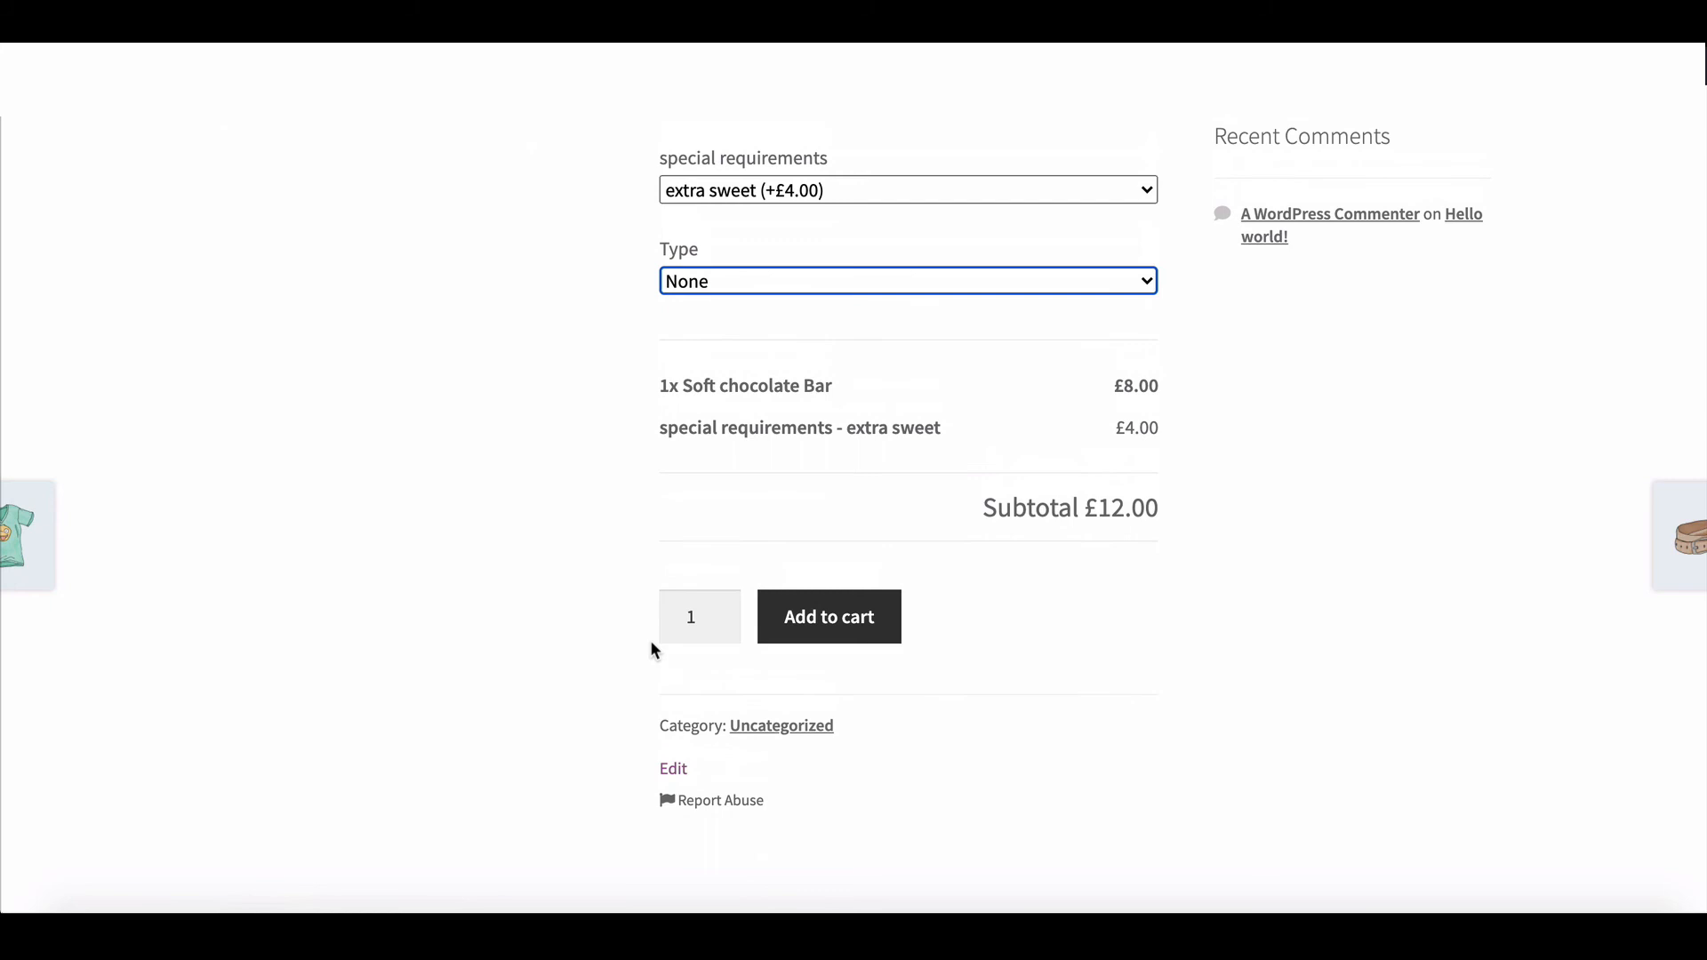
scroll(up, 3)
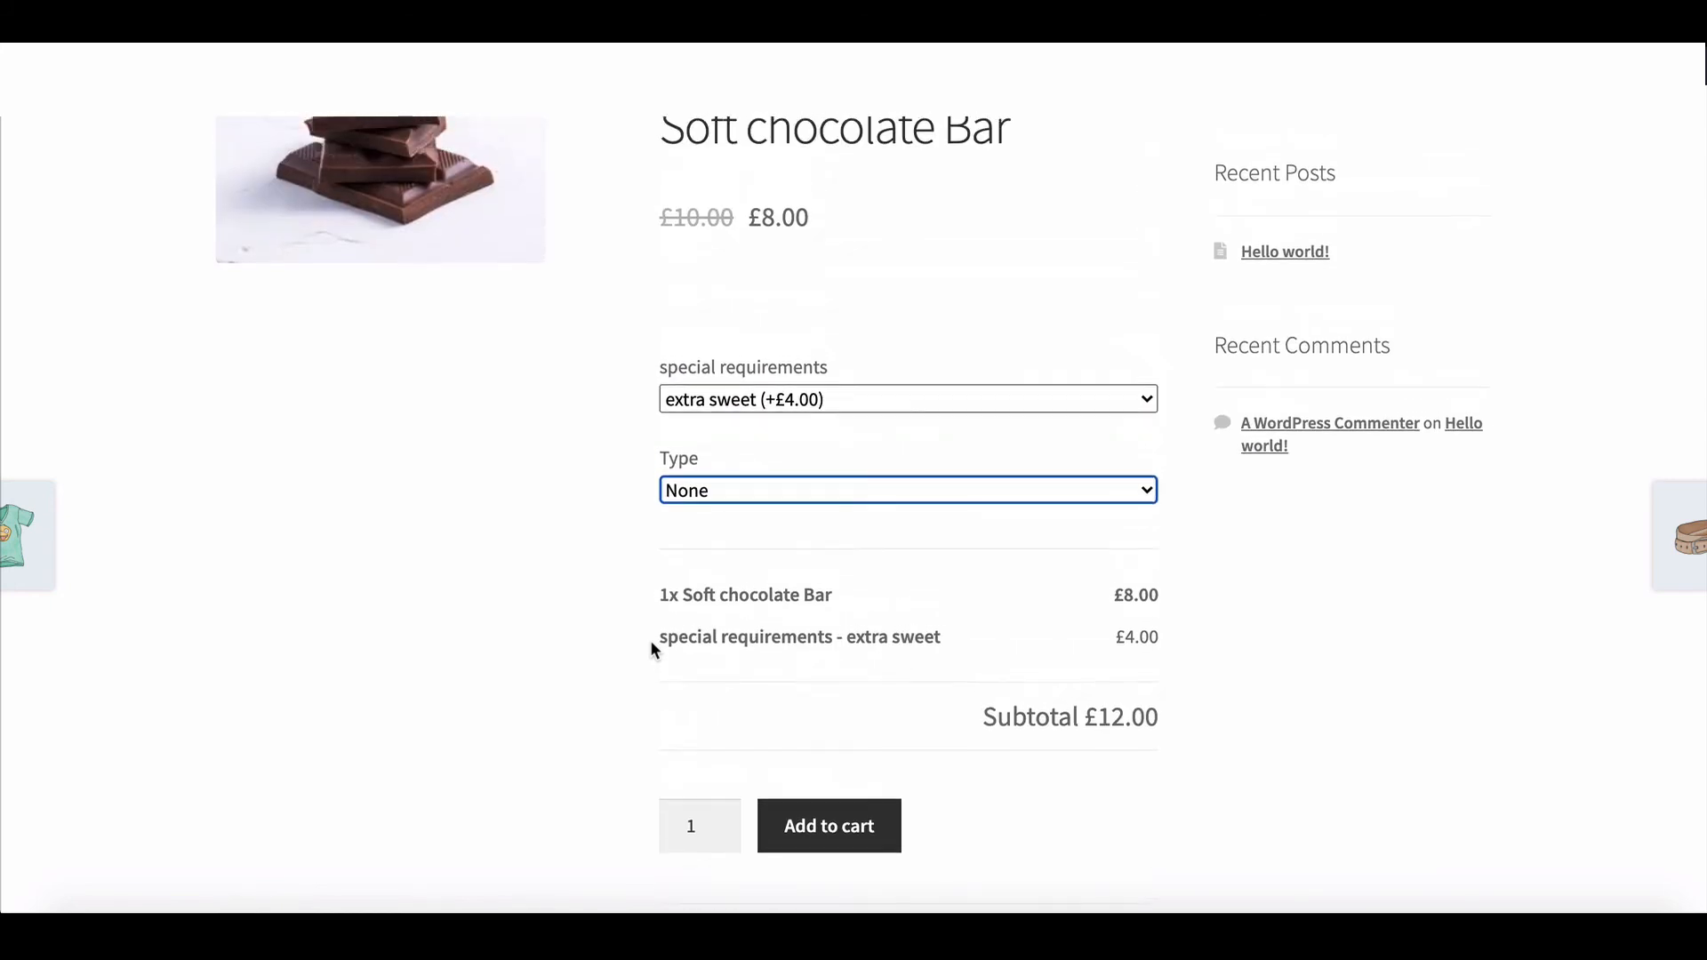
scroll(up, 3)
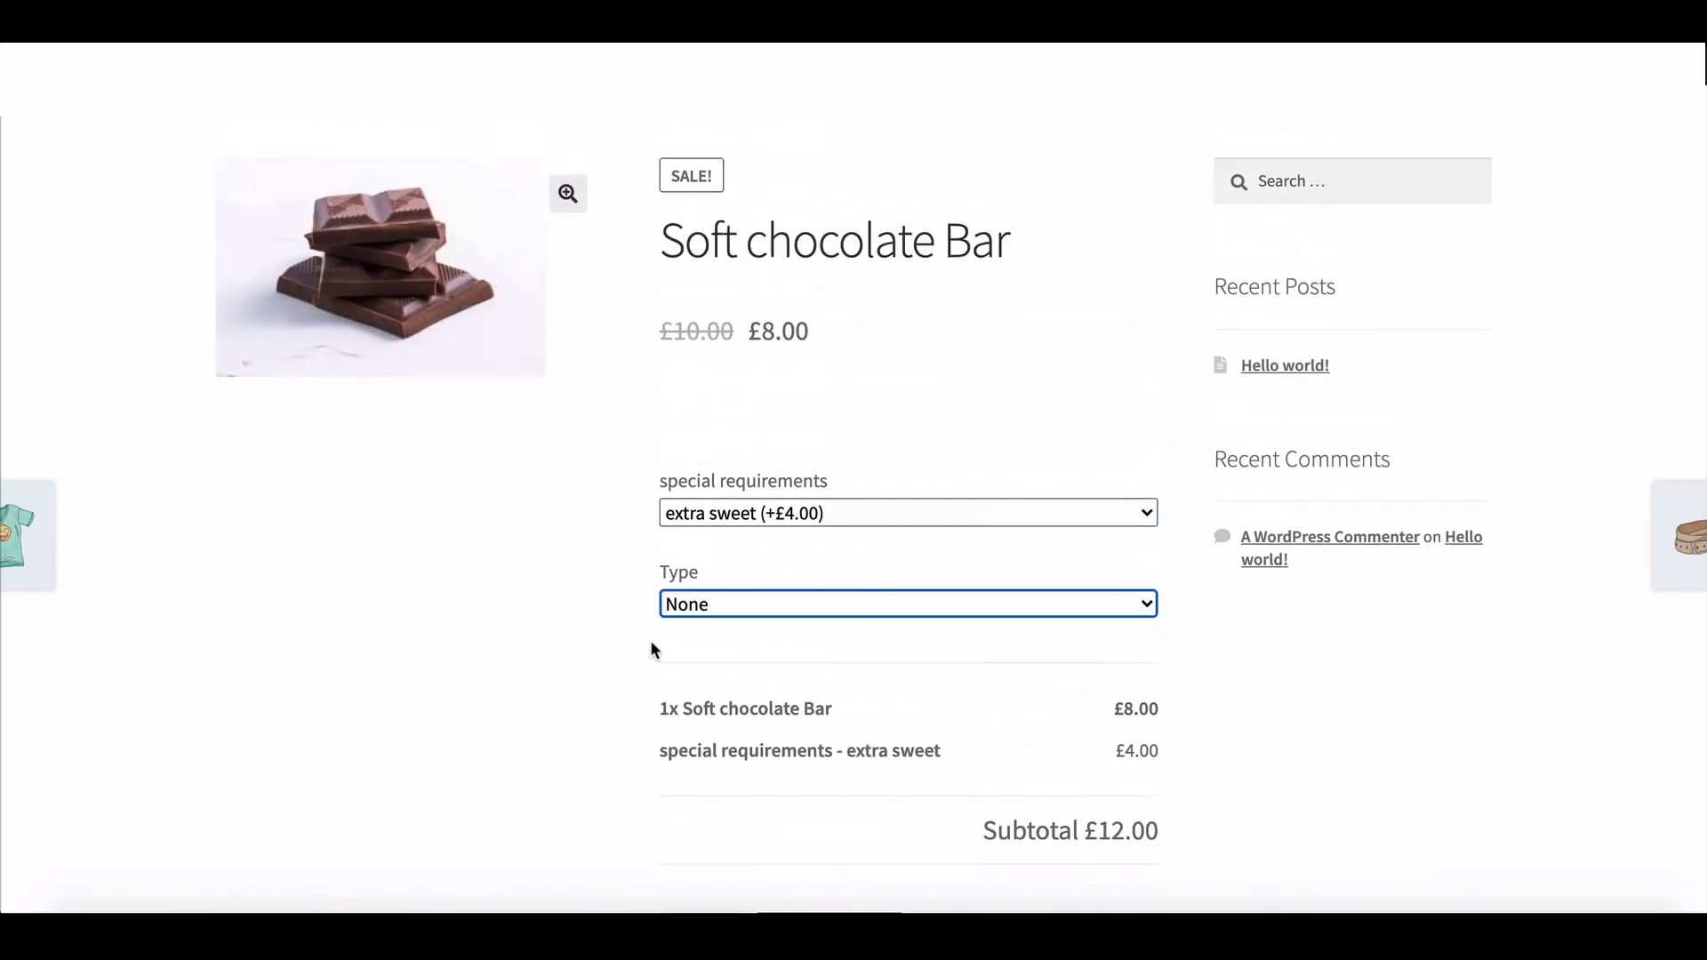
scroll(up, 3)
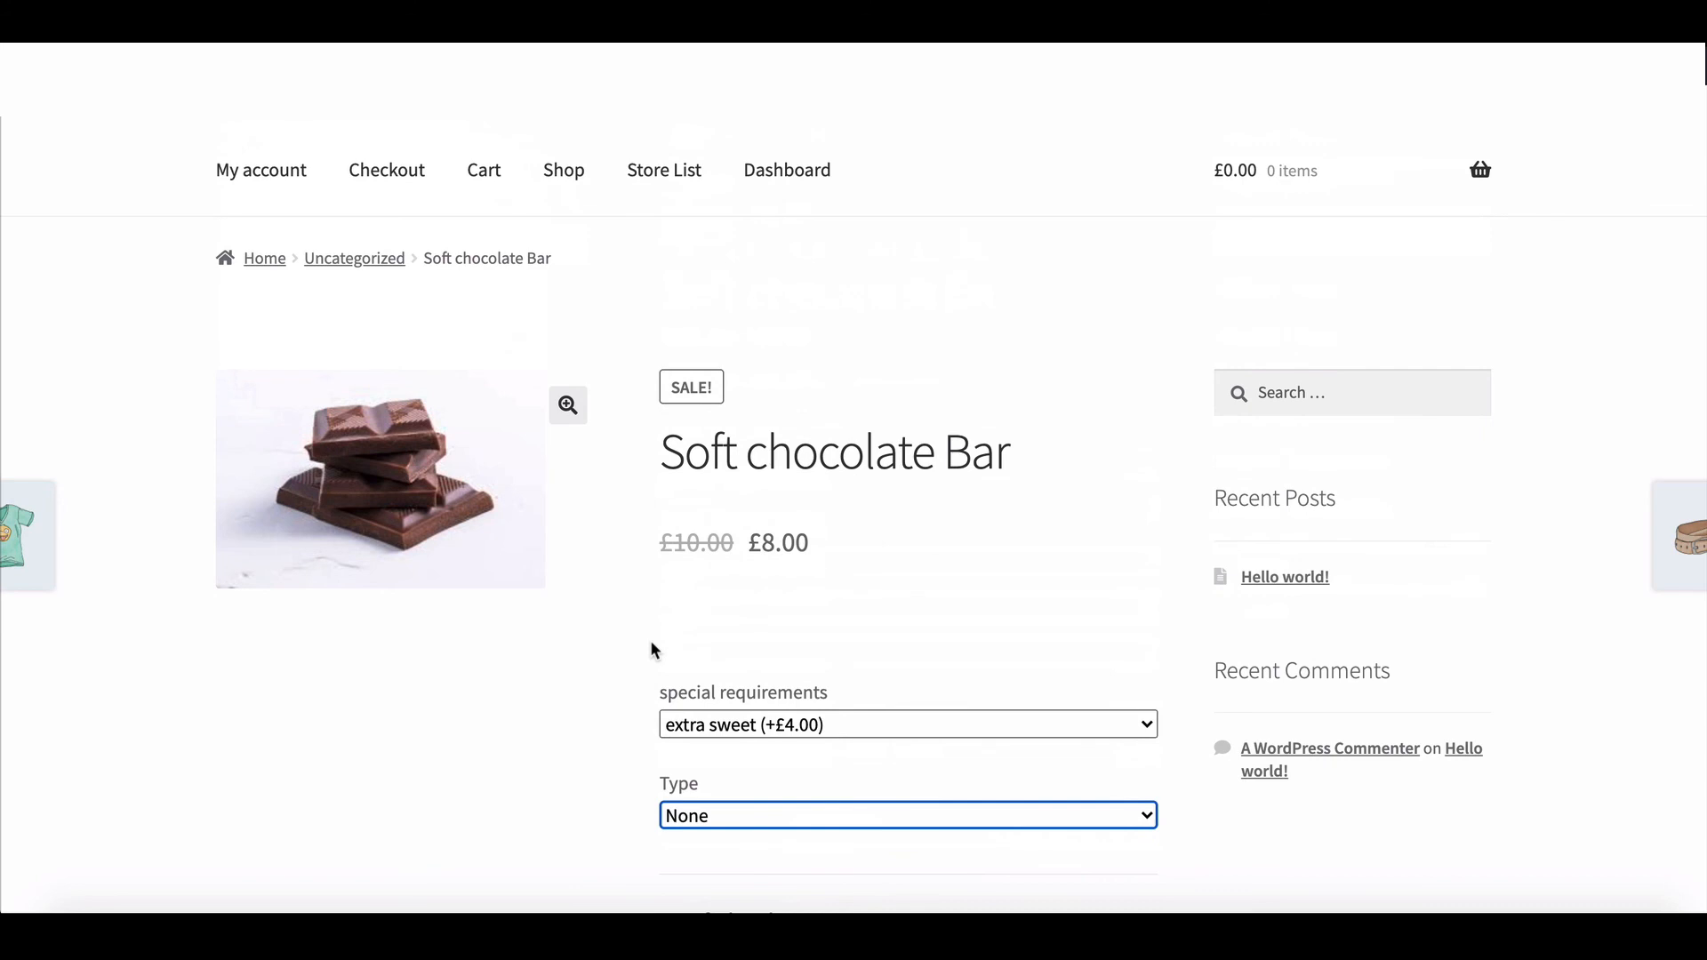
scroll(down, 3)
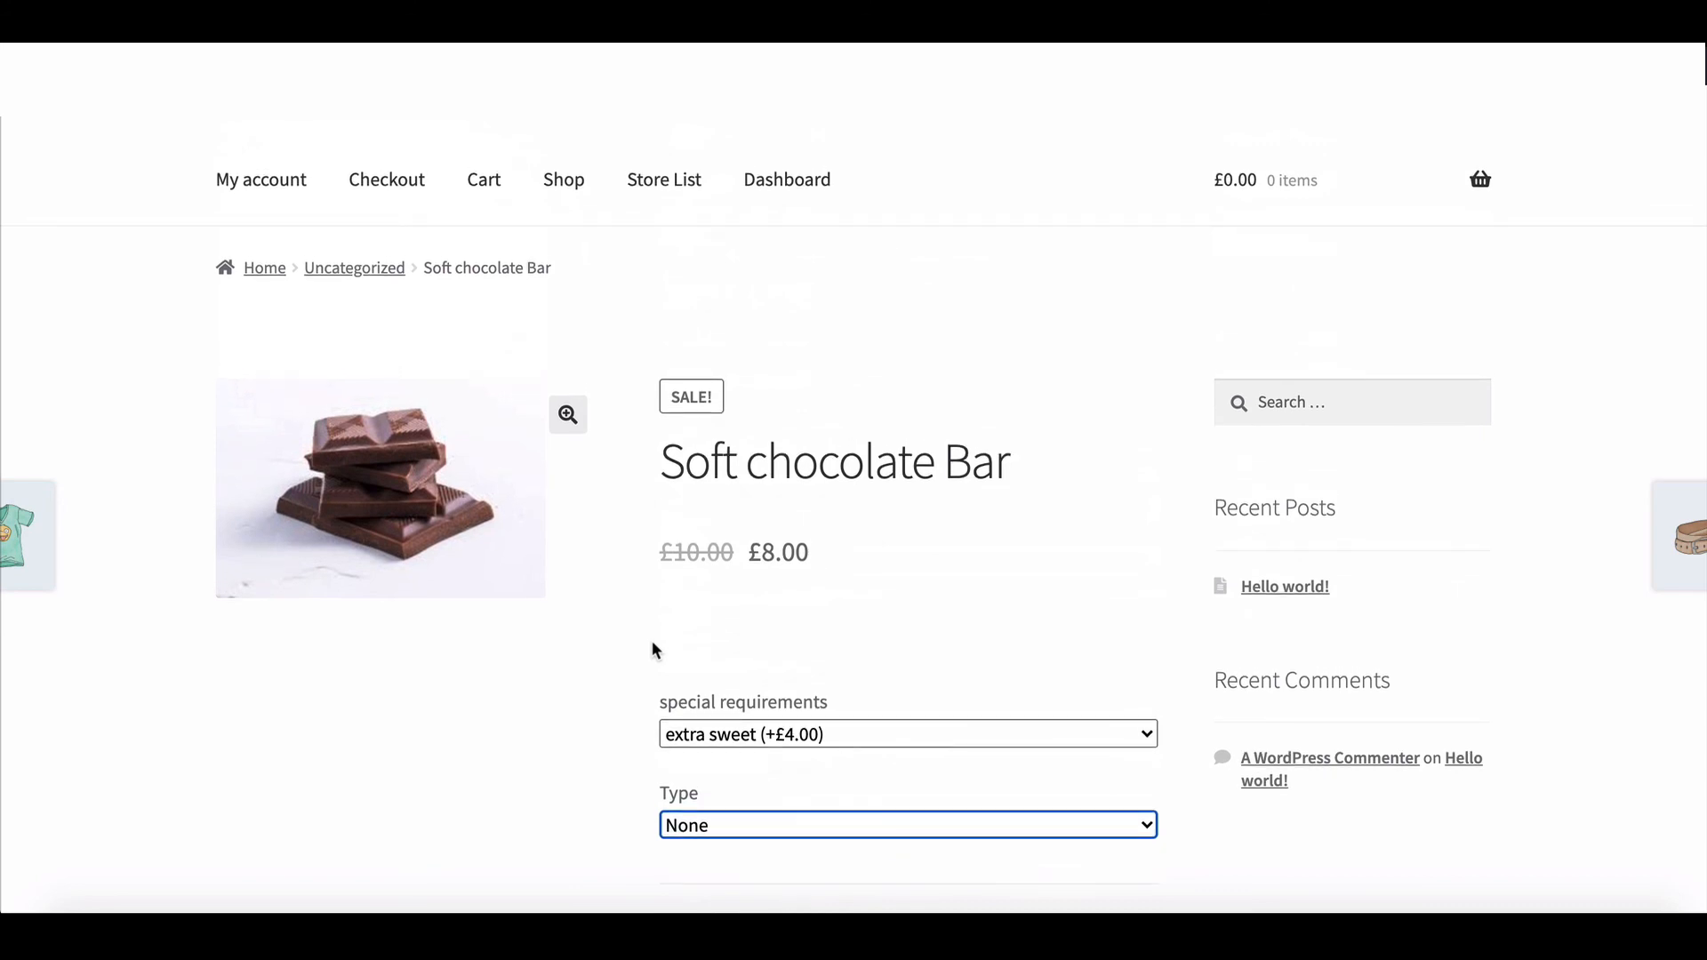
mouse_move(647, 644)
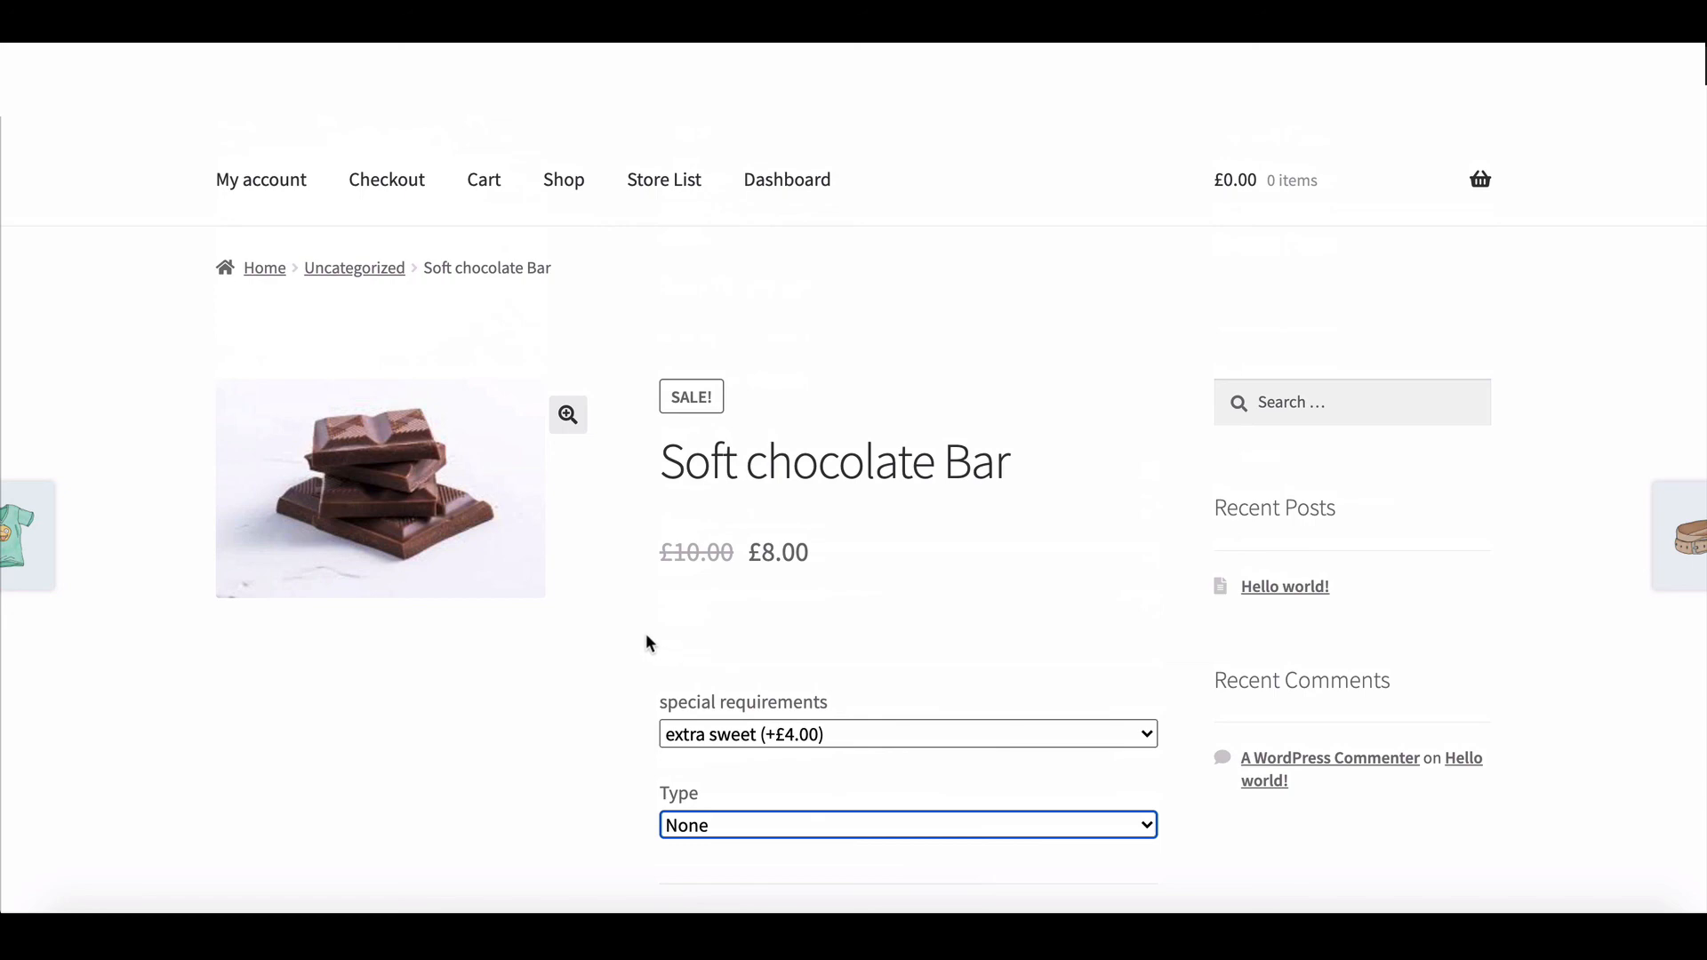